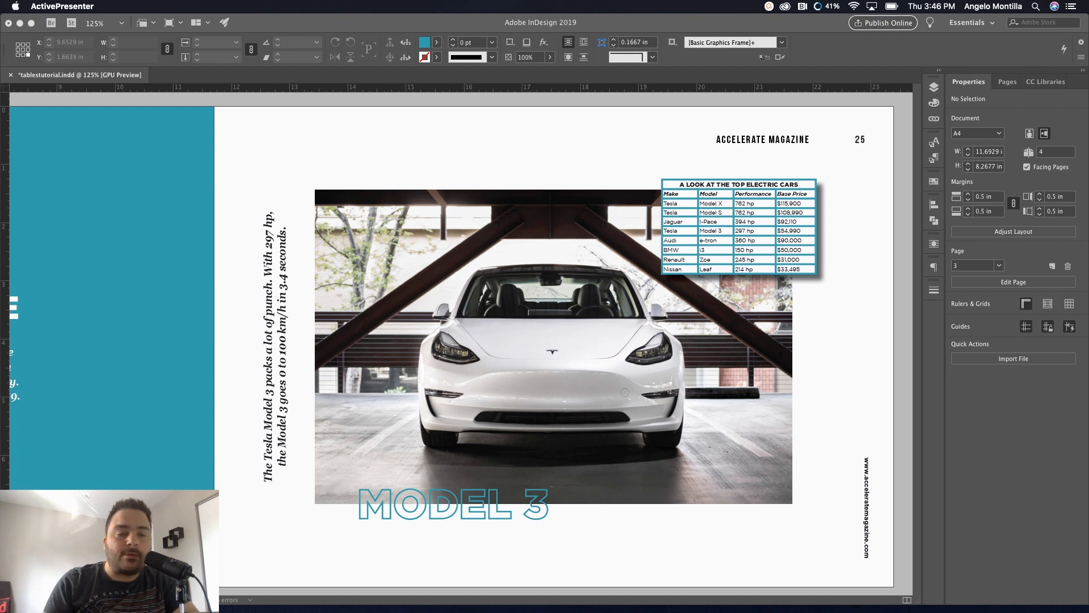
mouse_move(856, 175)
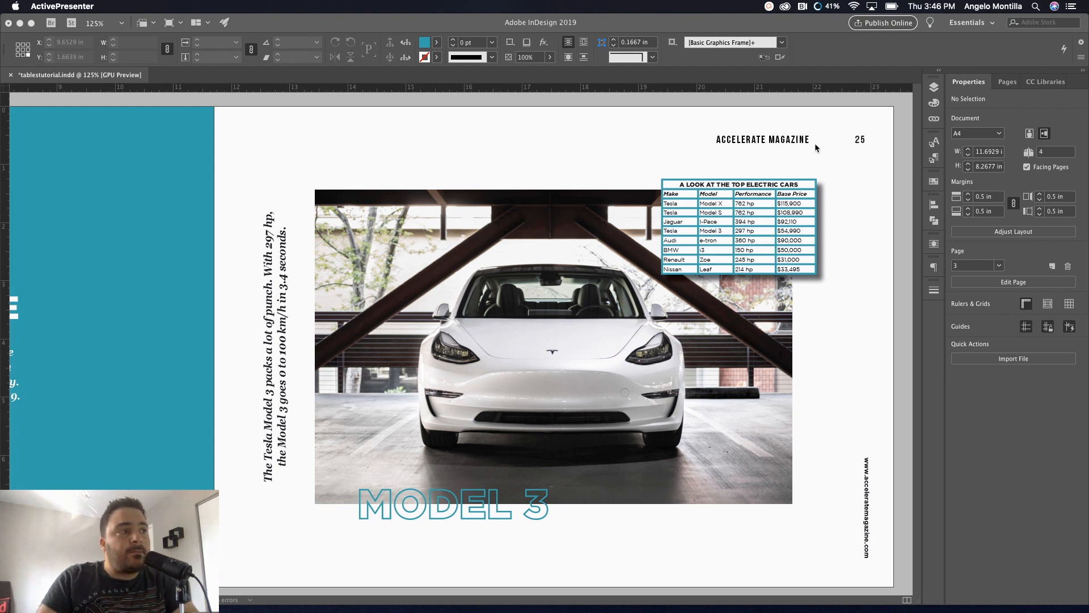
mouse_move(826, 192)
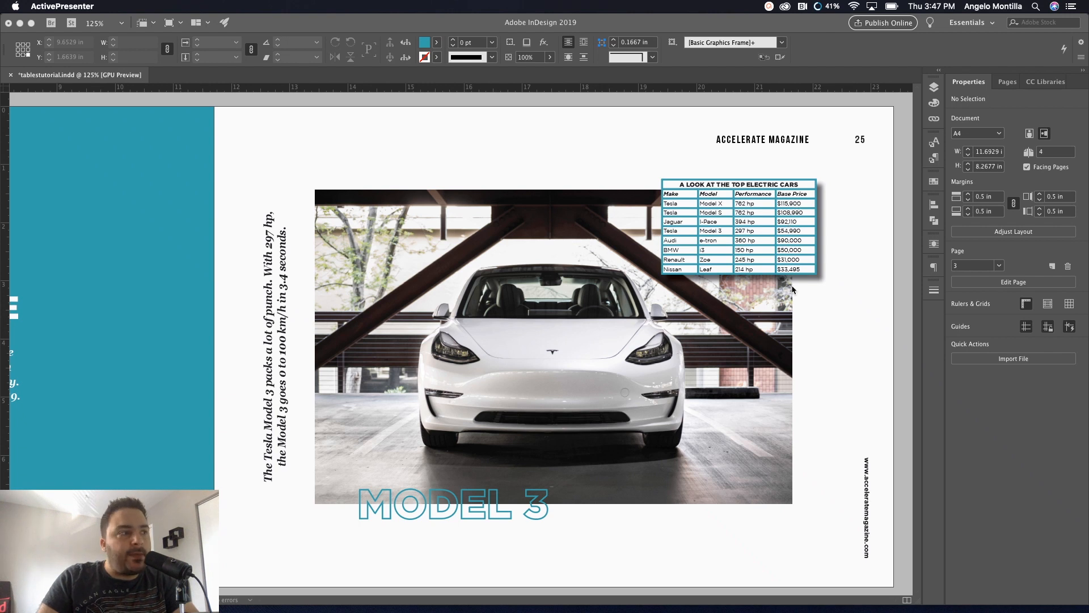
mouse_move(751, 273)
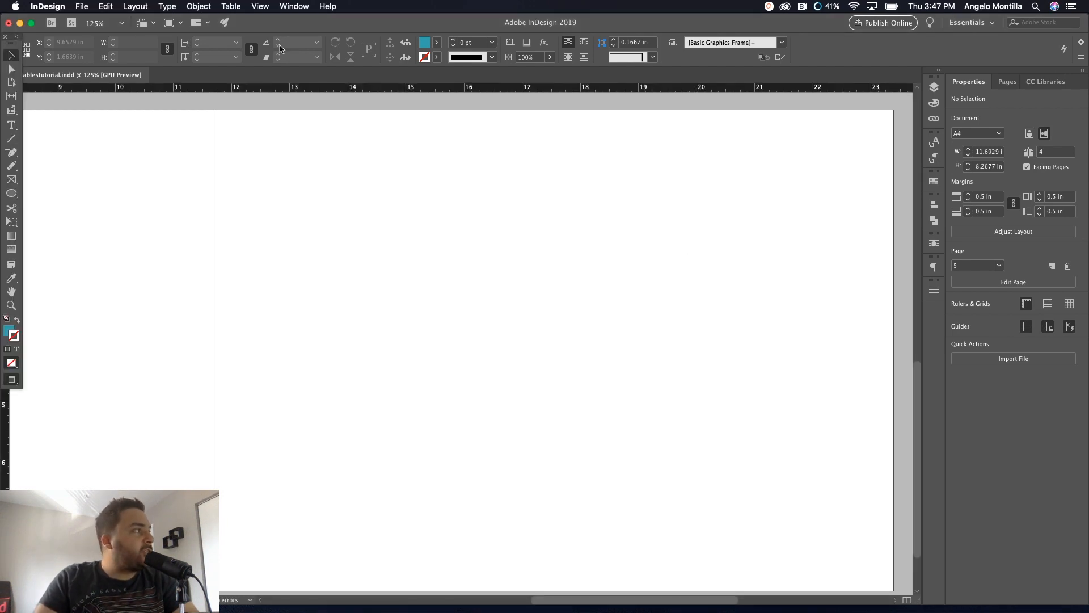
Place the ecars.docx Word document and dismiss the Missing Fonts warning
click(81, 6)
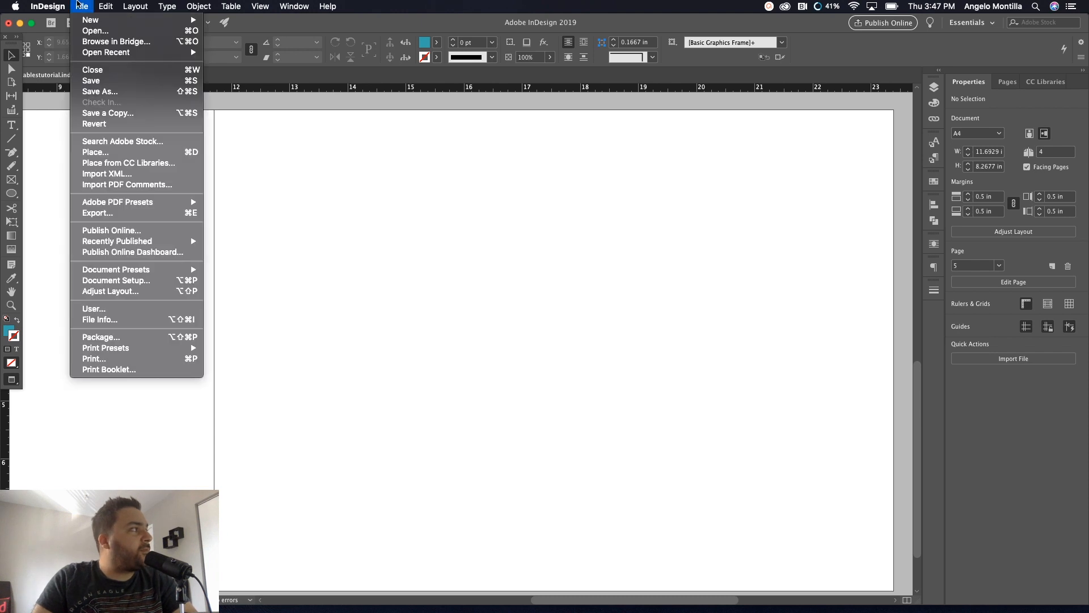
mouse_move(116, 153)
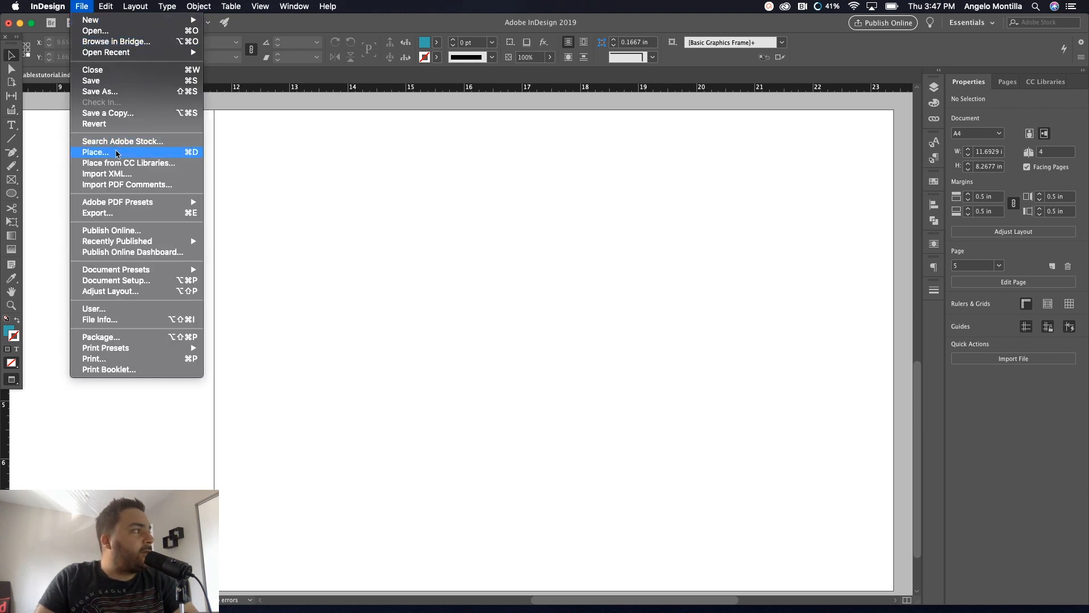
click(96, 152)
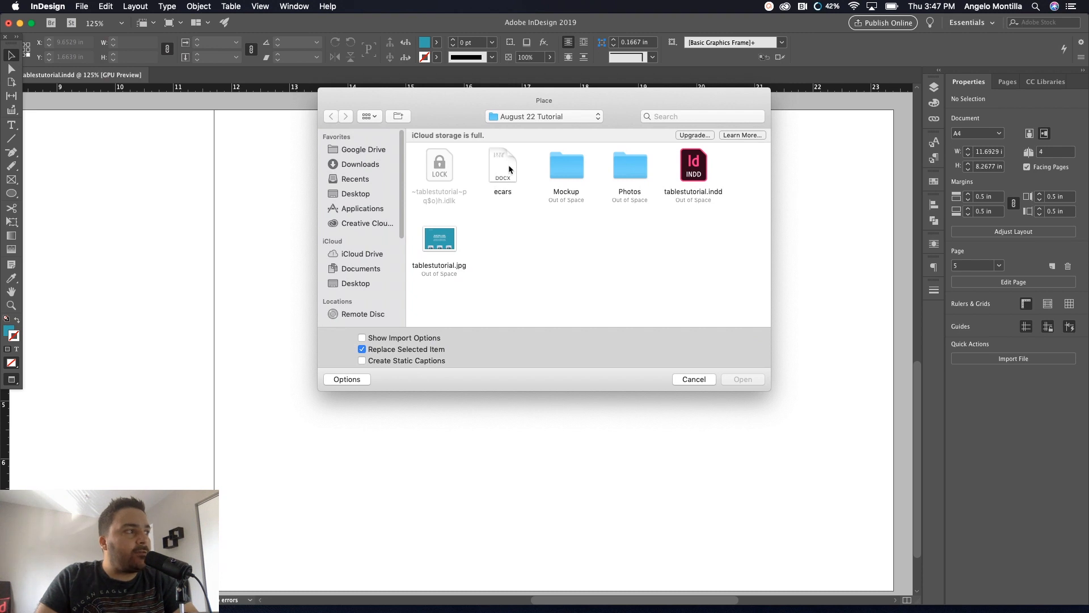
click(502, 165)
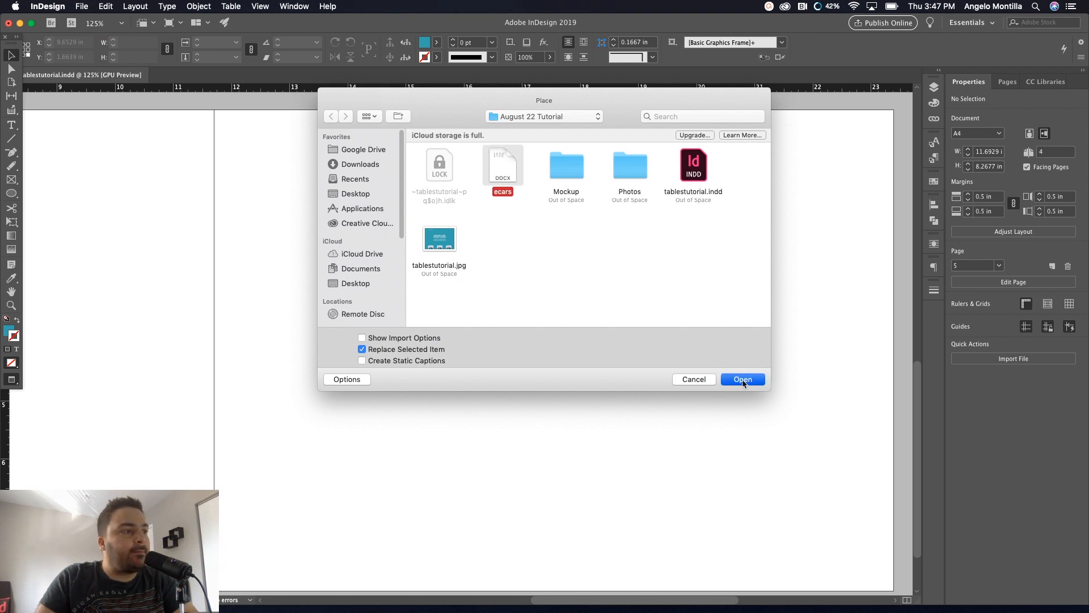
click(743, 379)
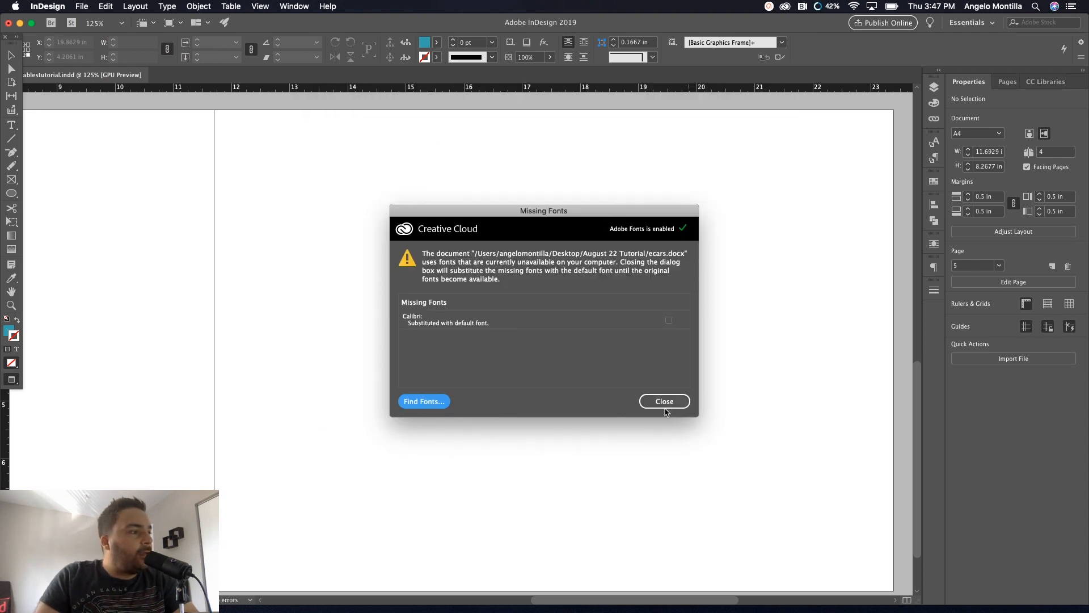
click(664, 401)
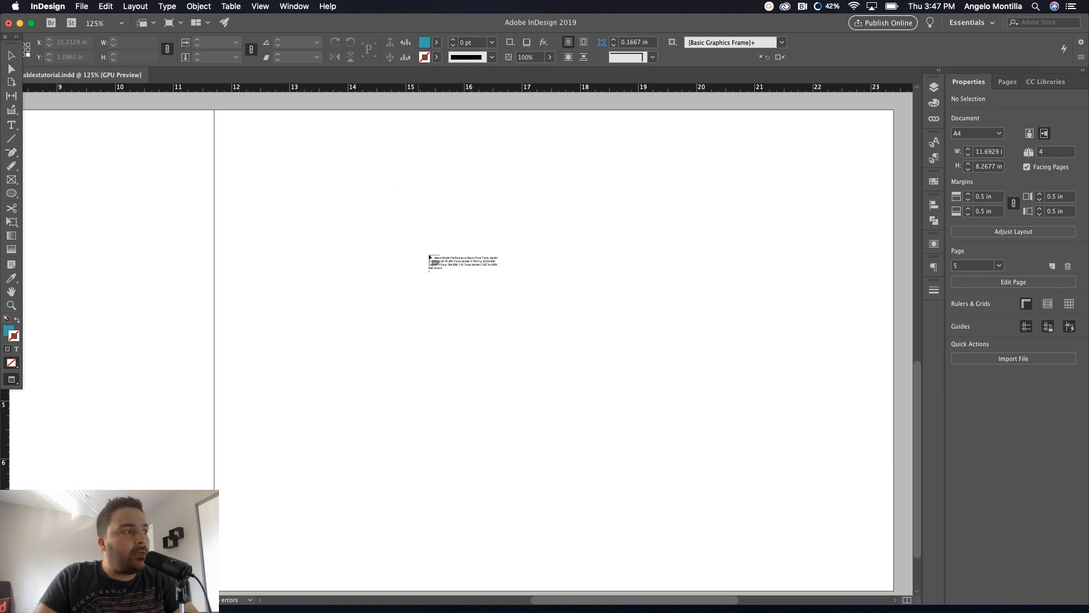
Draw a text frame holding the car data and toggle hidden characters to check the tabs
drag(463, 263, 580, 266)
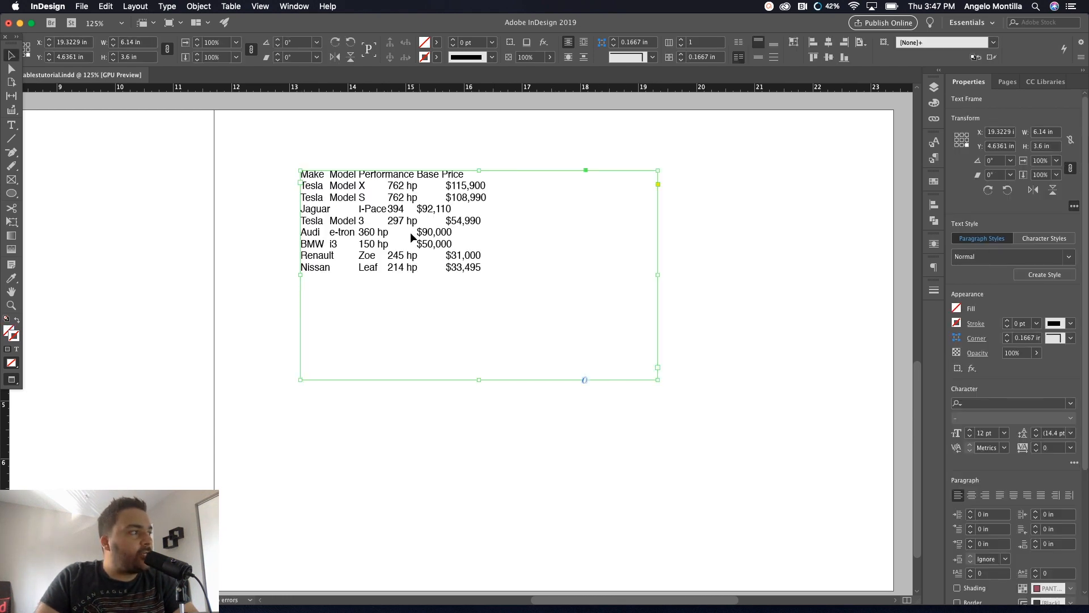
mouse_move(246, 80)
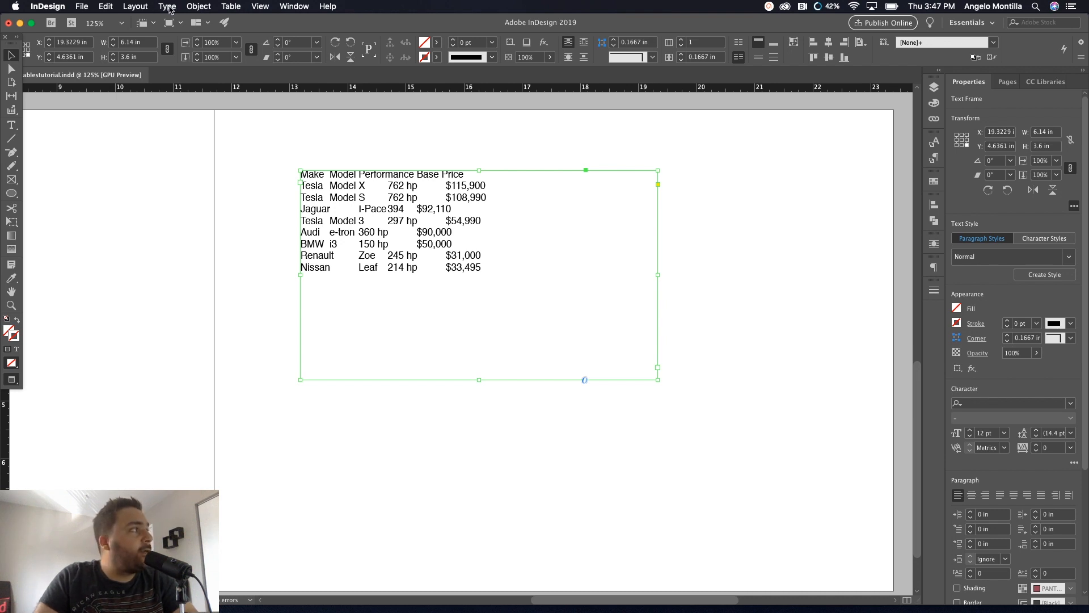
click(166, 6)
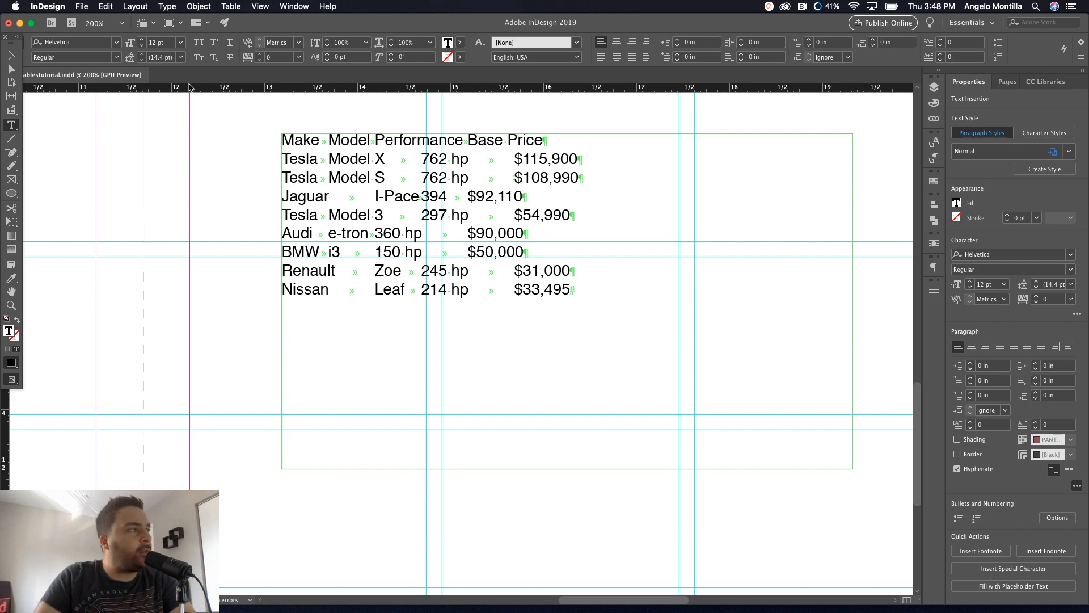
click(165, 6)
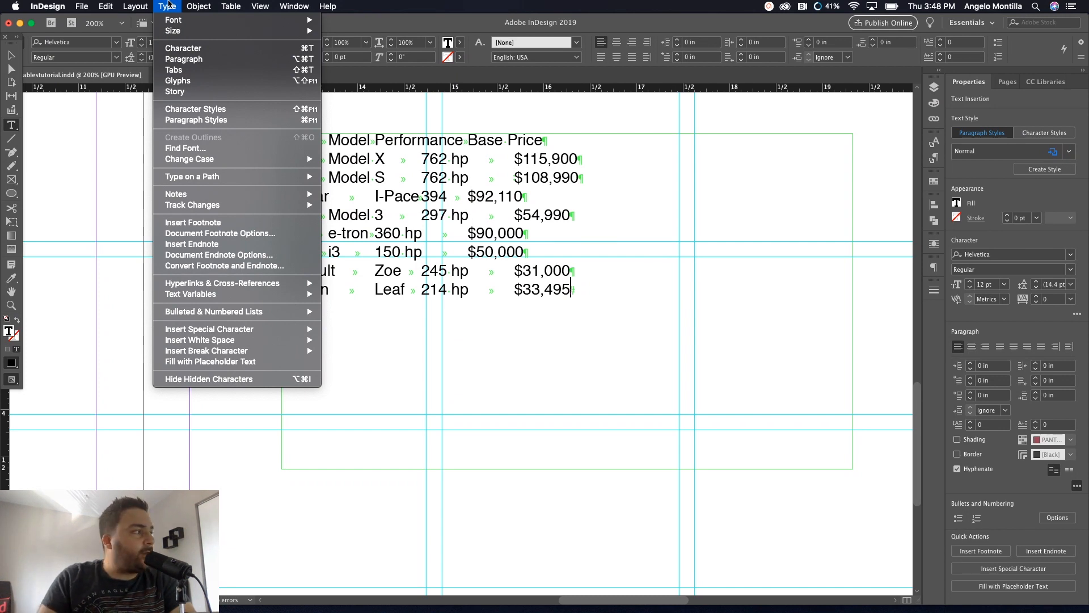
mouse_move(192, 287)
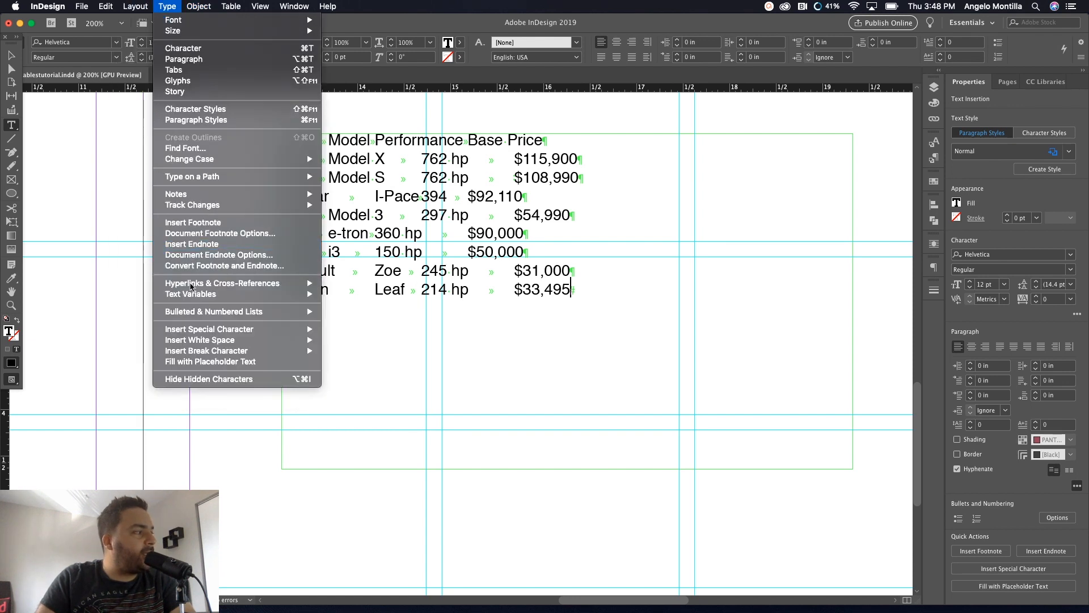
click(209, 379)
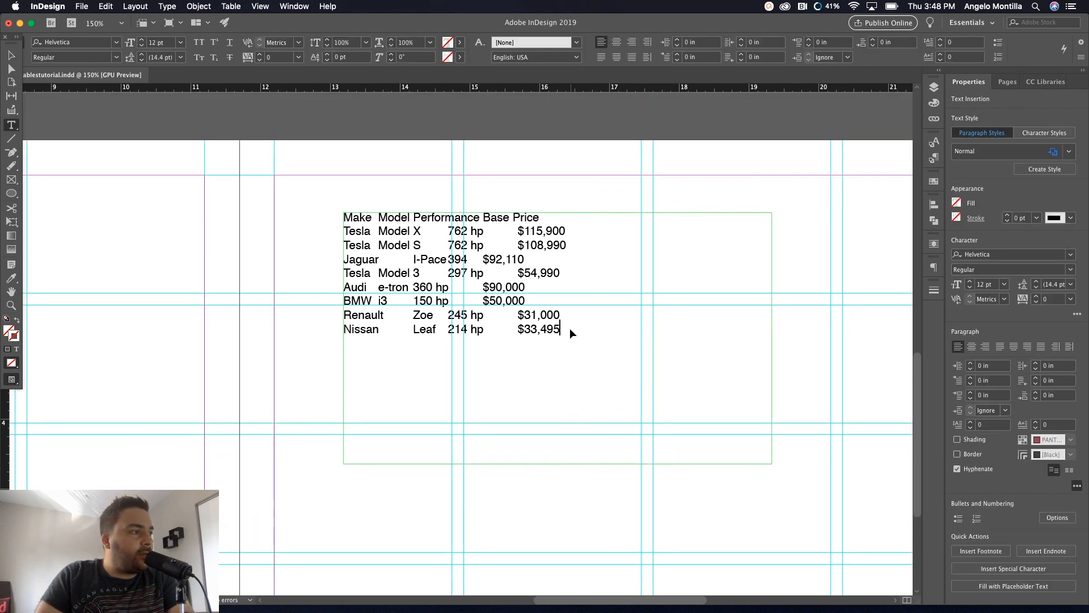
Select all car text and convert it to a table with Tab and Paragraph separators
key(cmd+a)
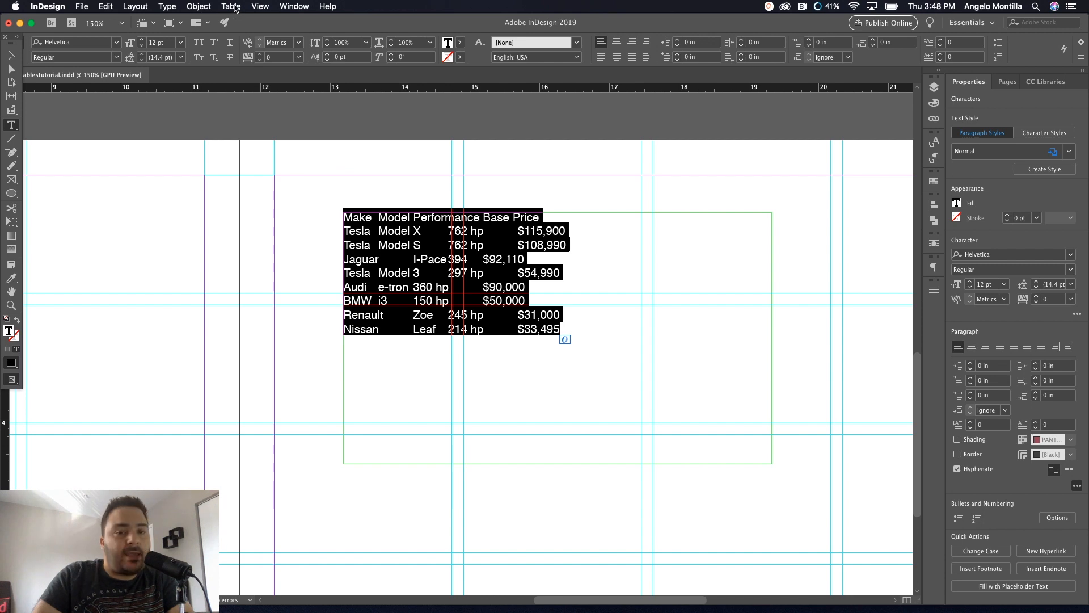
click(231, 6)
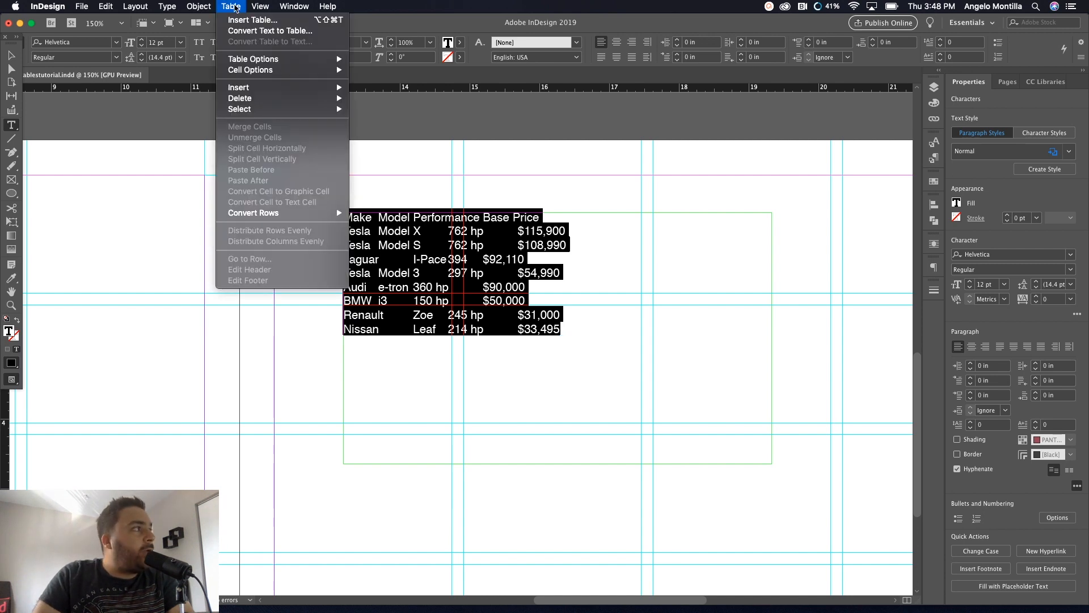
click(199, 7)
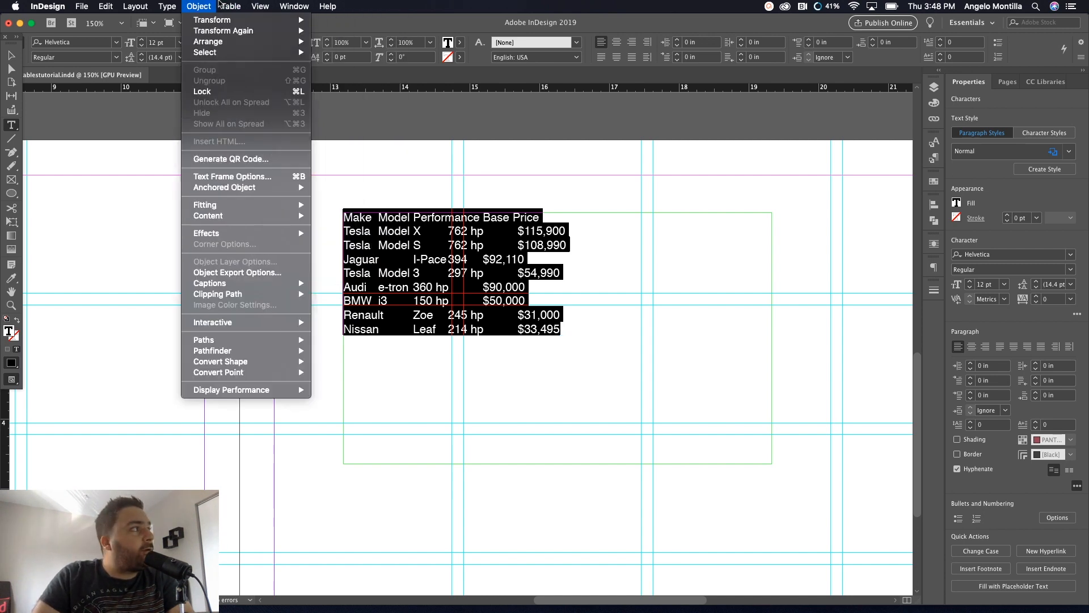
click(230, 7)
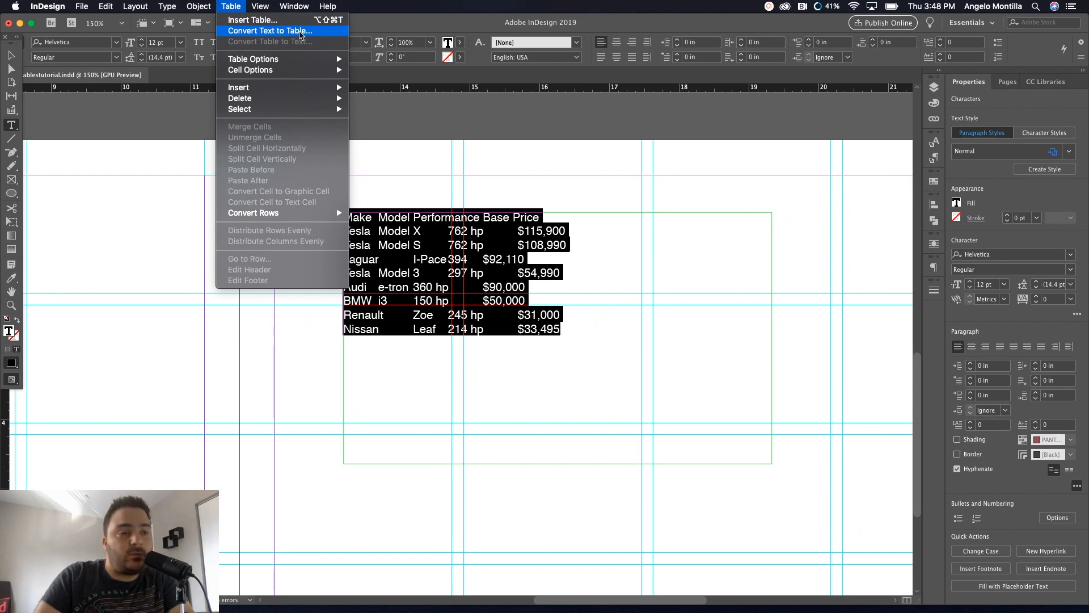
click(270, 31)
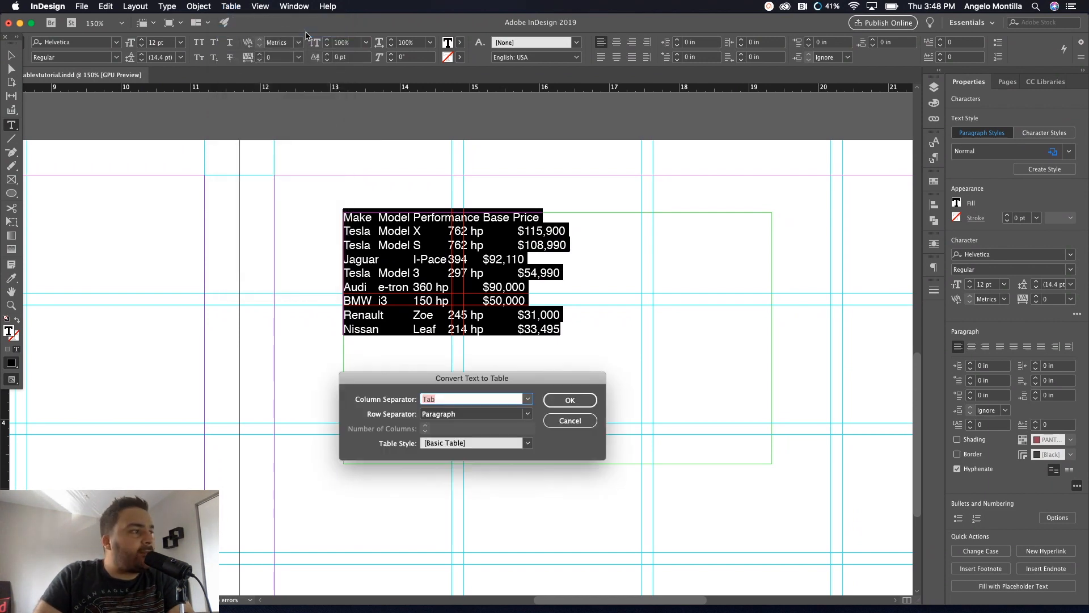
drag(471, 378, 488, 359)
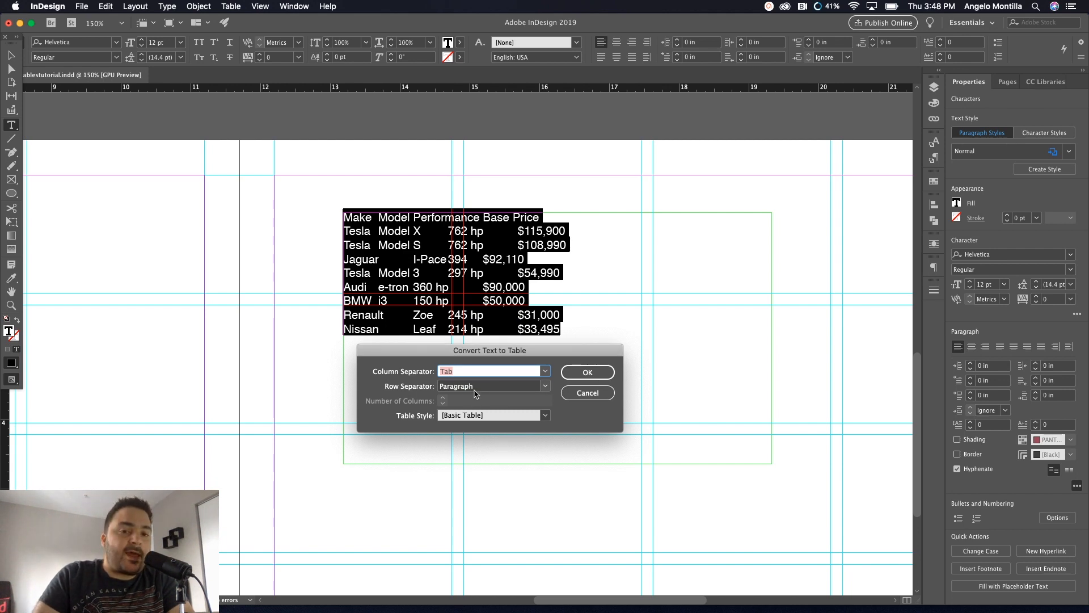
mouse_move(508, 402)
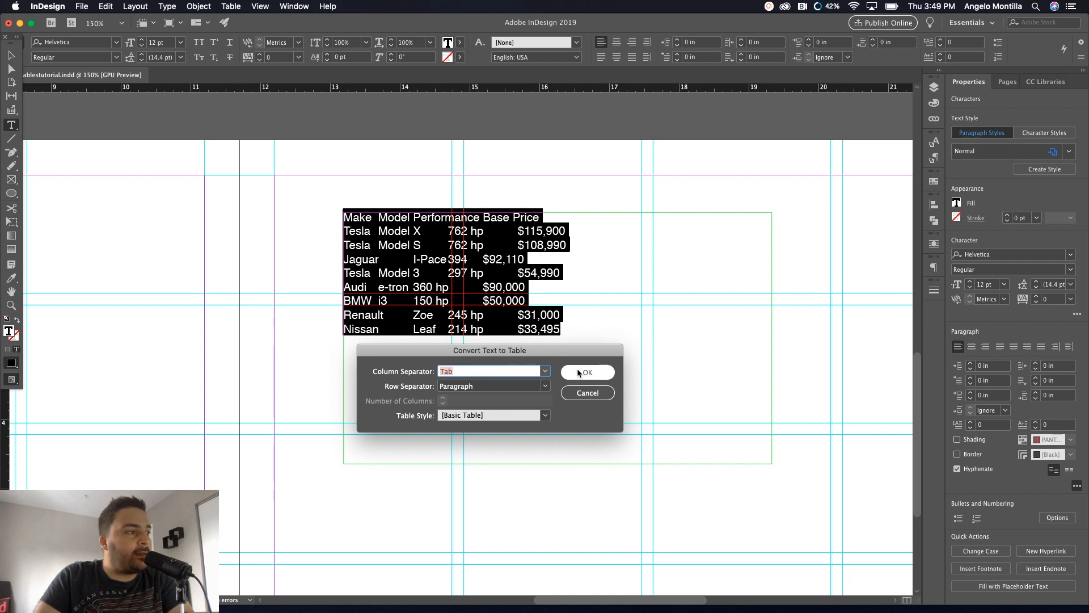
click(587, 372)
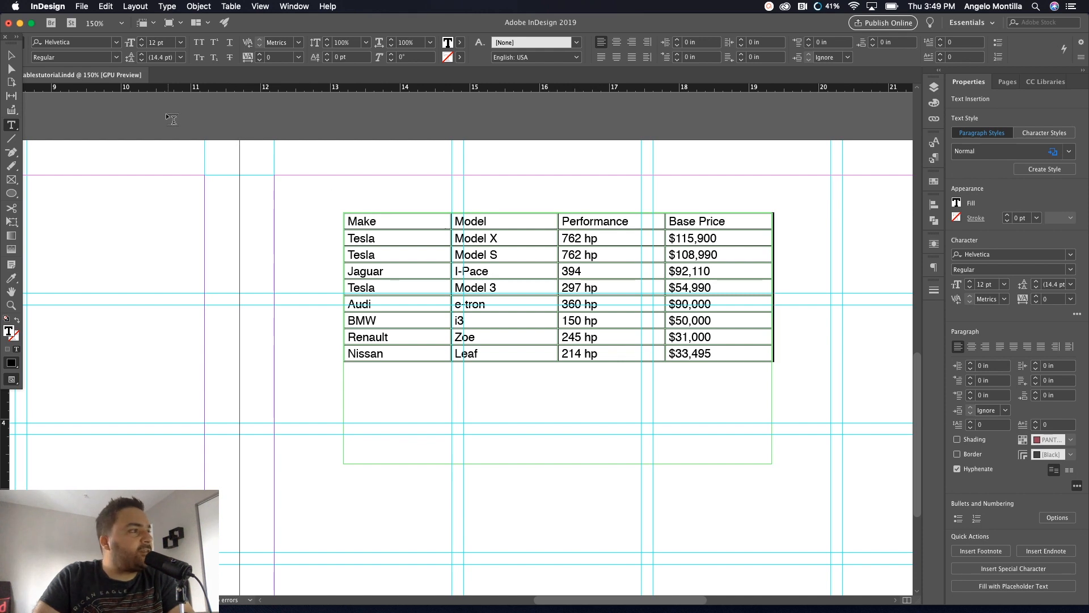
mouse_move(10, 71)
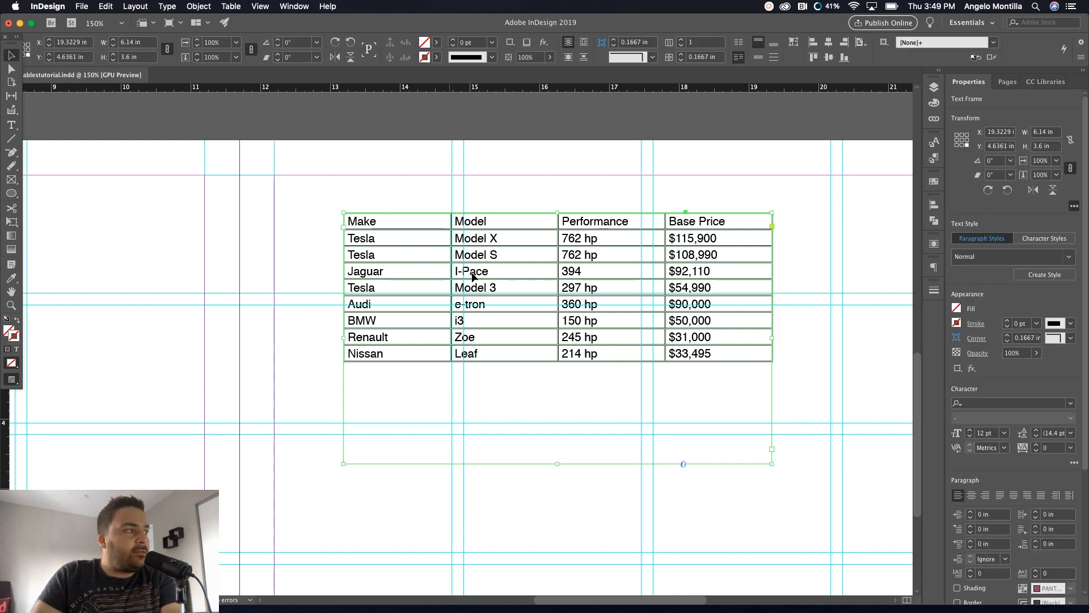
mouse_move(634, 466)
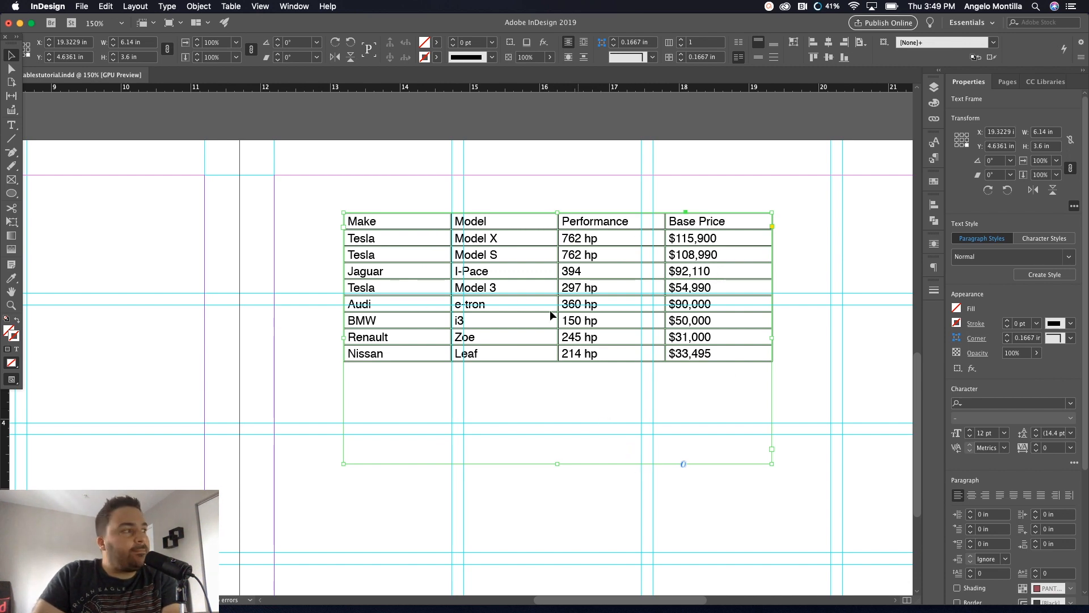
mouse_move(593, 480)
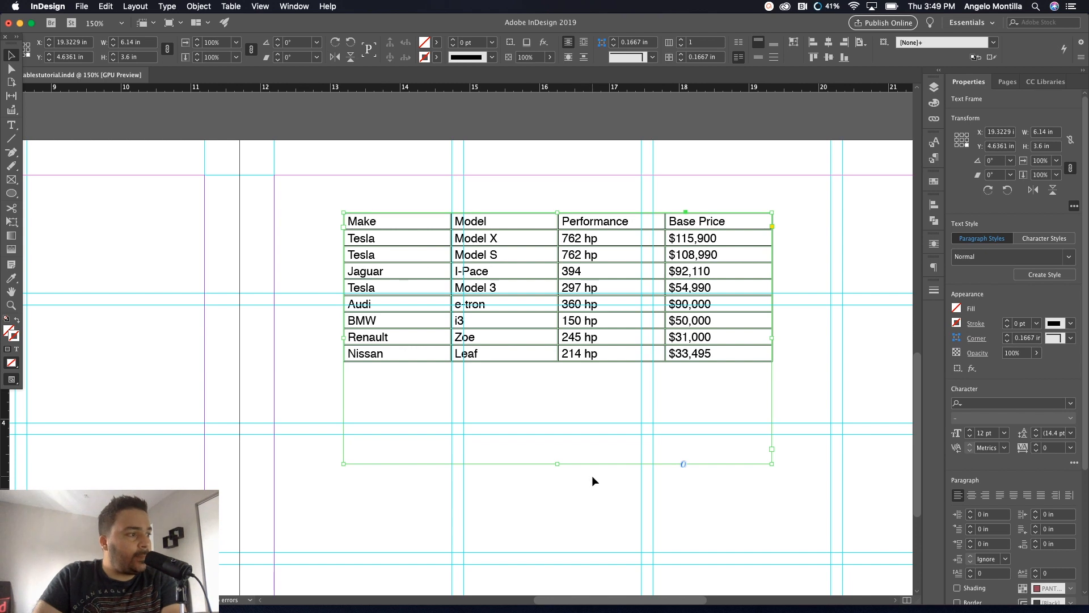
Select all nine rows of the car table and bring up the Table commands
drag(557, 464, 557, 371)
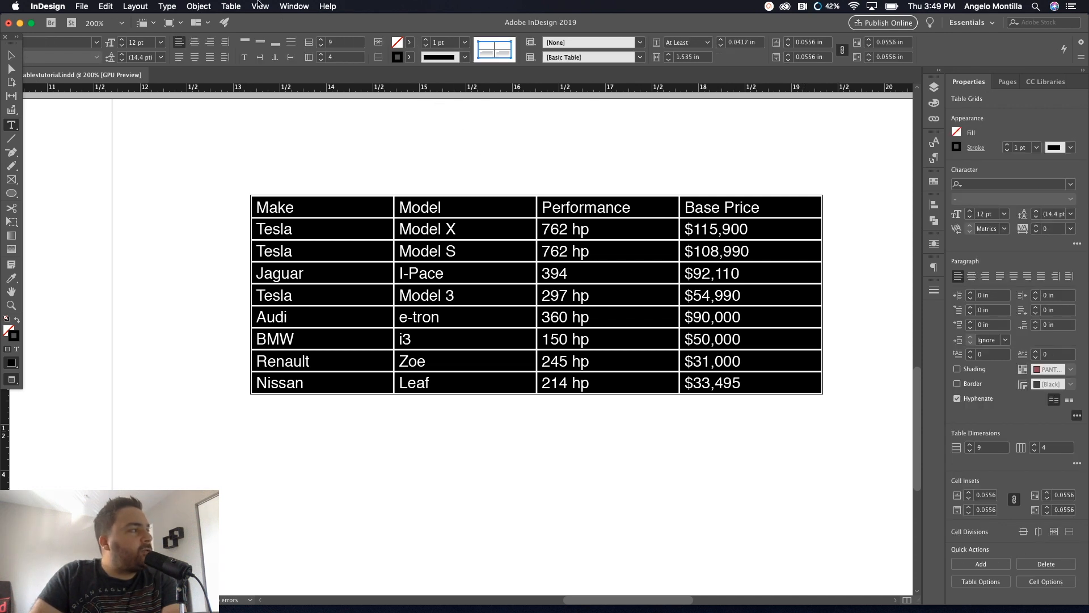
click(230, 6)
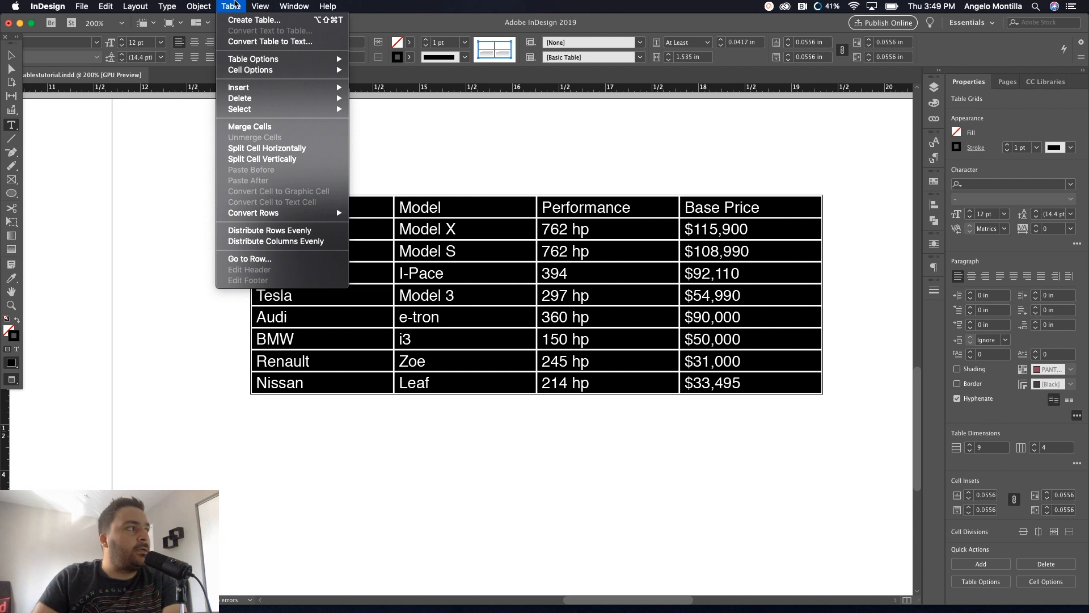
mouse_move(270, 41)
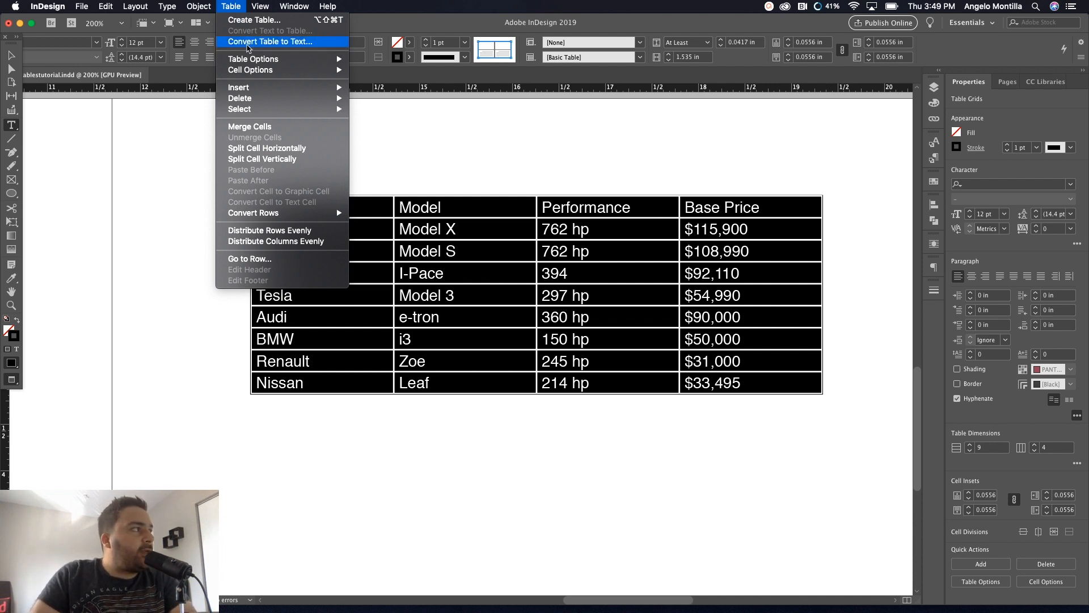
mouse_move(252, 59)
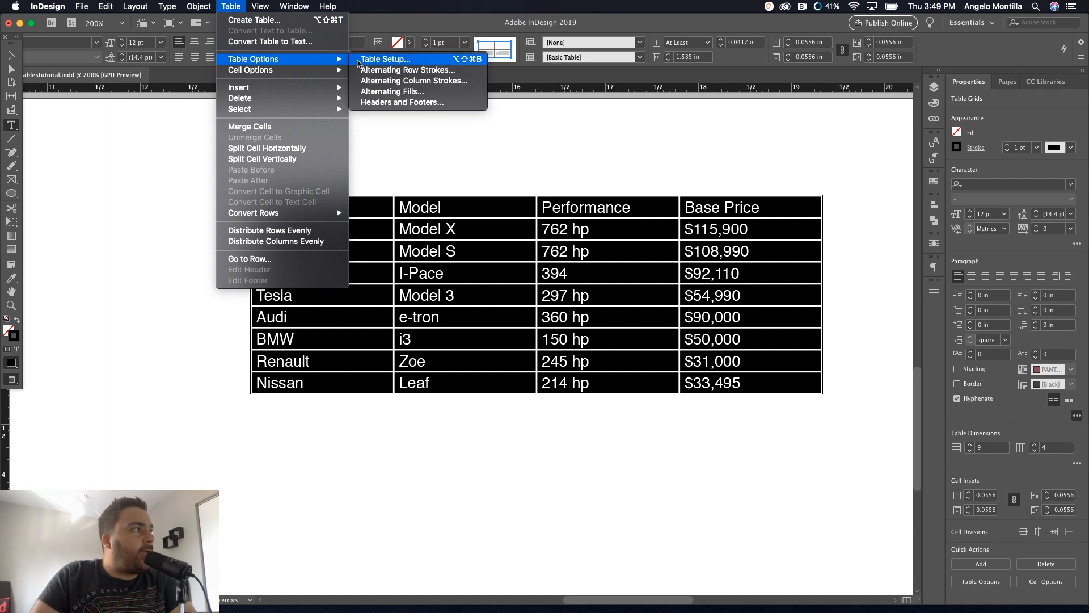
mouse_move(261, 70)
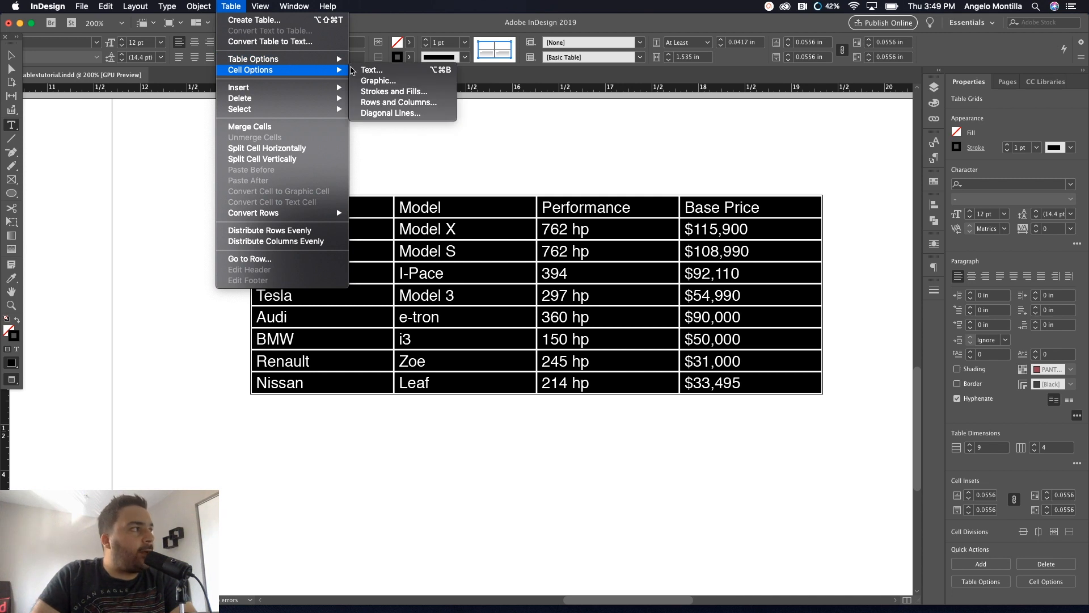
mouse_move(397, 102)
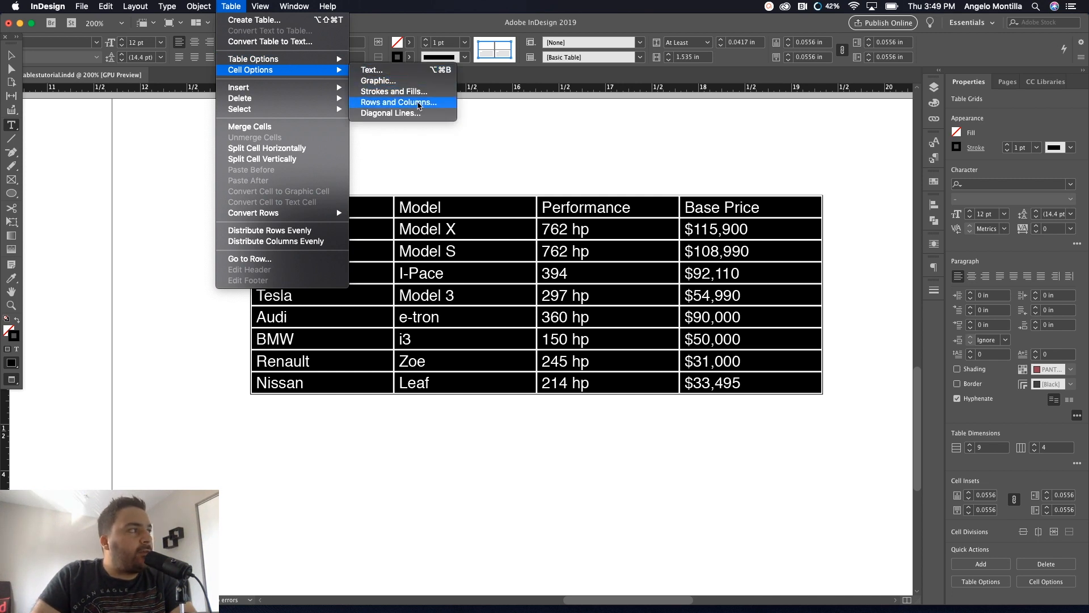
Set row height to at least 0.25 in and column width to 1.25 in
click(397, 102)
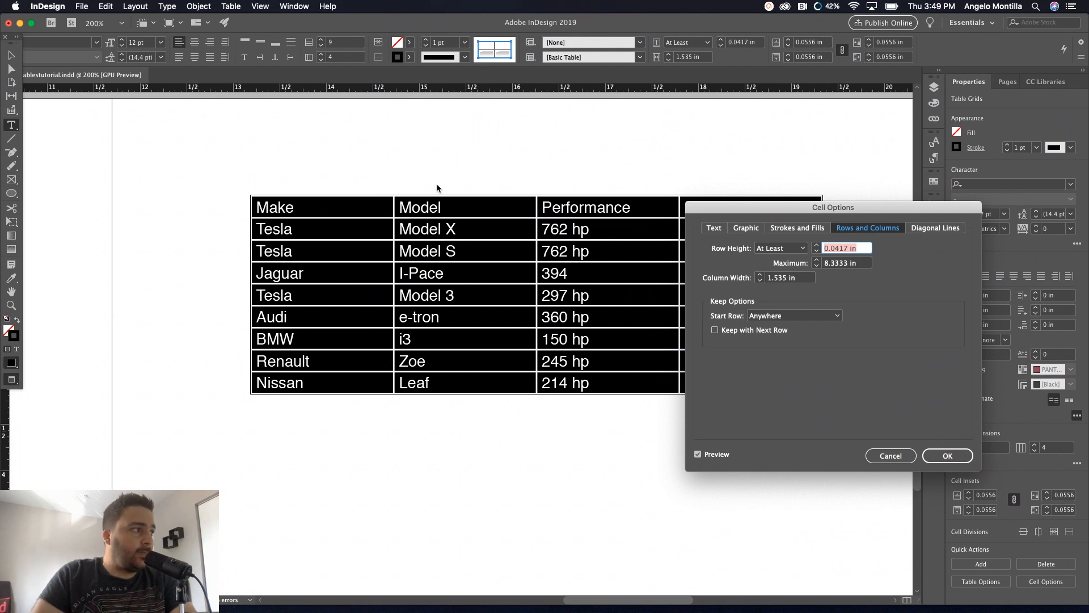
mouse_move(562, 311)
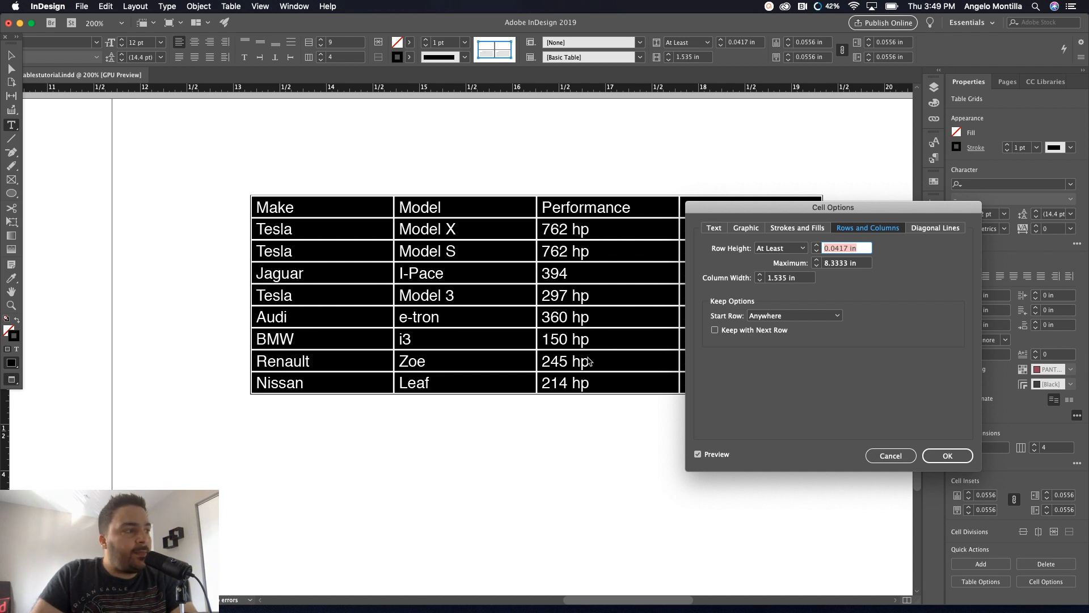
mouse_move(588, 350)
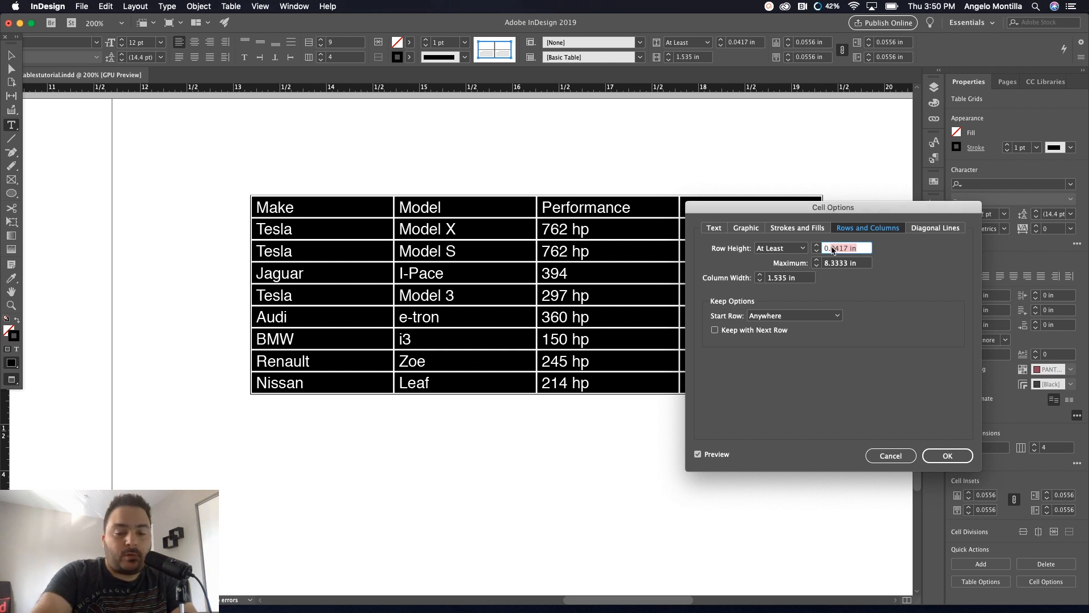
text(0.55)
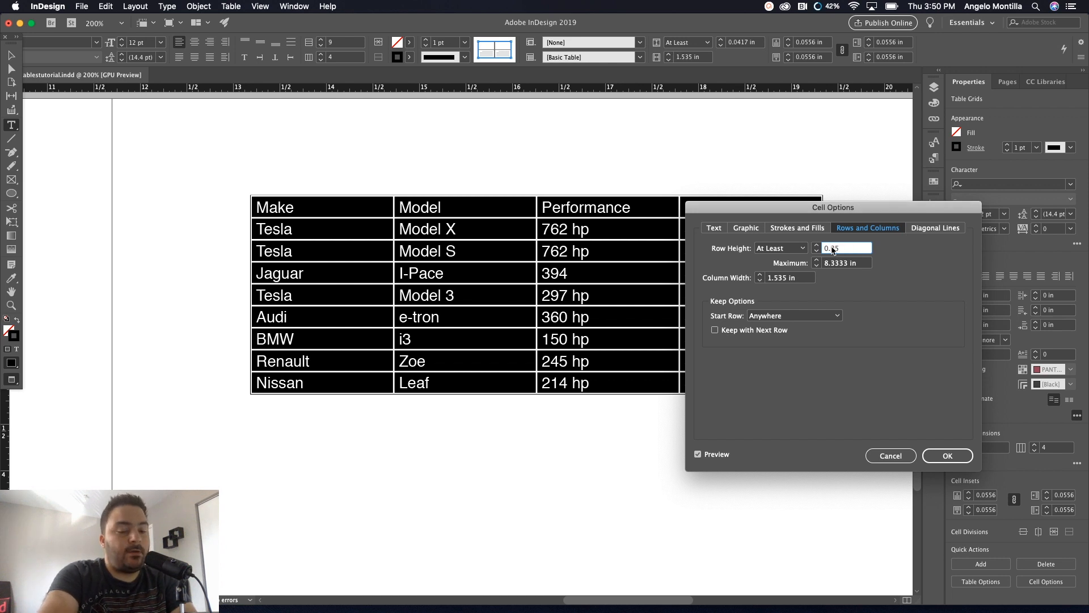
text(0.25 in)
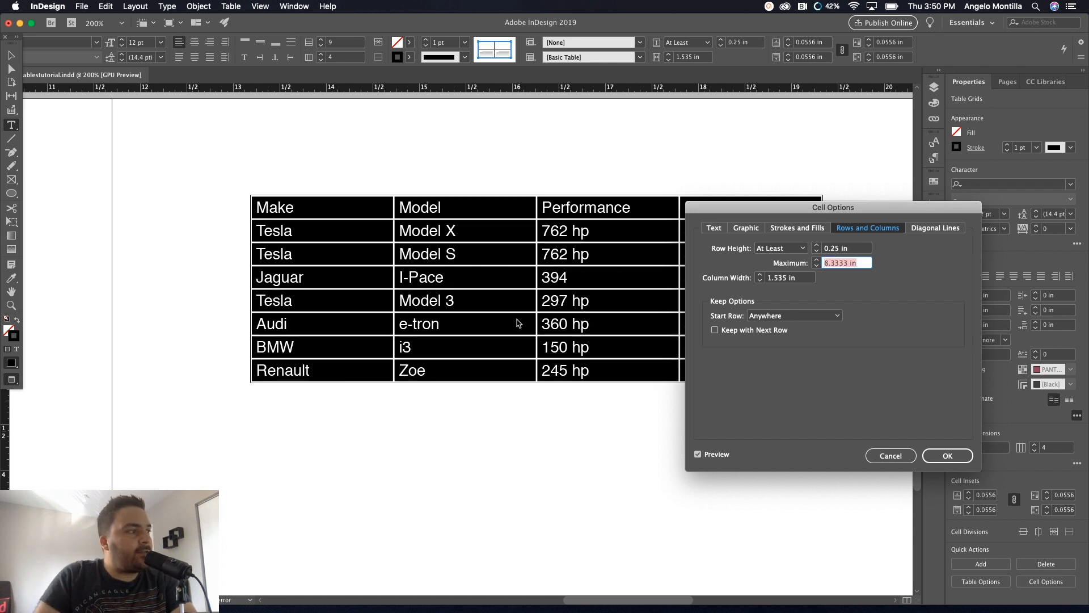
mouse_move(749, 282)
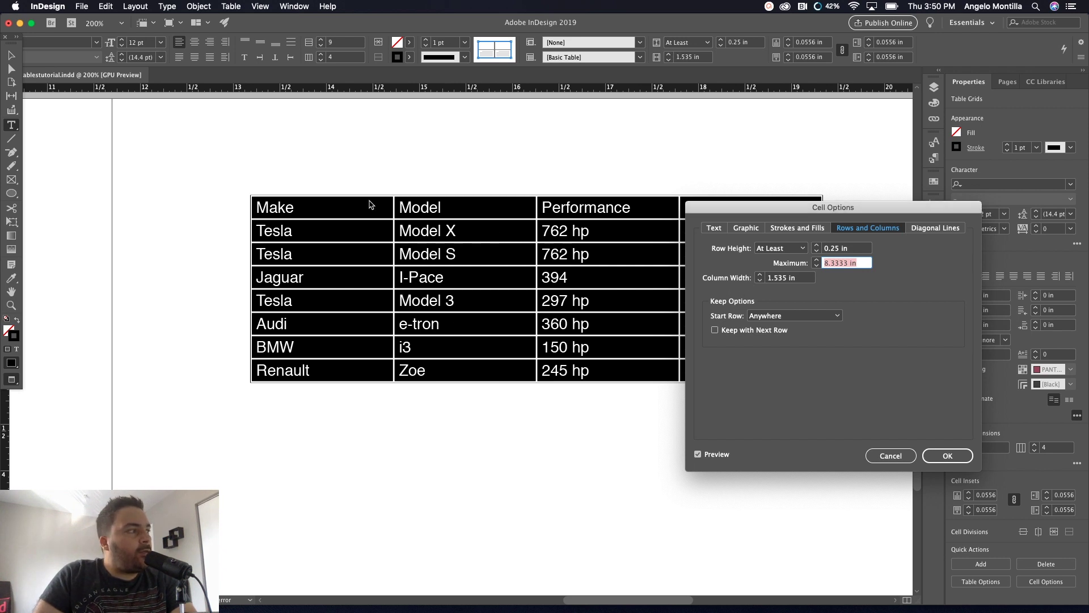
mouse_move(551, 302)
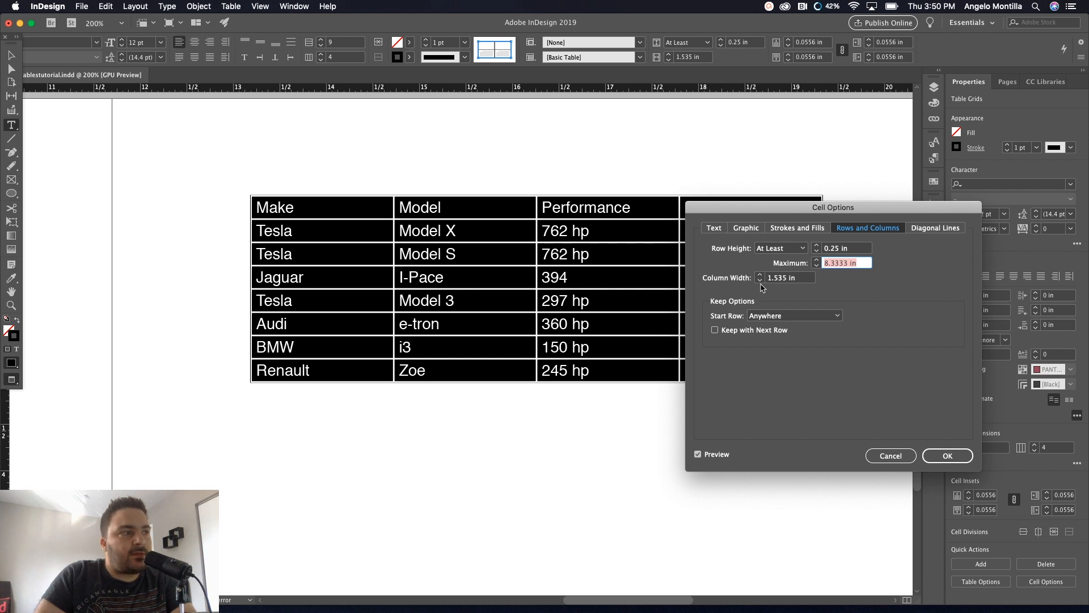
click(759, 281)
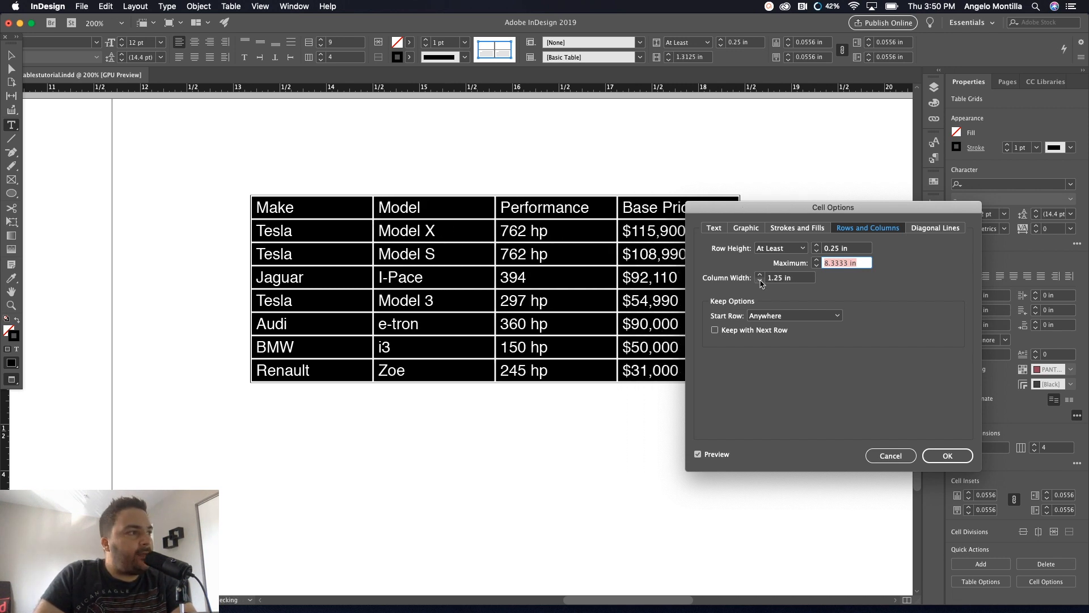
click(759, 280)
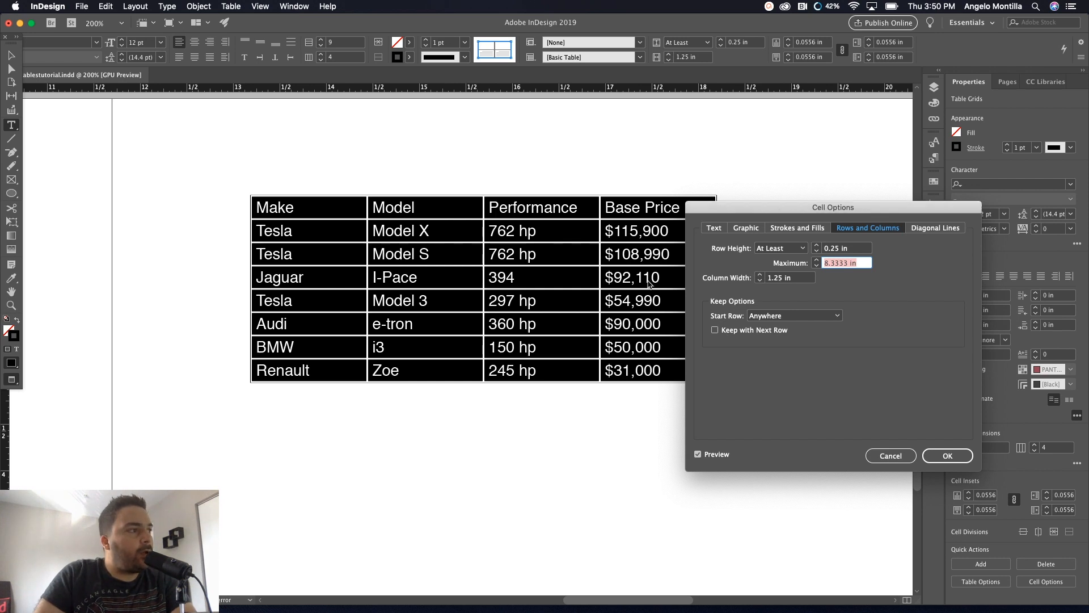
click(948, 455)
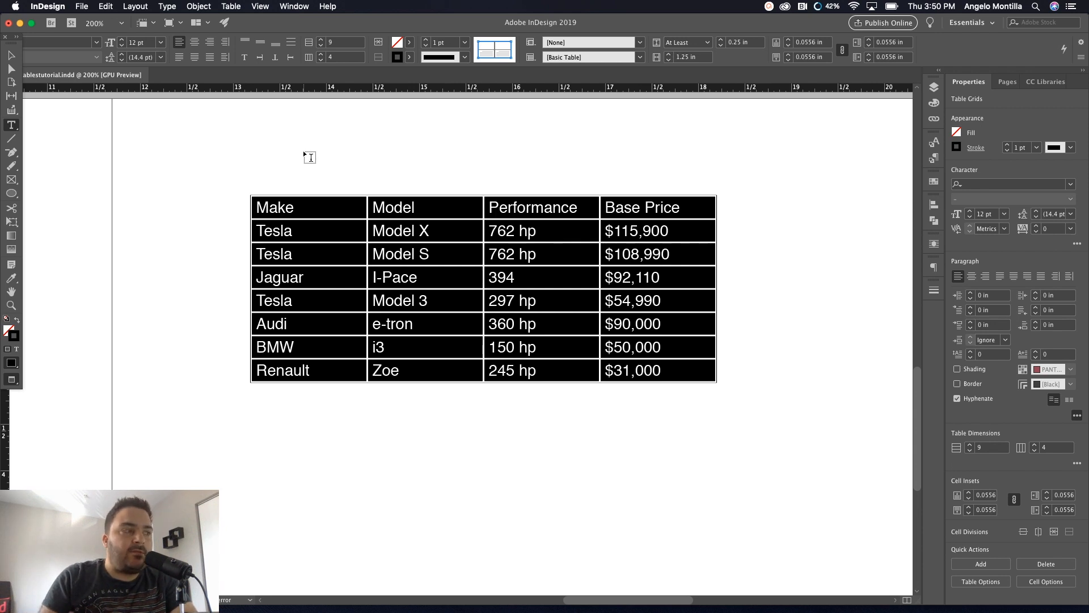
mouse_move(427, 276)
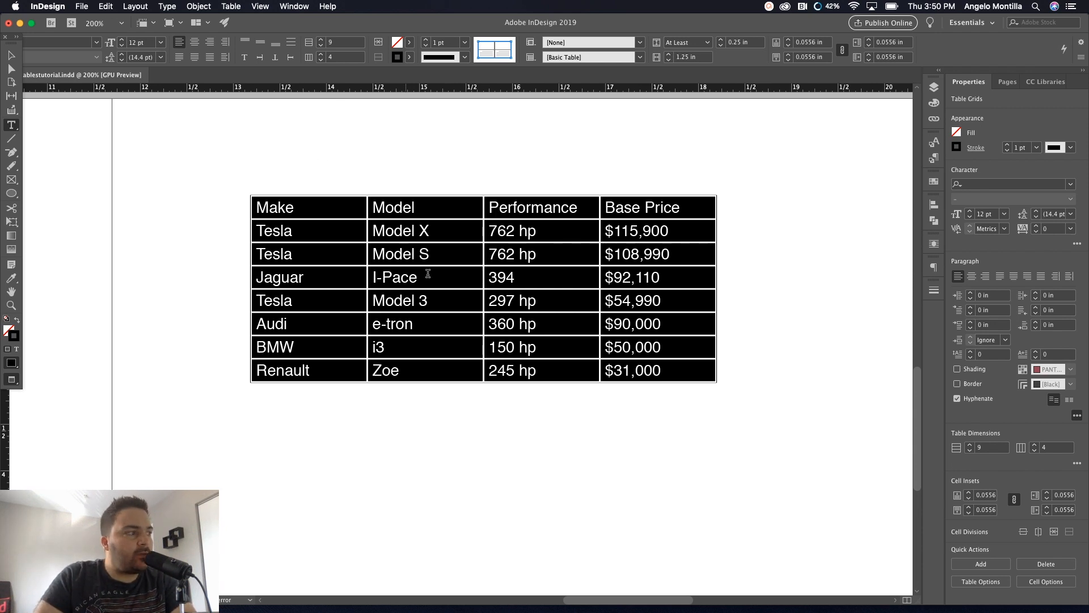
mouse_move(509, 313)
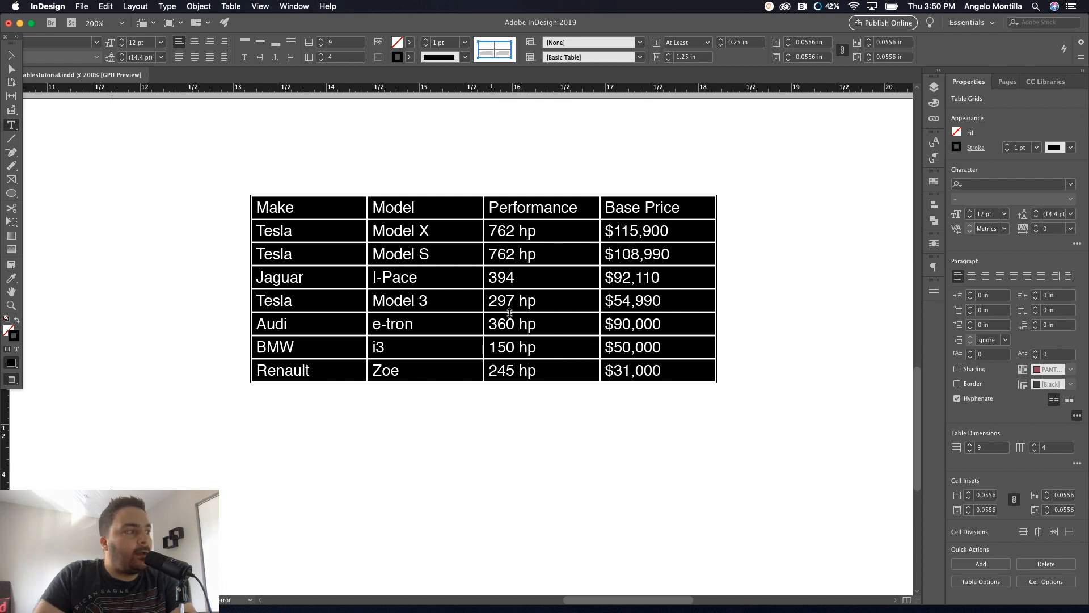
click(275, 207)
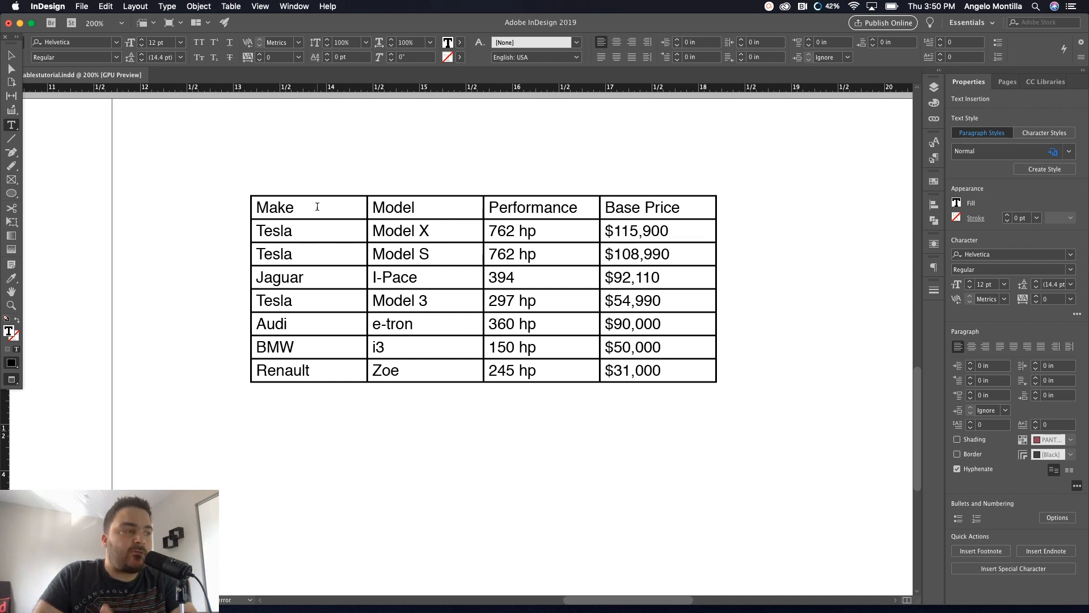
Set the Make, Model, Performance and Base Price header cells to Bold
double_click(274, 207)
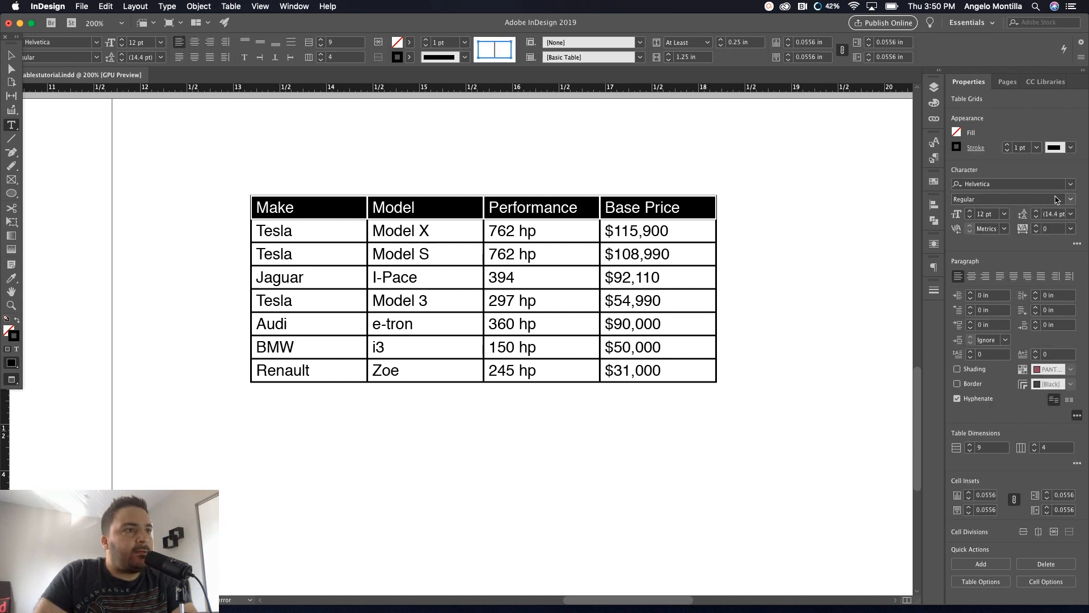
click(1069, 199)
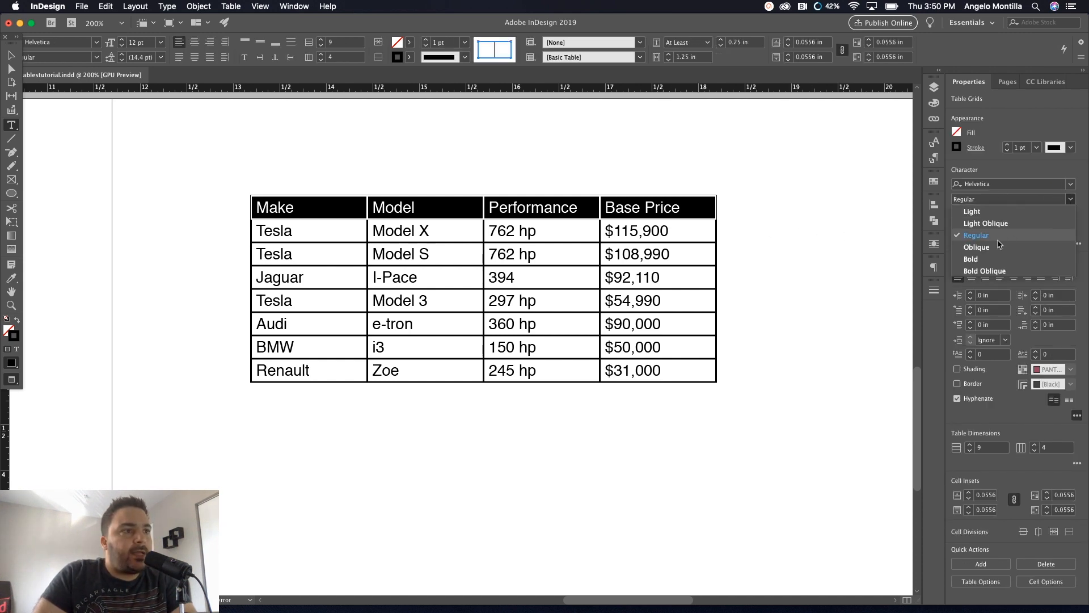
click(971, 259)
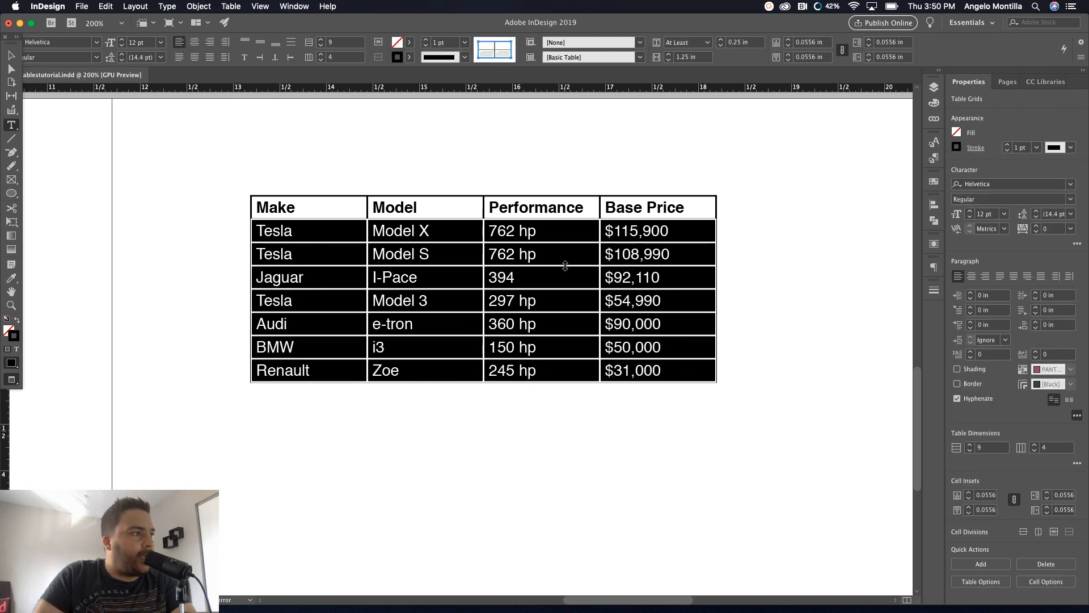
click(273, 230)
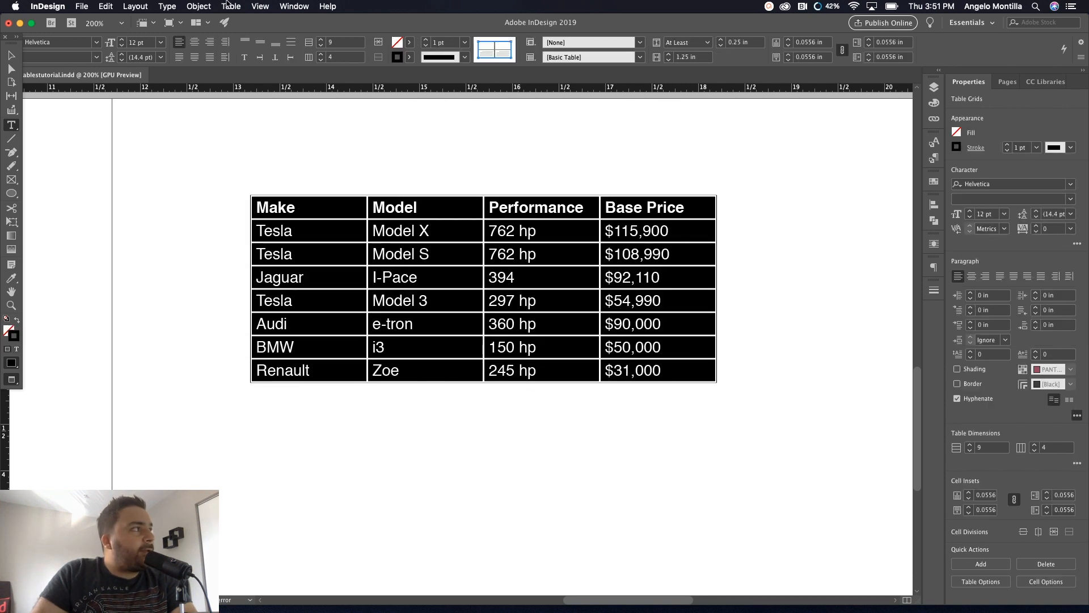
Give all cells 2 pt white PANTONE P 179-1 U borders and teal PANTONE P 122-13 U fill
click(231, 6)
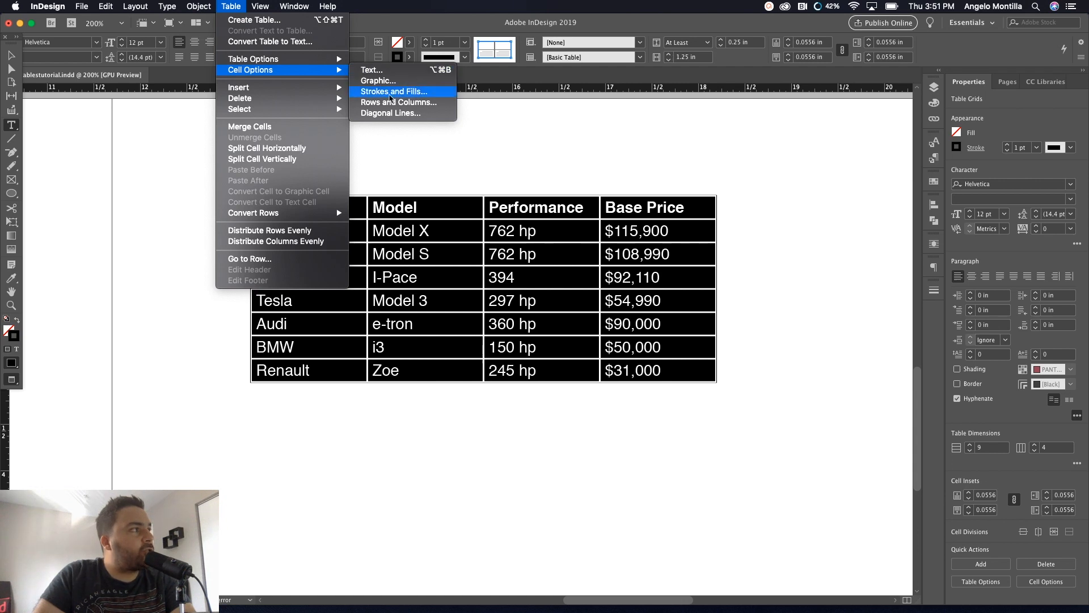
click(393, 92)
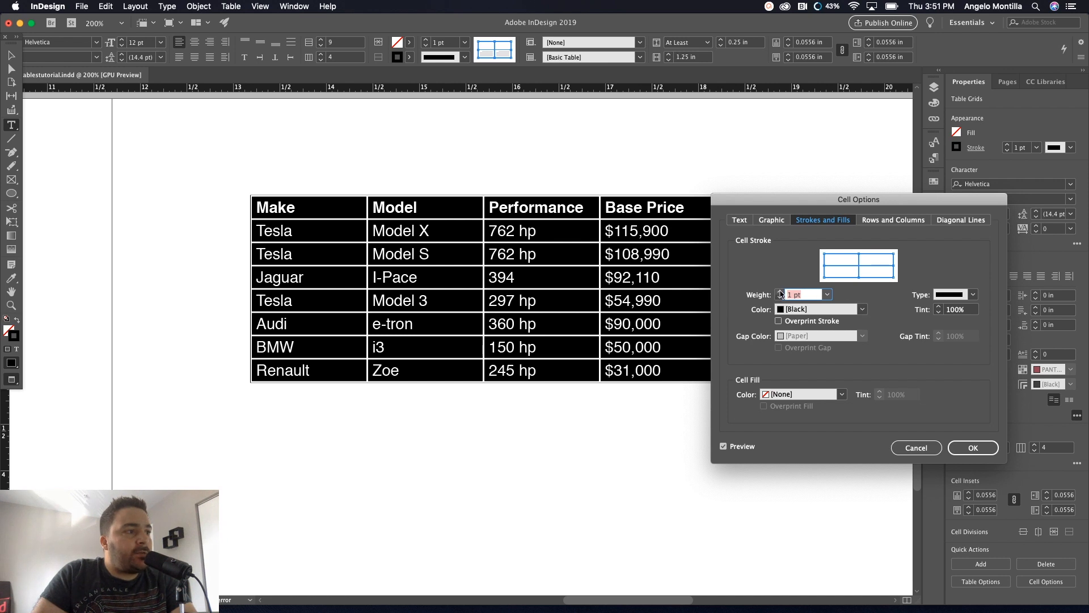
text(2 pt)
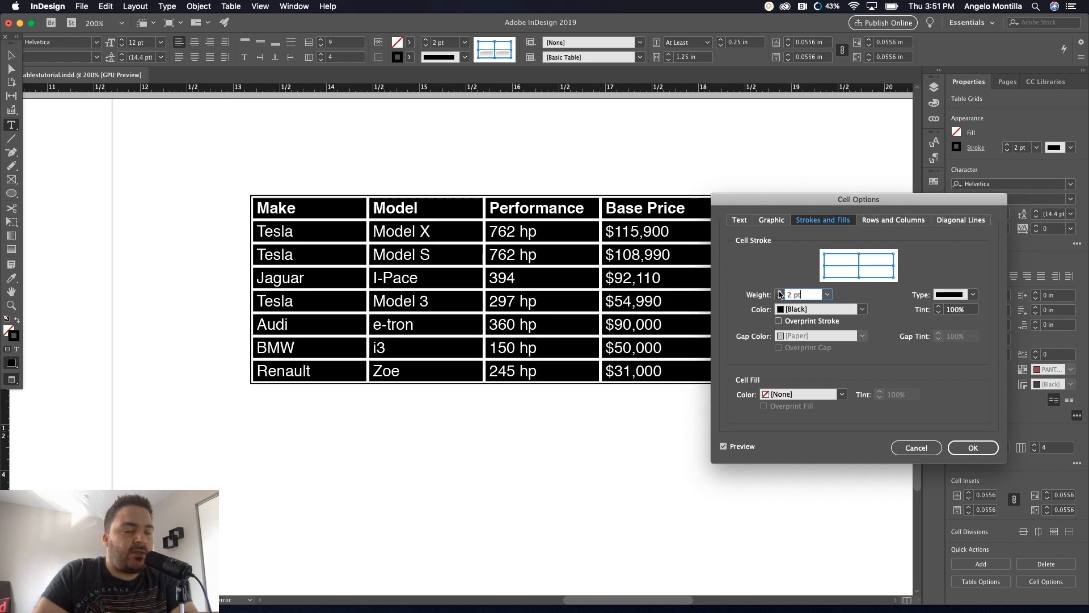
click(862, 308)
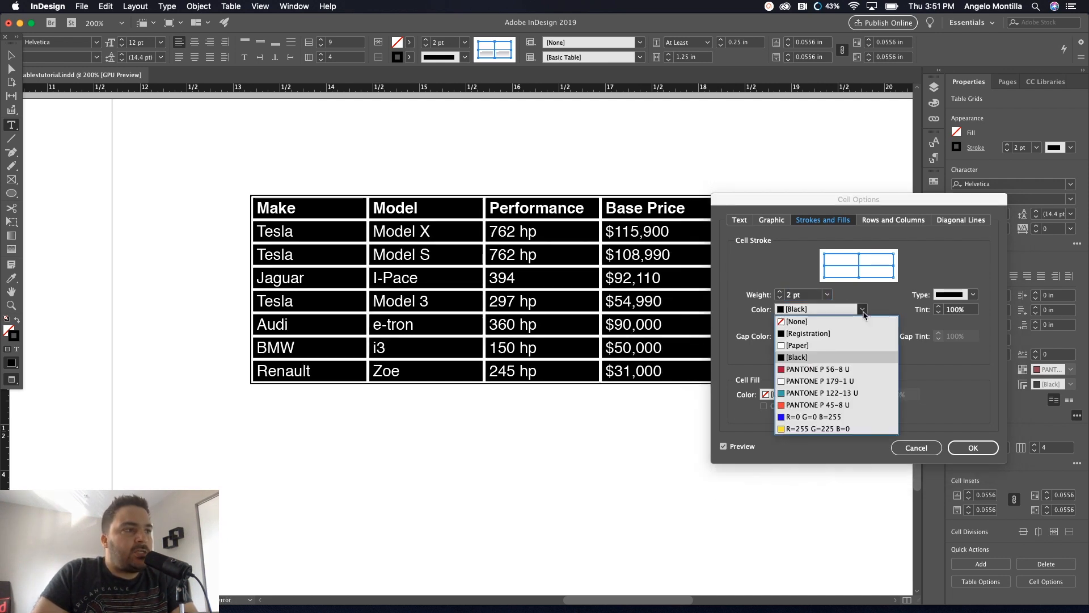
mouse_move(844, 380)
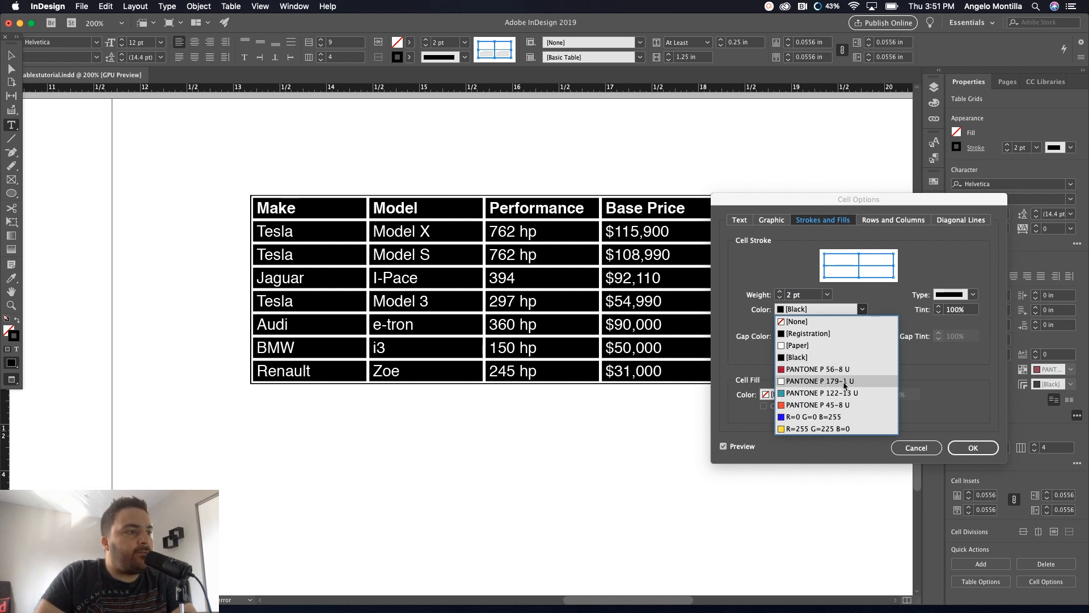
click(819, 380)
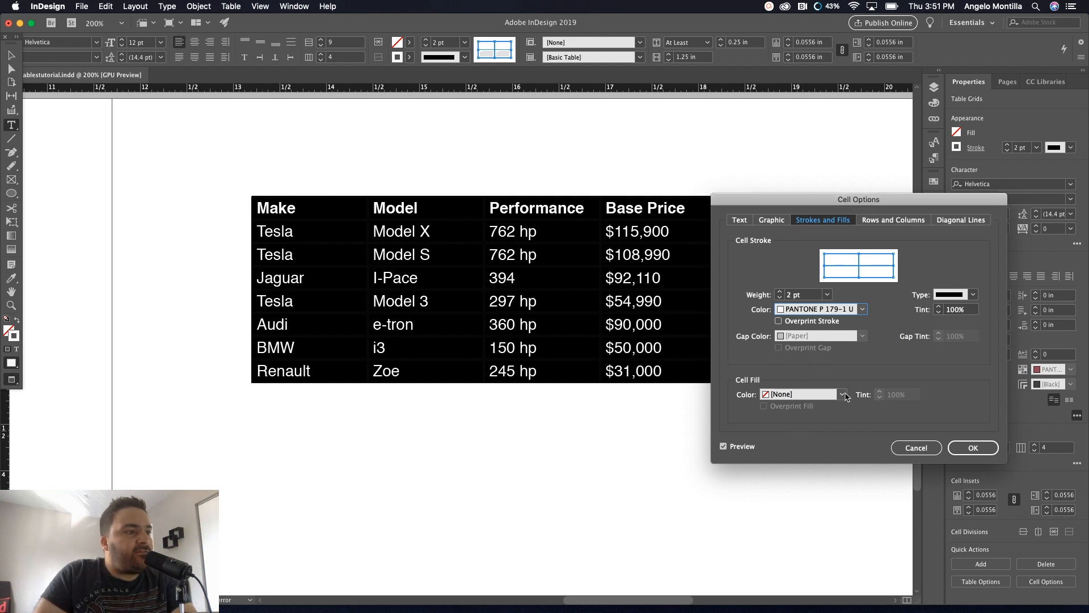
click(841, 395)
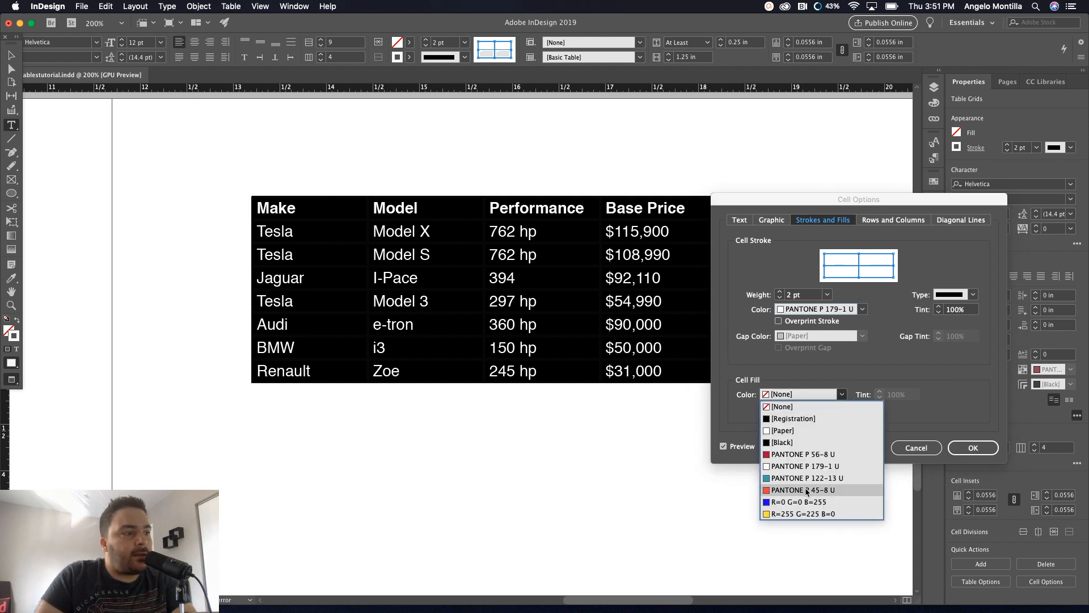
mouse_move(808, 477)
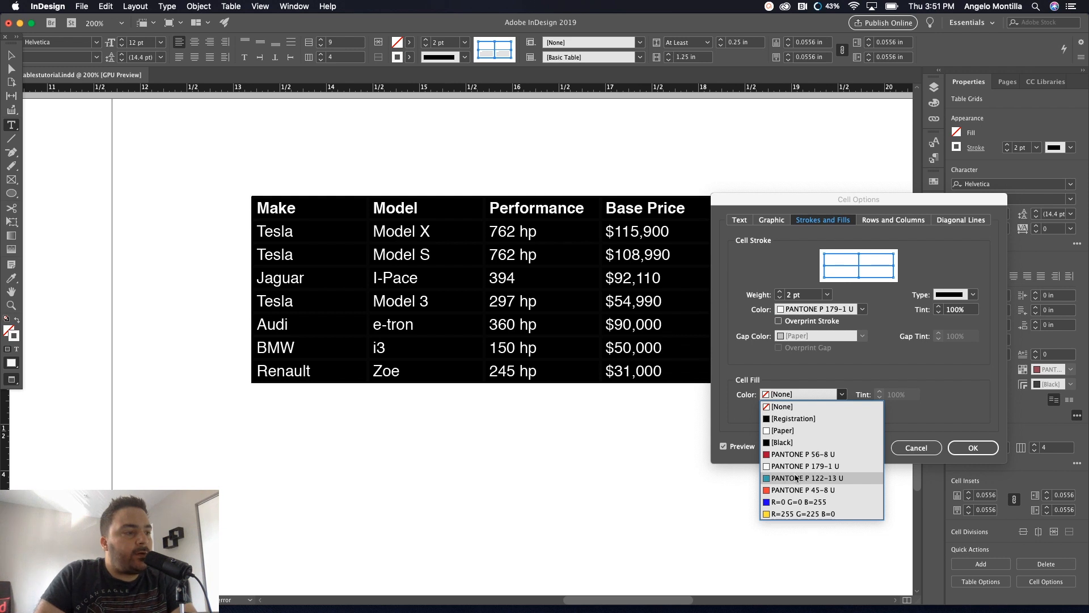
click(805, 478)
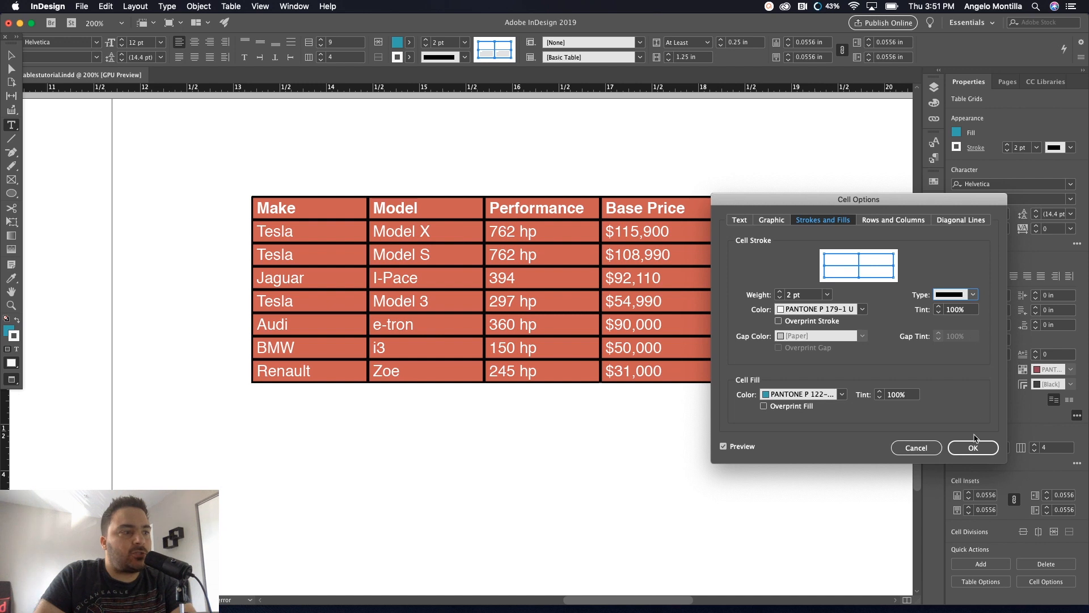
click(972, 447)
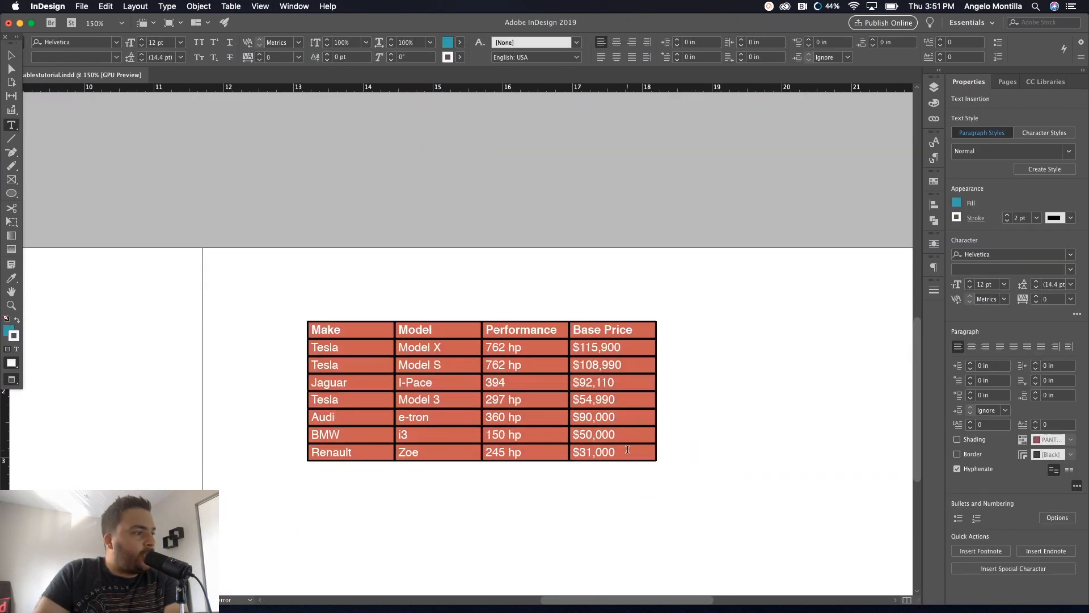
Swap cell colours to teal PANTONE P 122-13 U borders and white PANTONE P 179-1 U fill
click(230, 6)
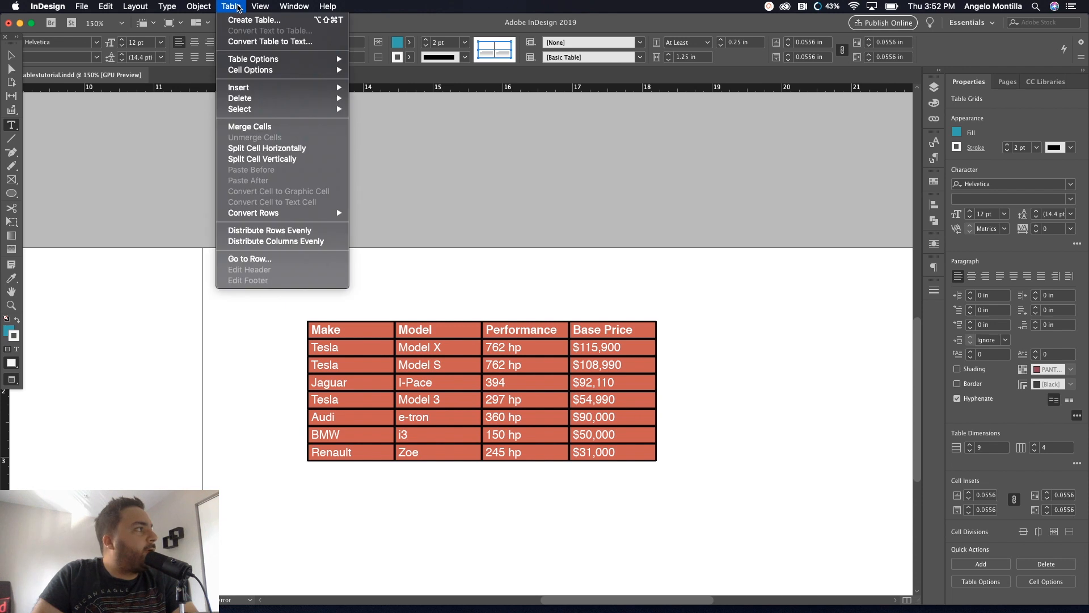
mouse_move(250, 70)
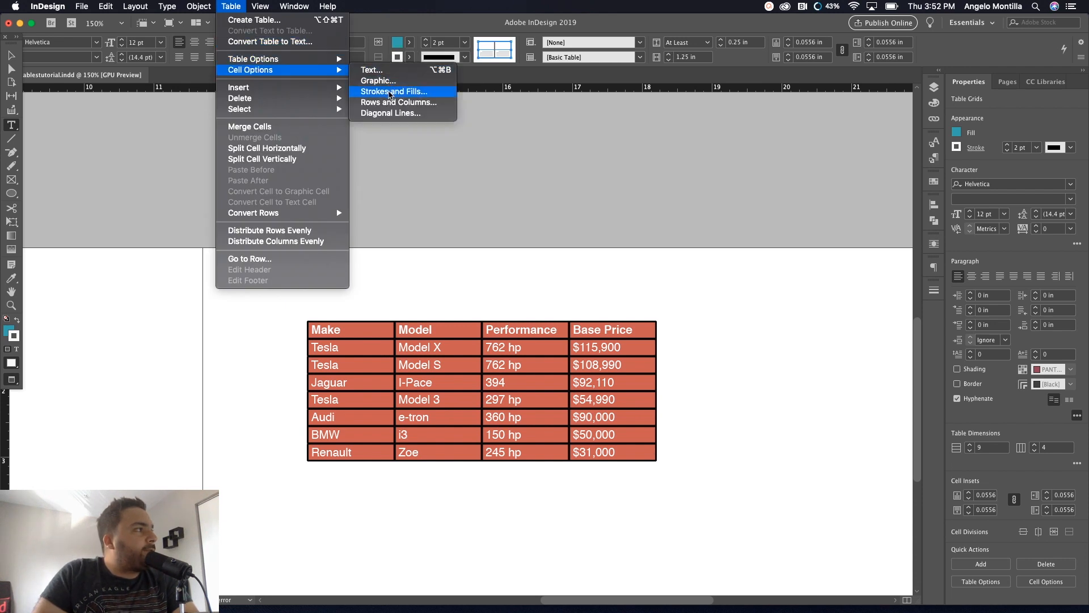
click(393, 91)
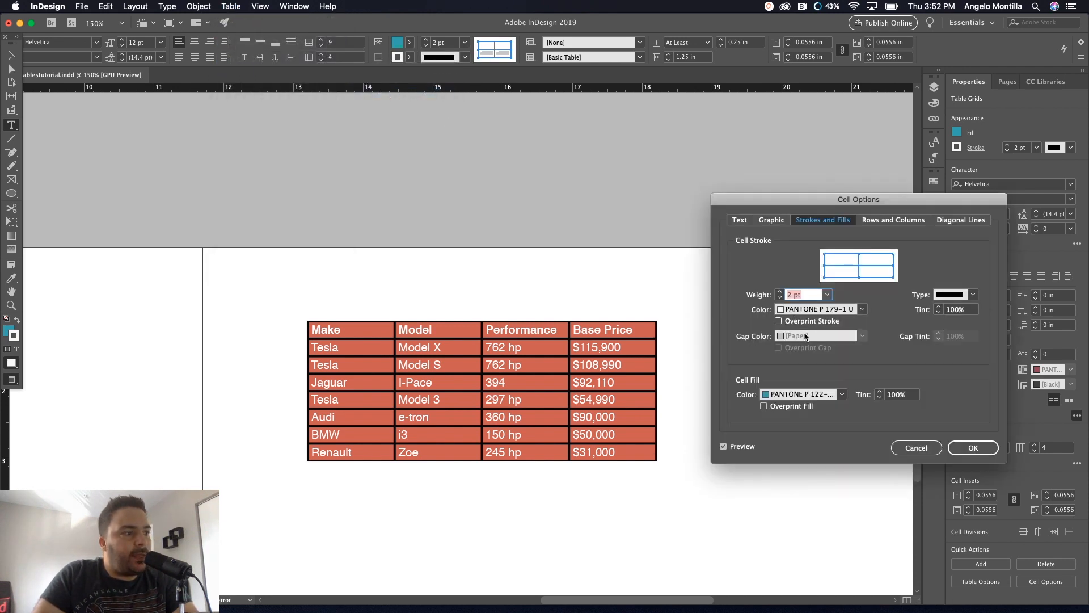
click(863, 309)
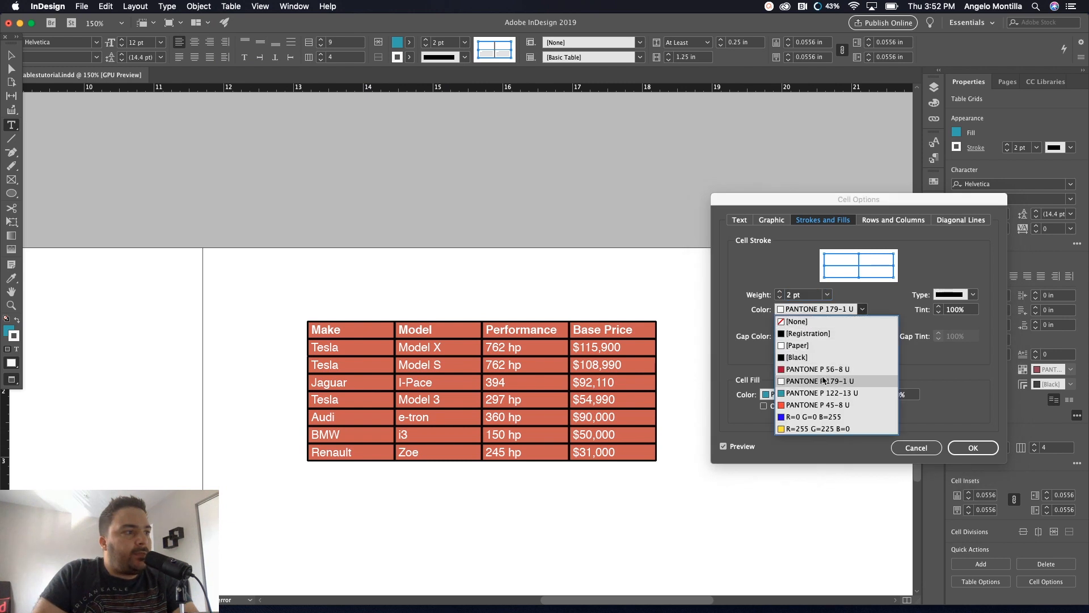
click(821, 393)
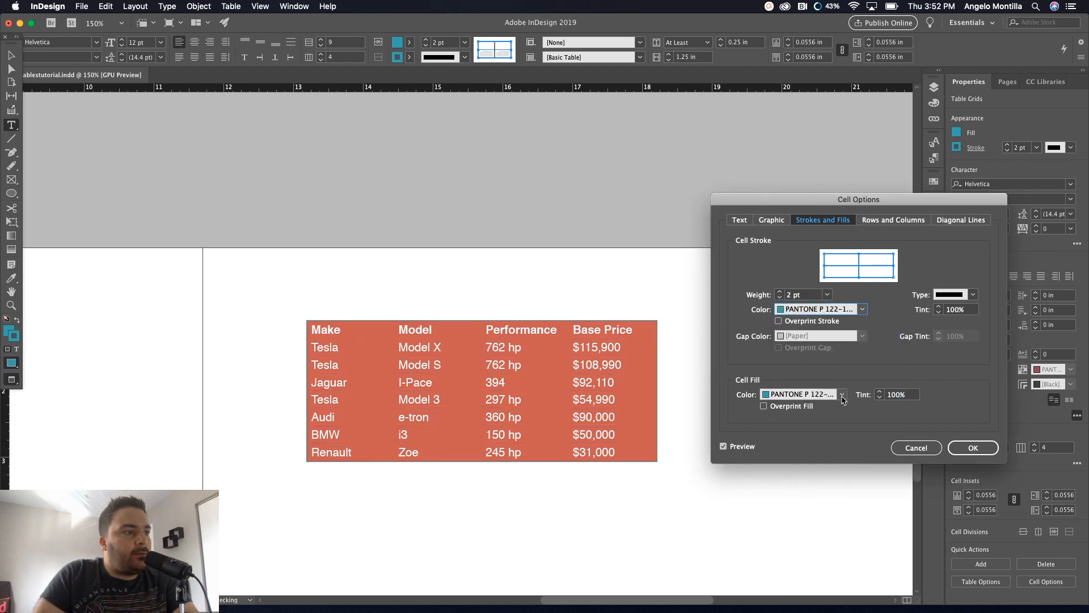
click(842, 394)
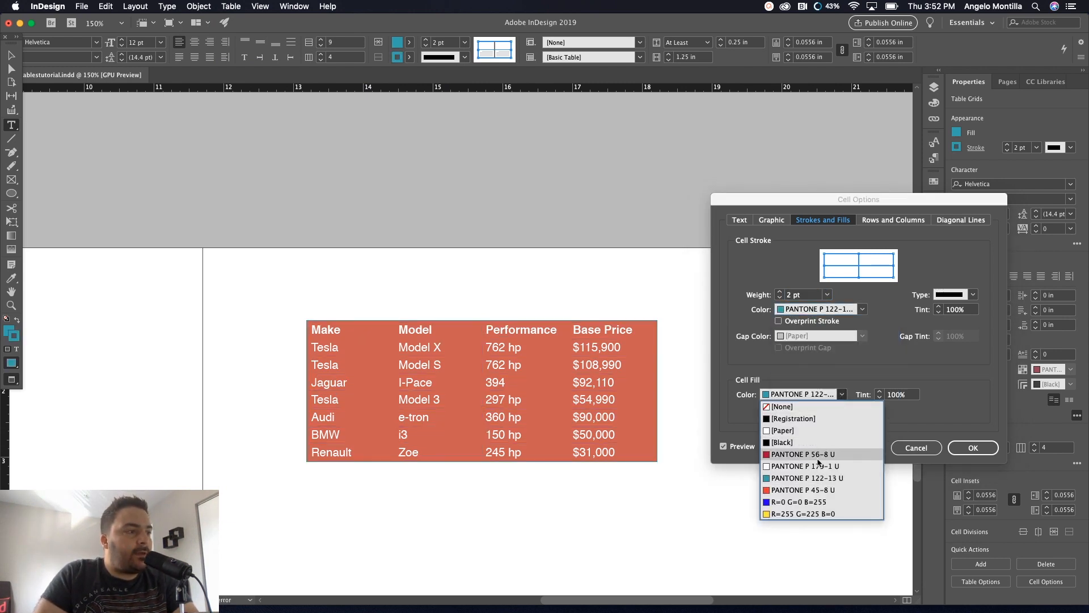
click(803, 465)
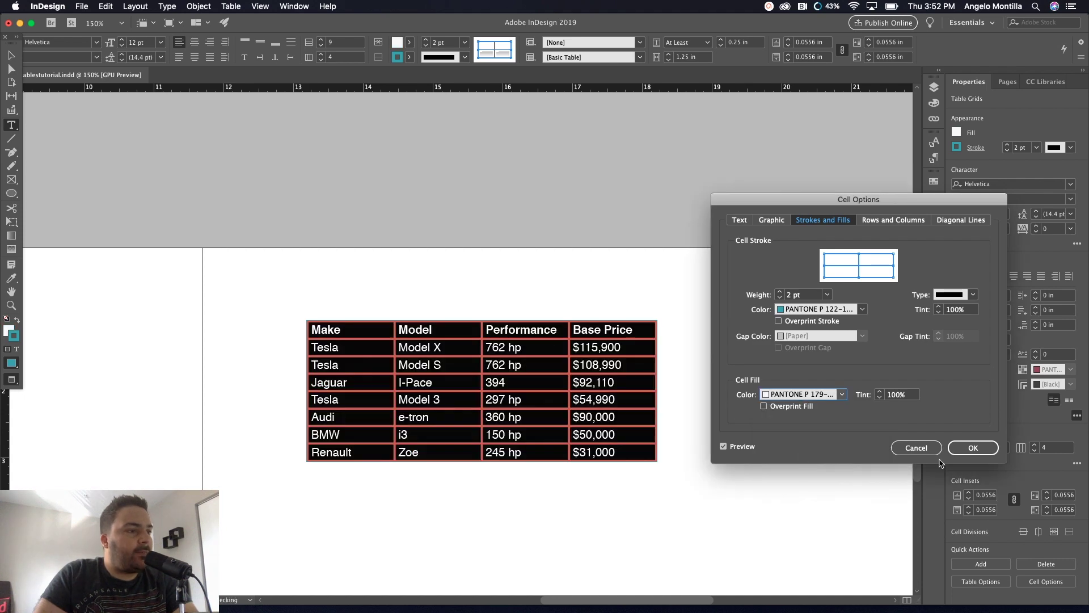
click(973, 448)
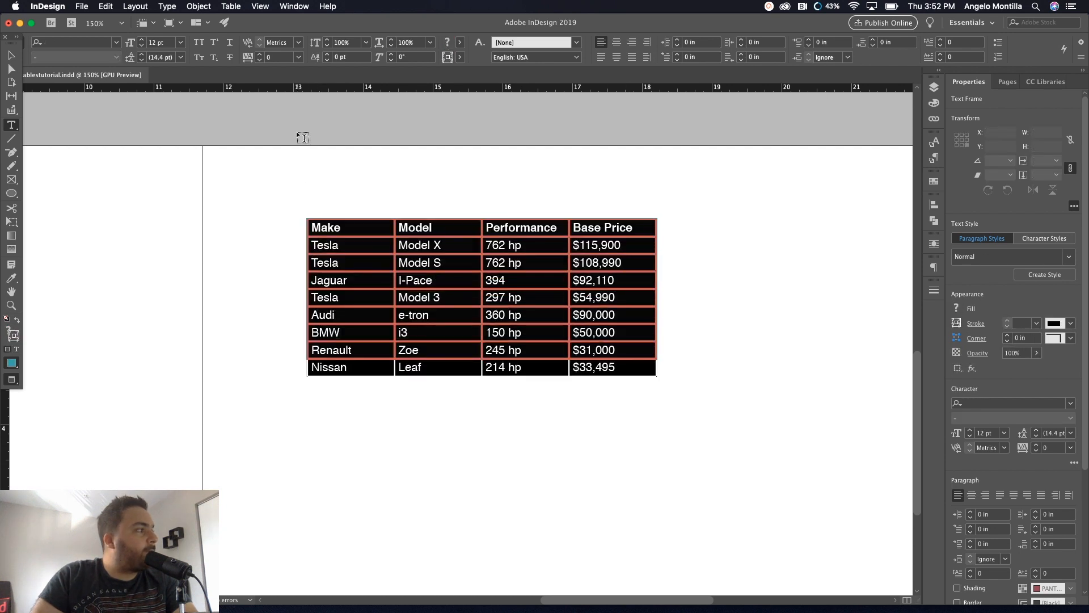
Reapply teal borders and a white fill to every table cell
click(231, 6)
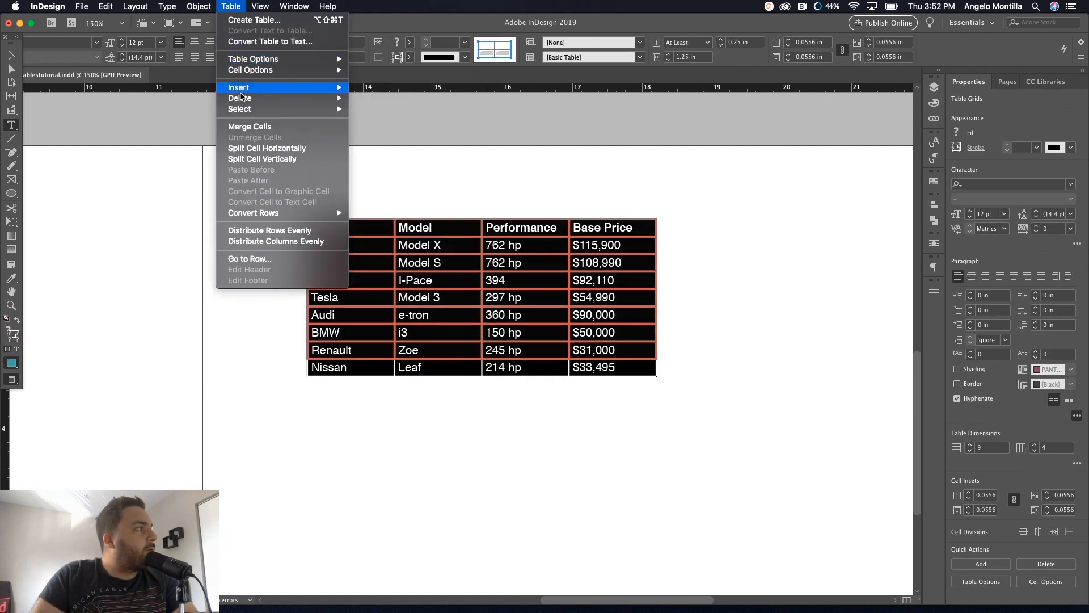
mouse_move(250, 70)
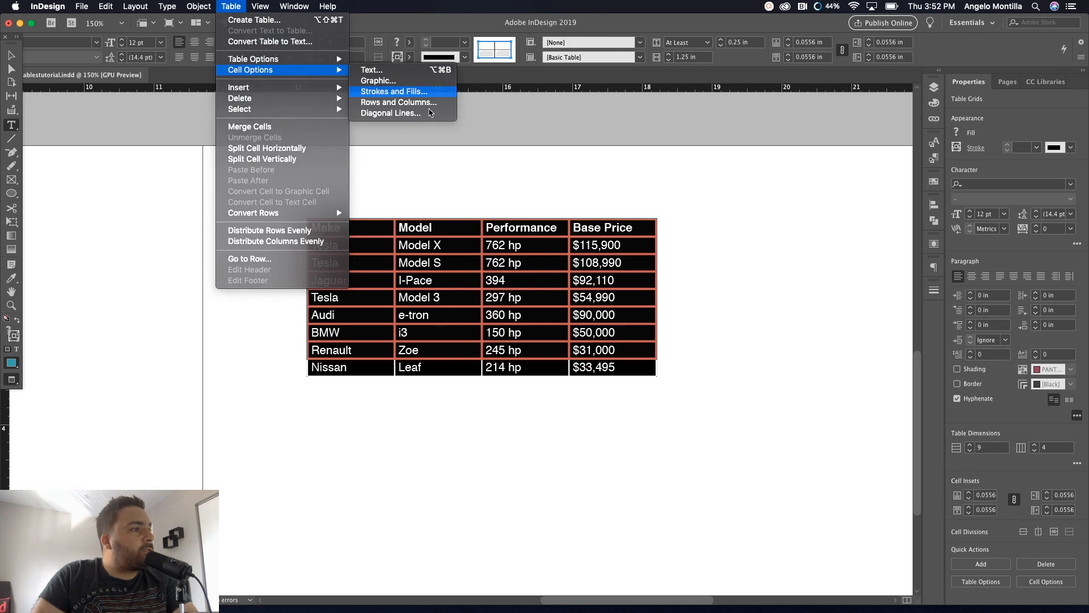
click(393, 91)
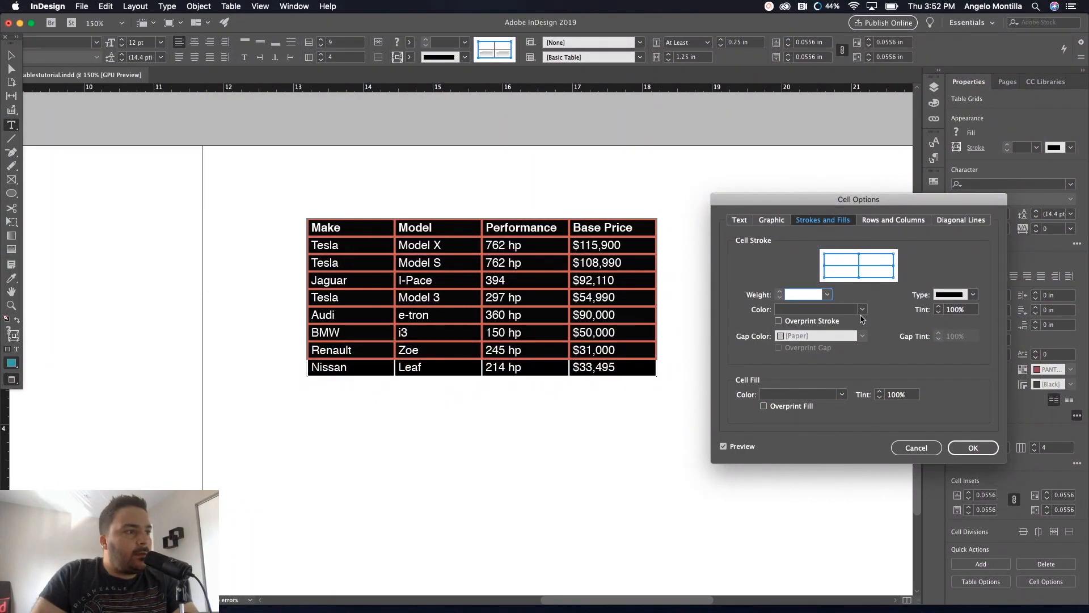
click(862, 308)
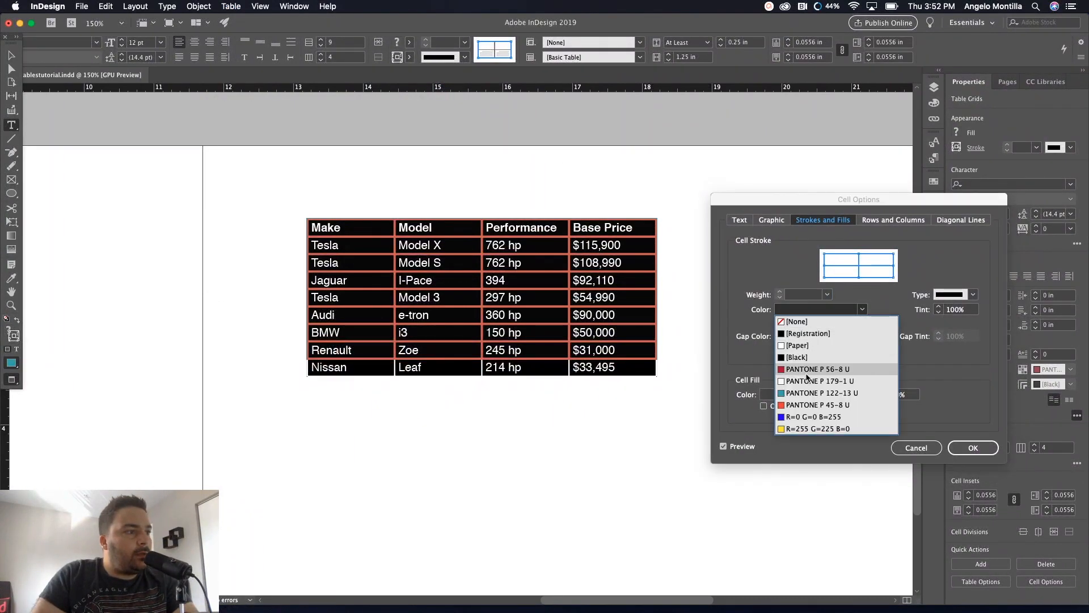
click(822, 393)
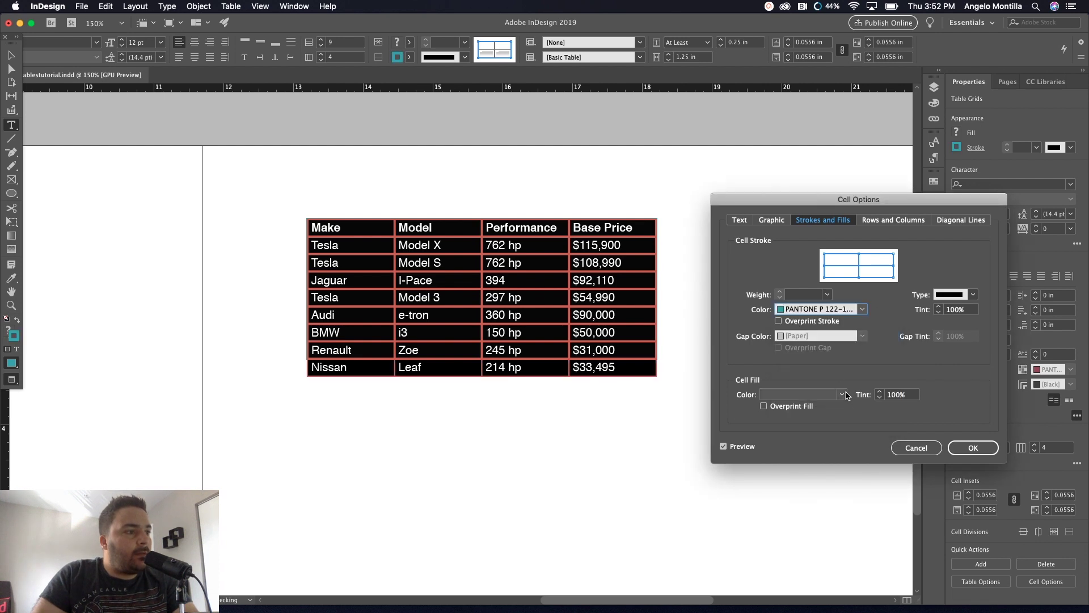
click(842, 394)
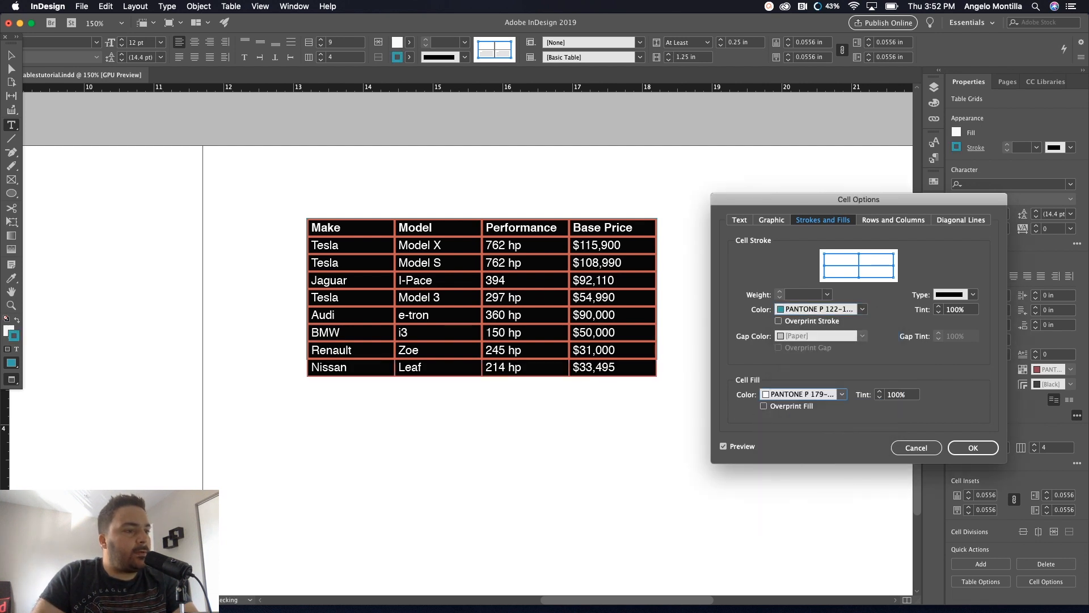
click(973, 447)
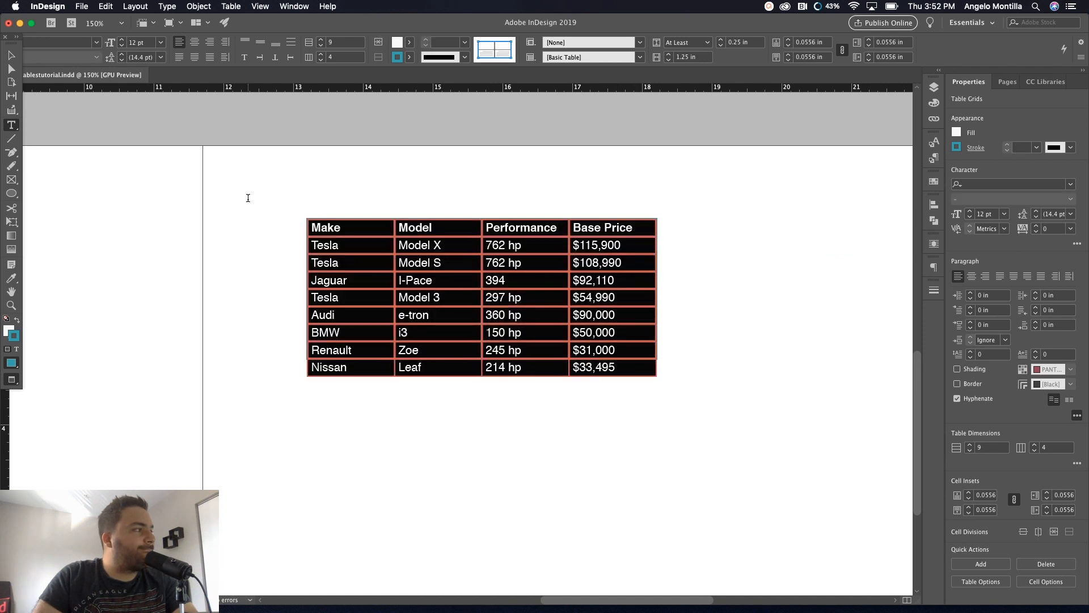
Thicken the cell borders to 3 pt and adjust the table frame's height
click(198, 6)
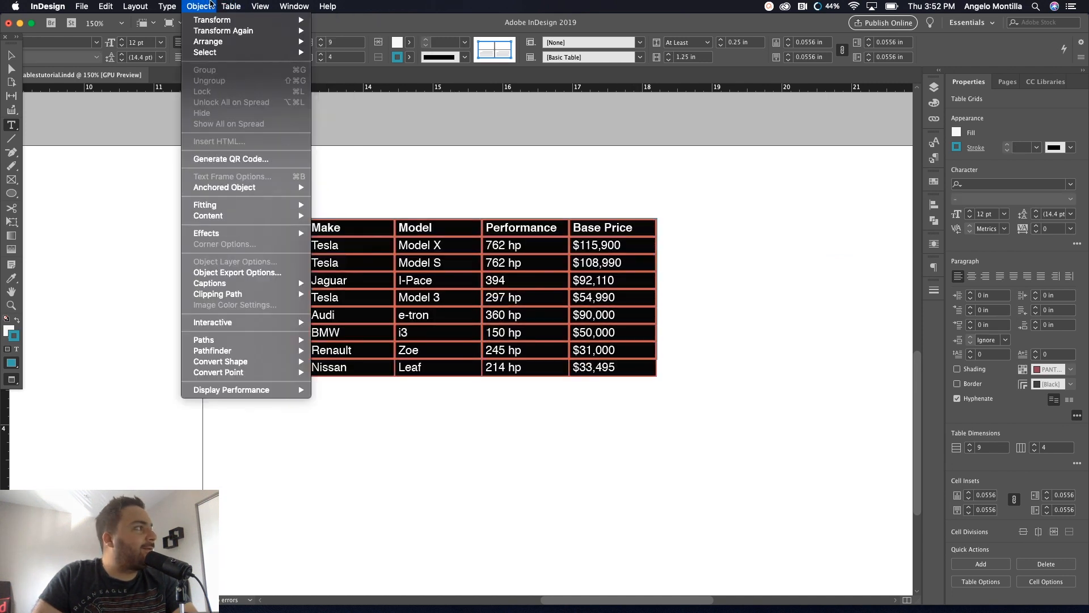
click(230, 6)
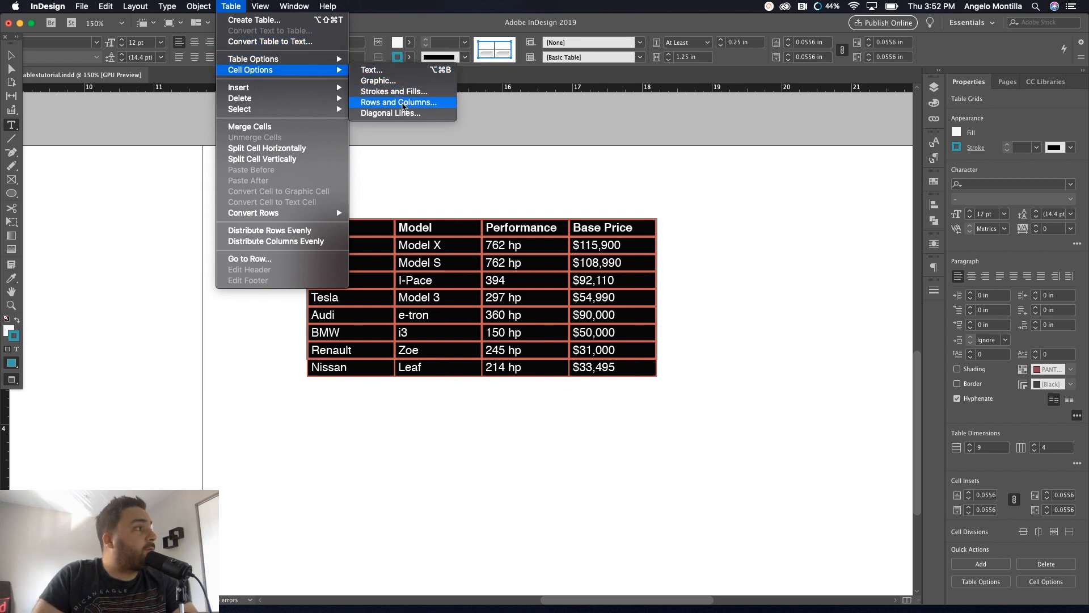
click(393, 91)
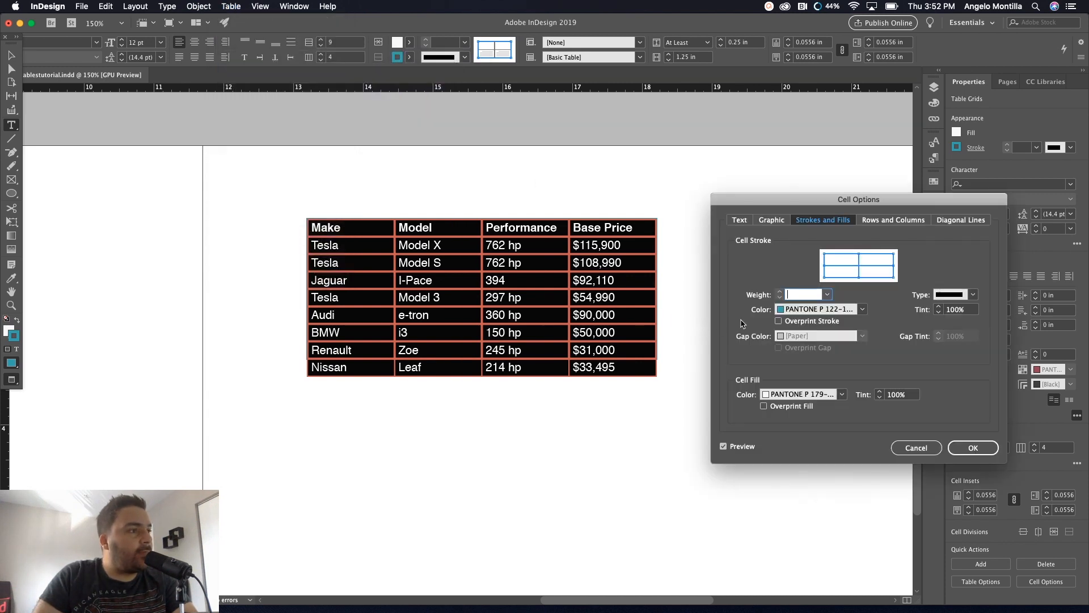
click(826, 295)
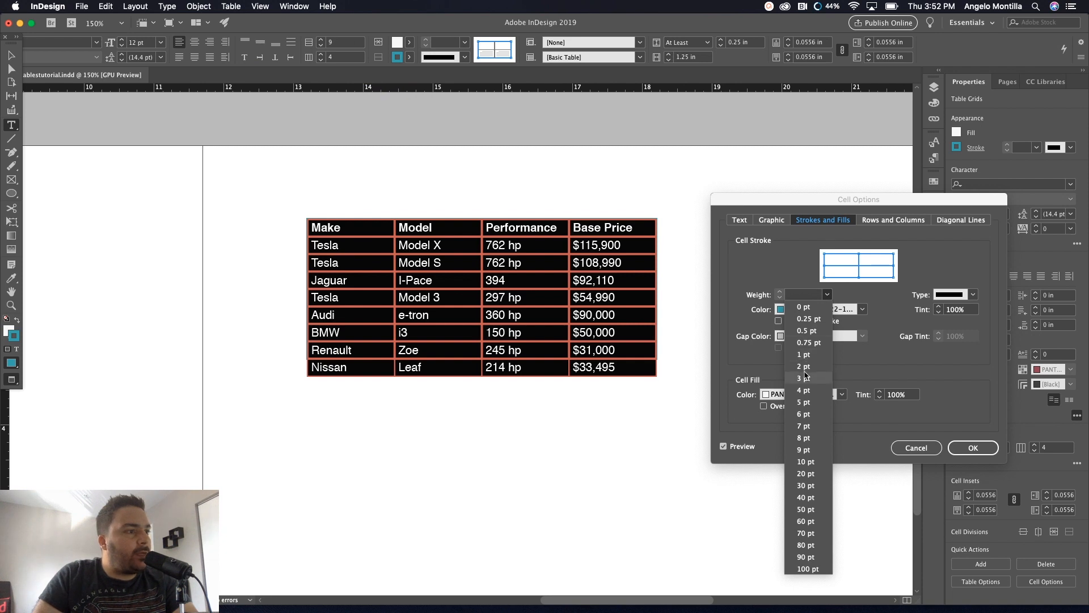
click(801, 378)
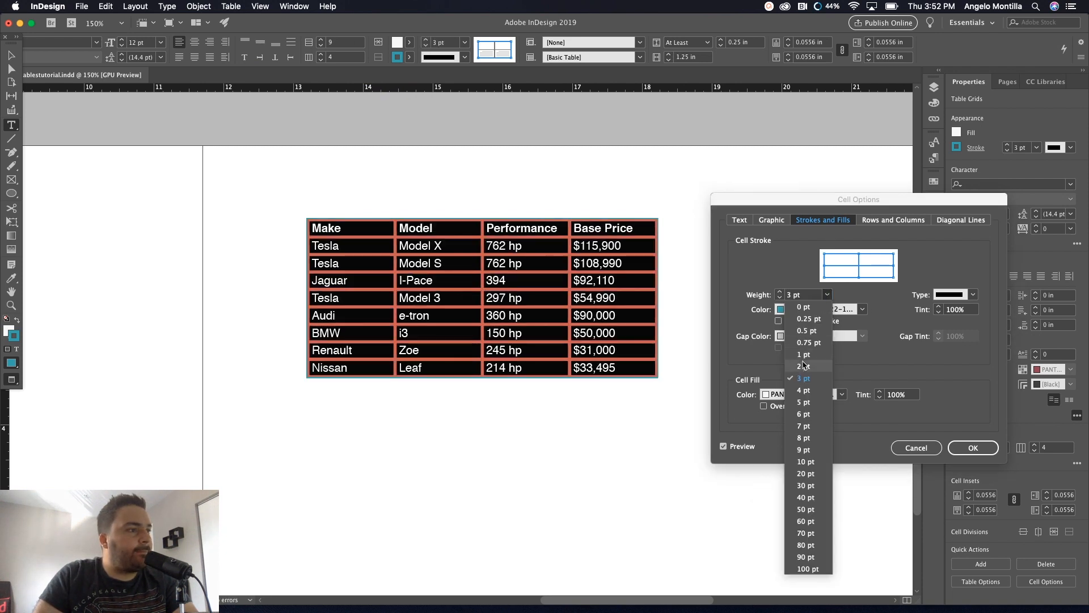
click(801, 366)
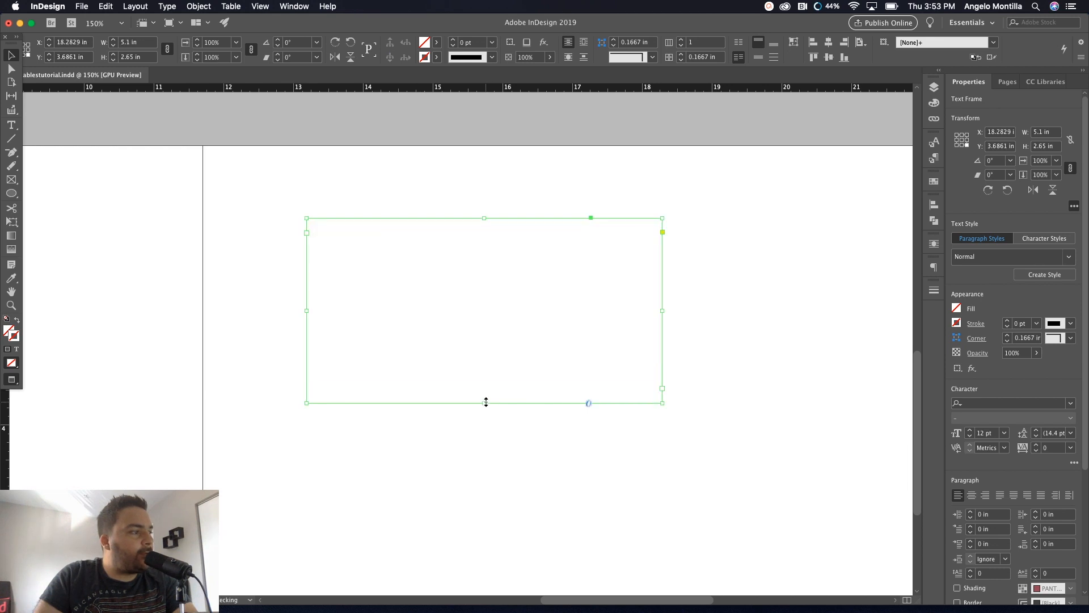
drag(485, 402, 486, 384)
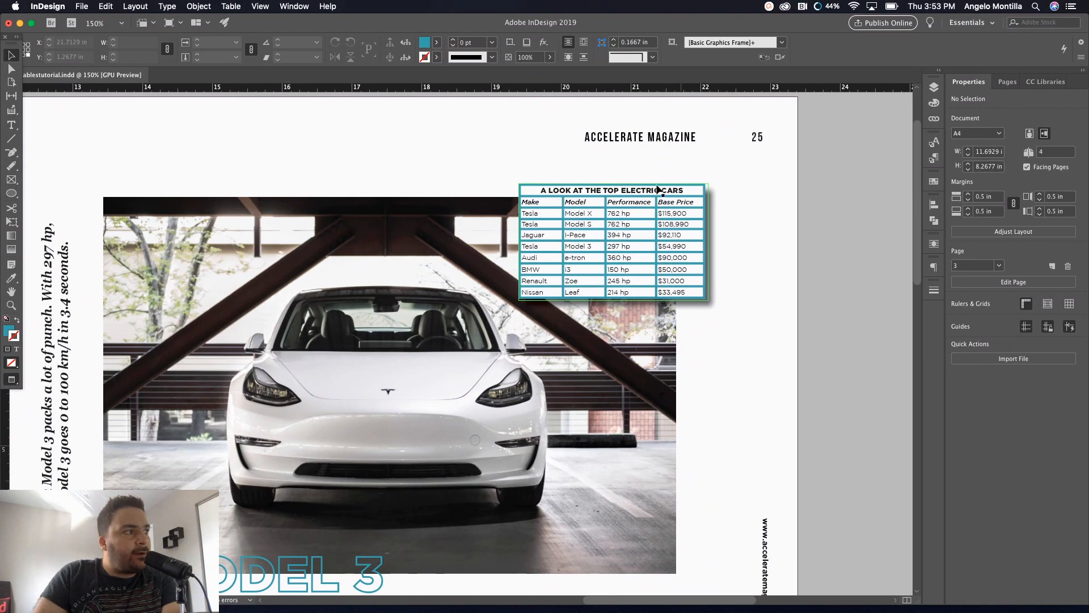
Scroll down to the page with the untitled car spec table at 150%
scroll(down, 3)
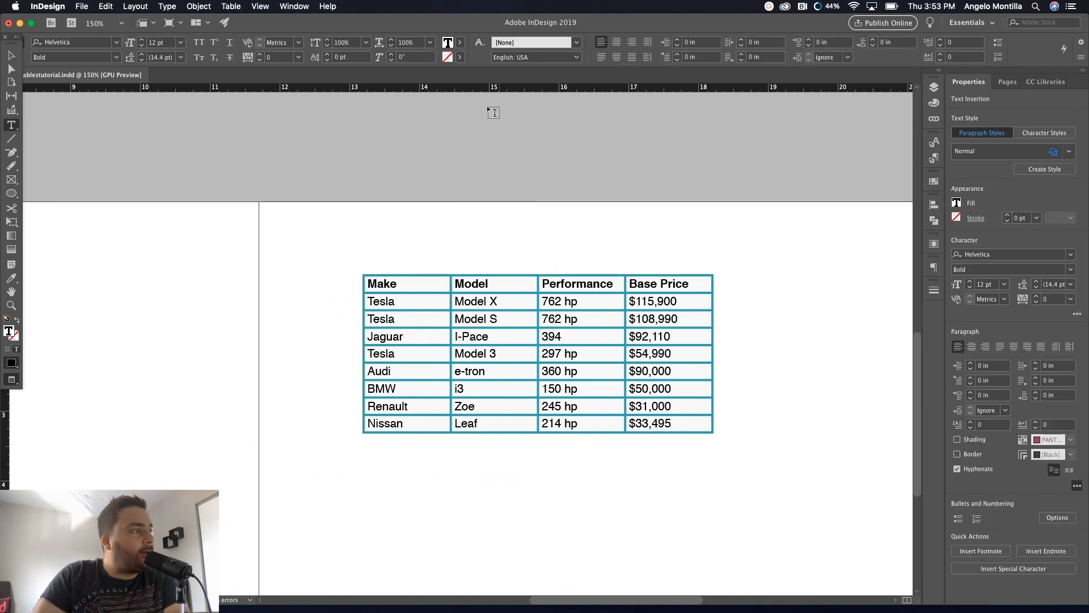
In Table Setup, set Header Rows to 1, adding a blank row above the Make/Model titles
click(231, 6)
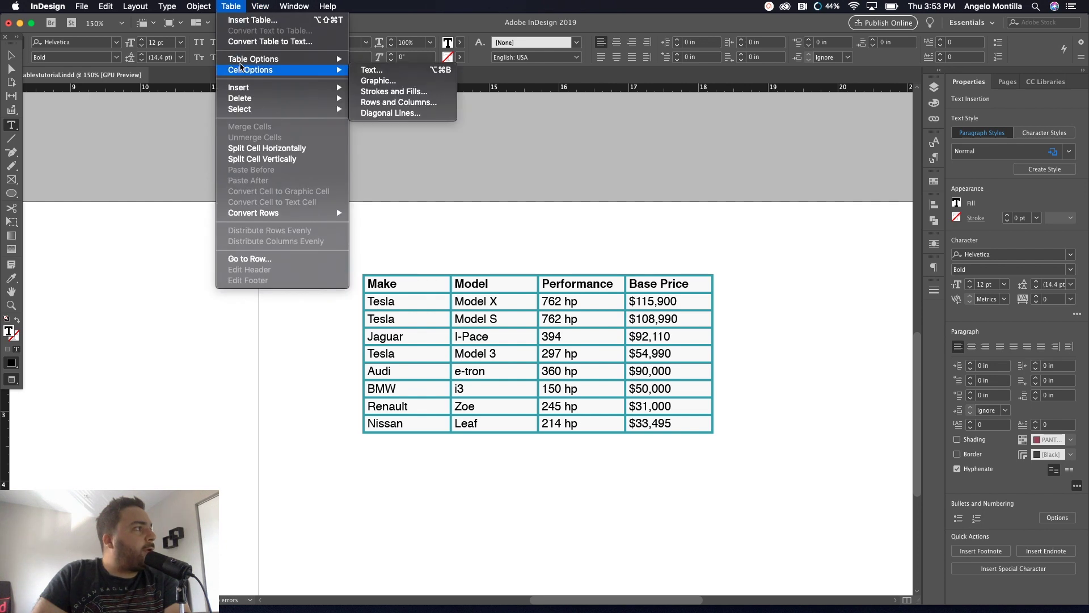
mouse_move(257, 58)
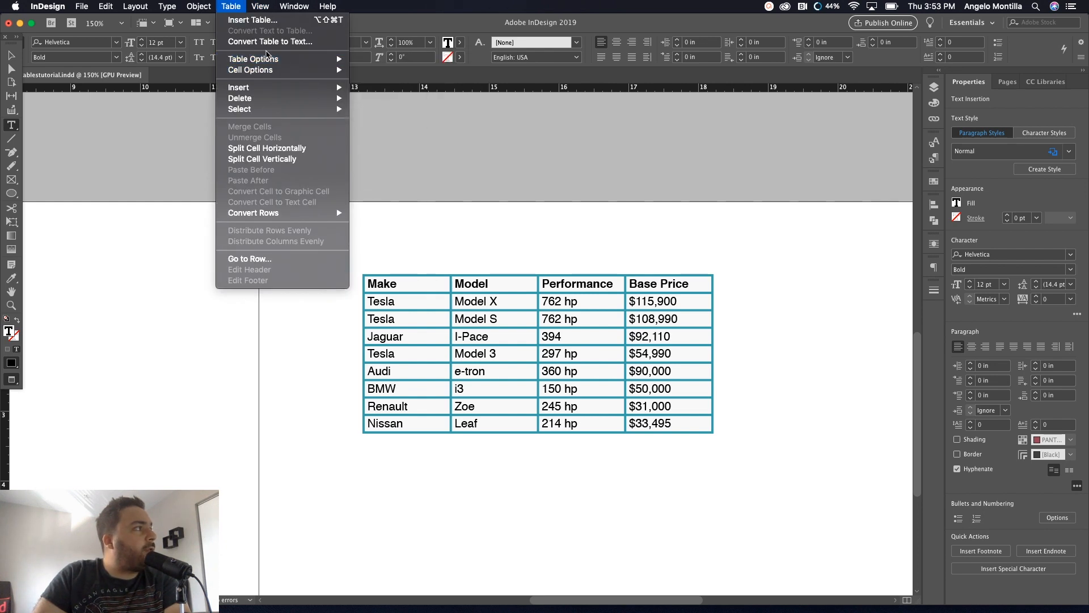
mouse_move(256, 78)
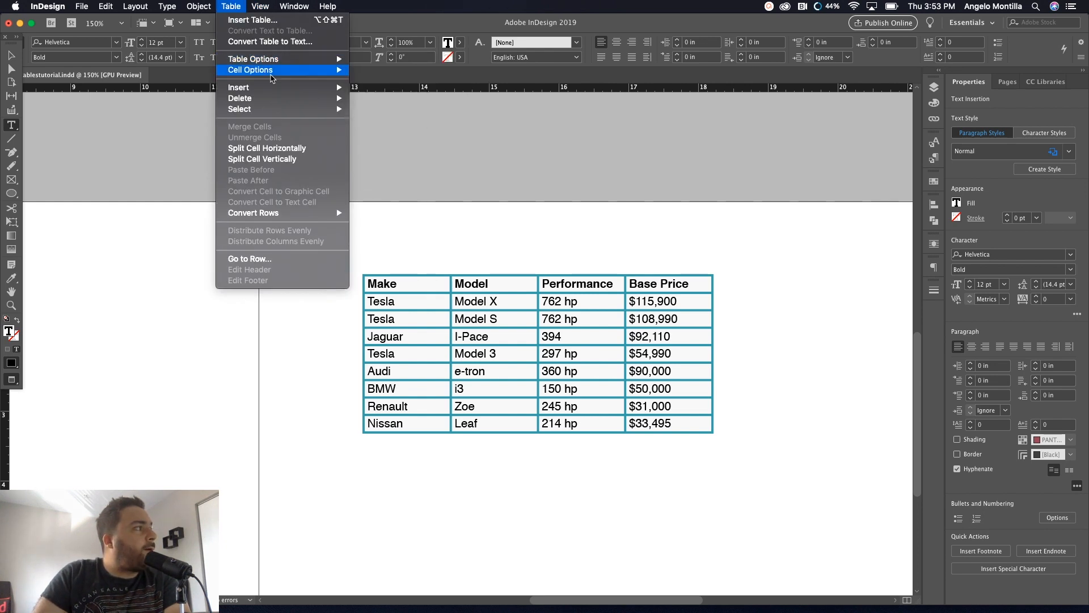
mouse_move(275, 70)
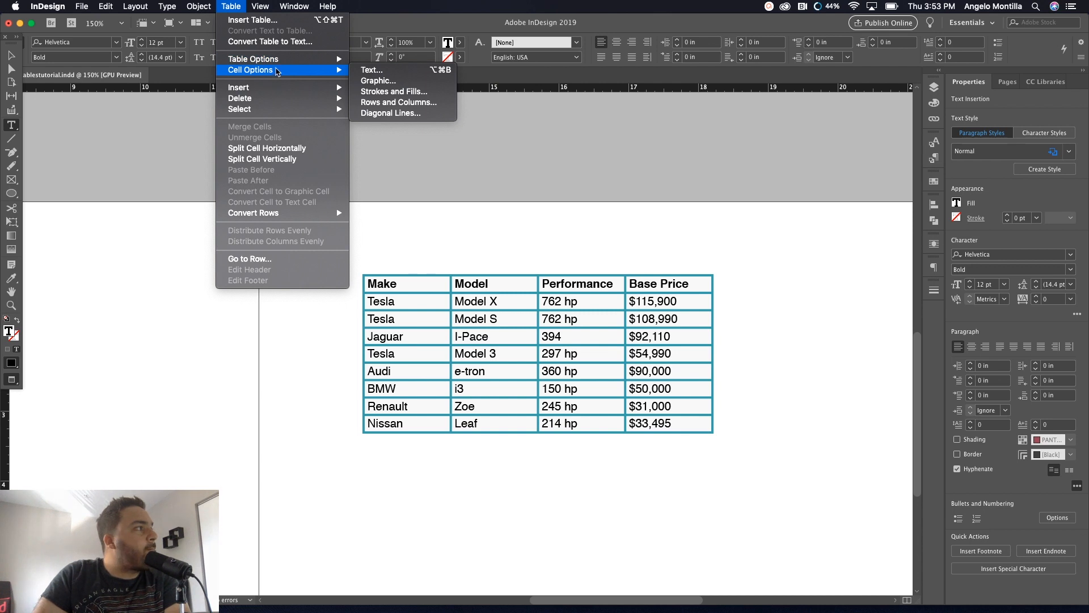
mouse_move(253, 59)
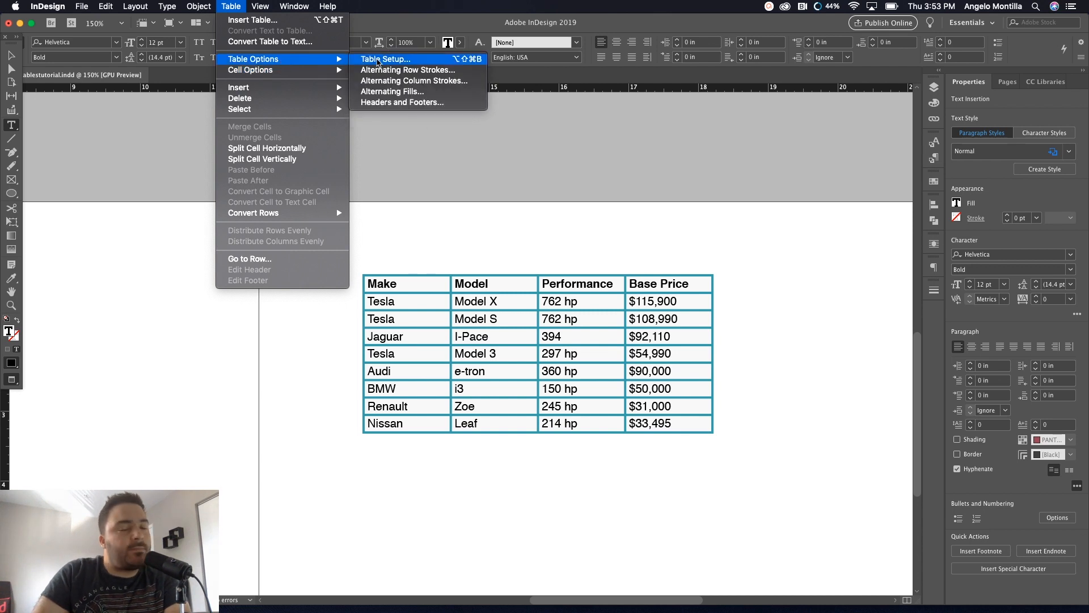
click(385, 59)
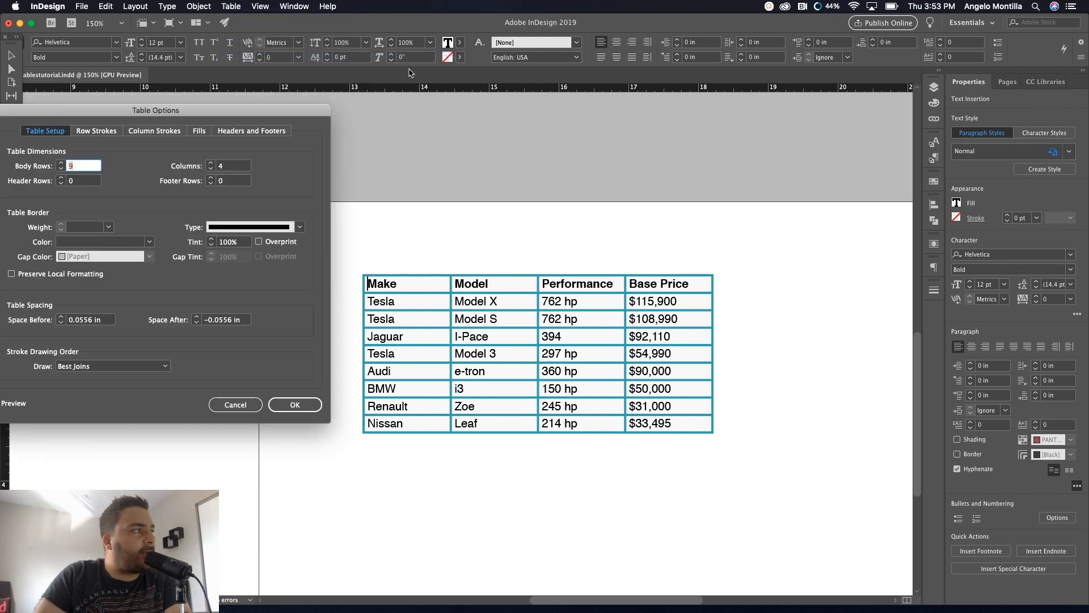
drag(155, 110, 856, 115)
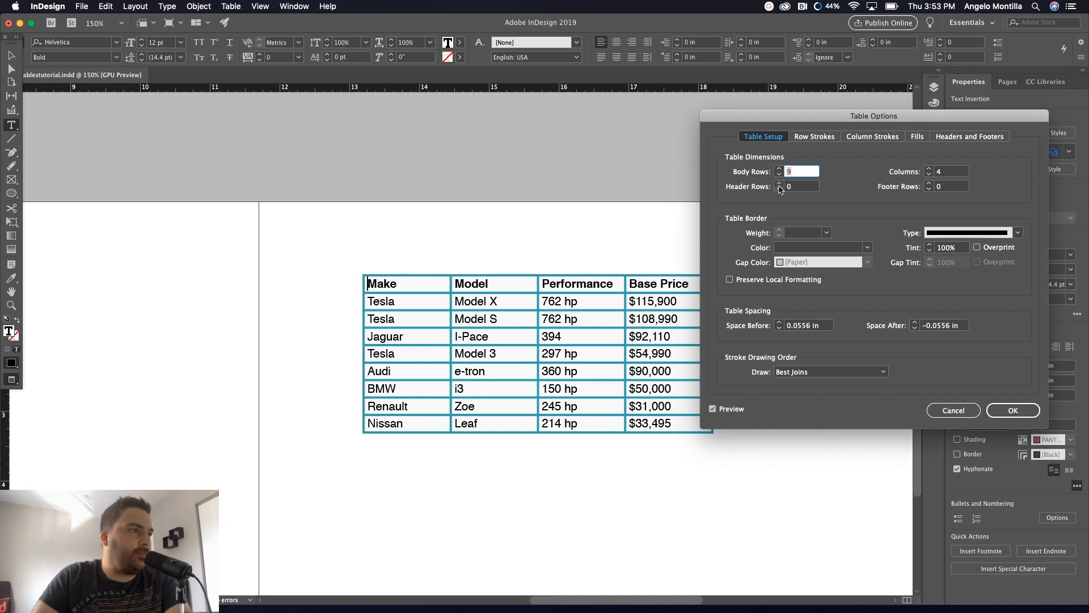
click(779, 183)
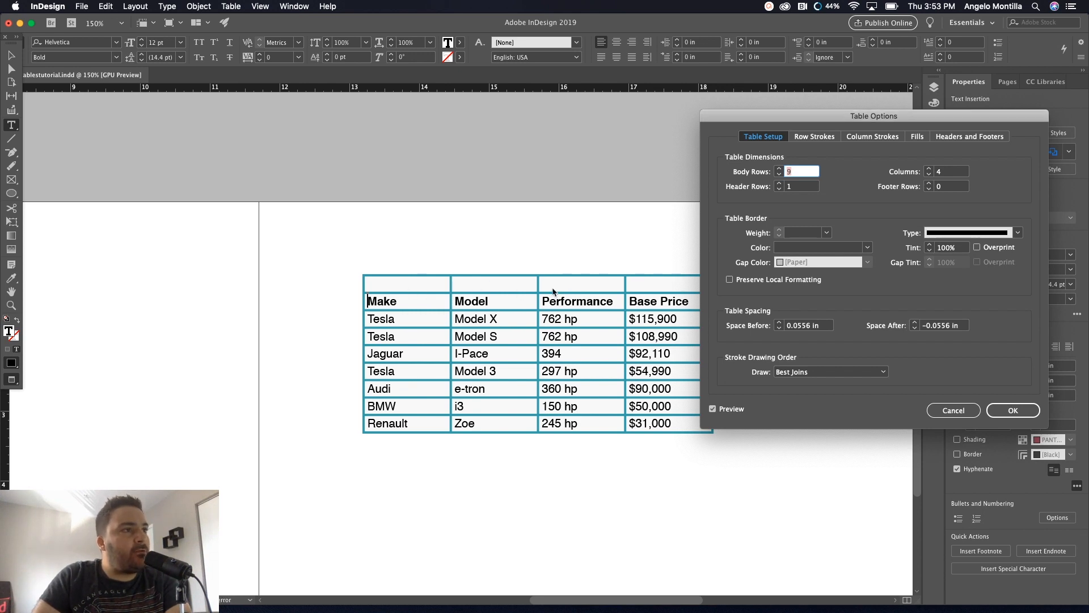
click(929, 174)
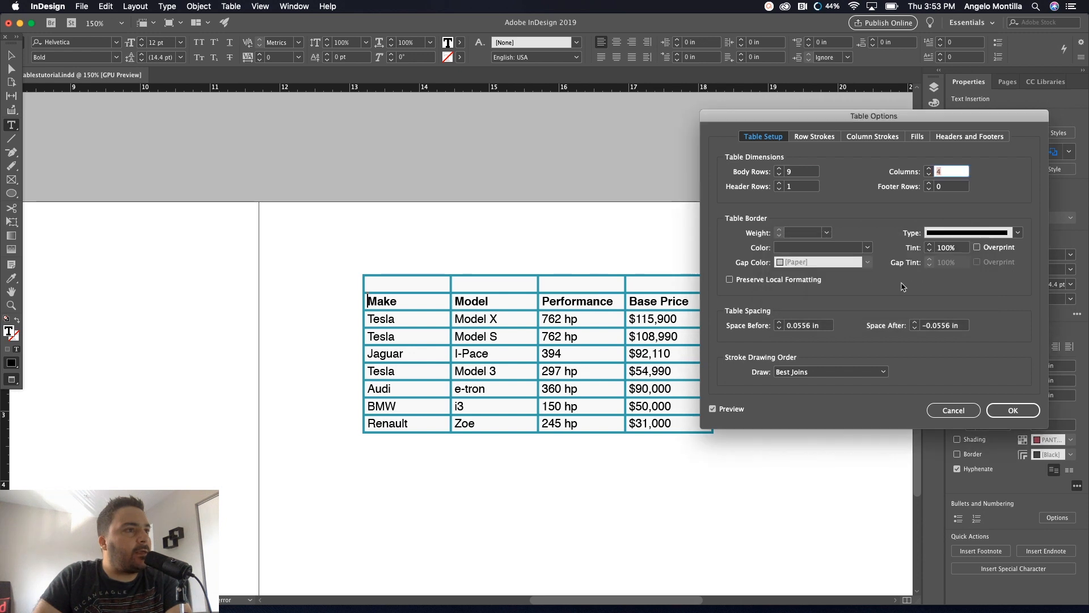
mouse_move(723, 293)
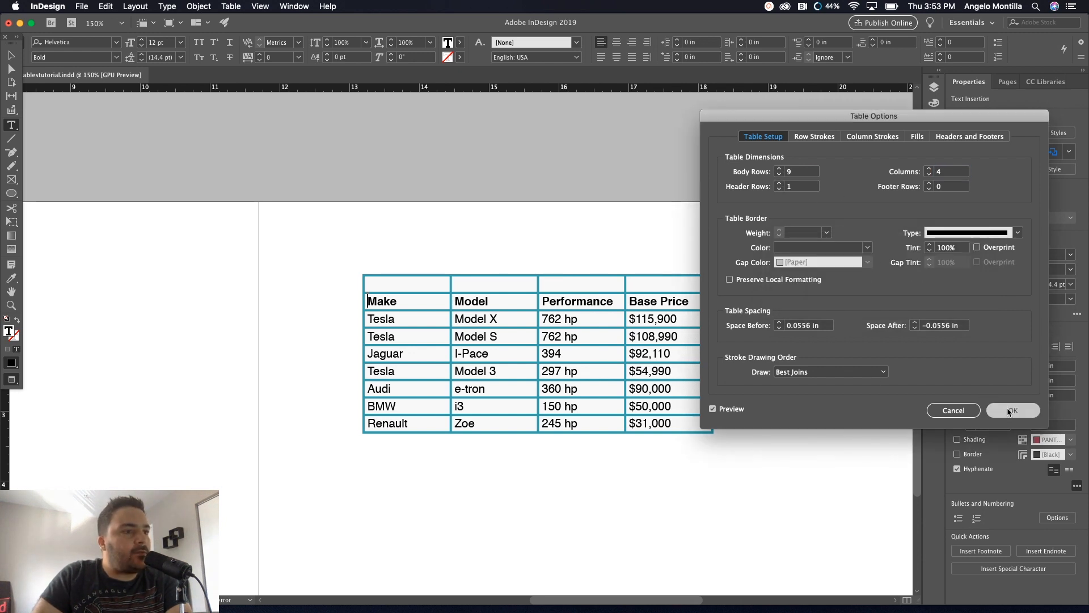
click(1013, 411)
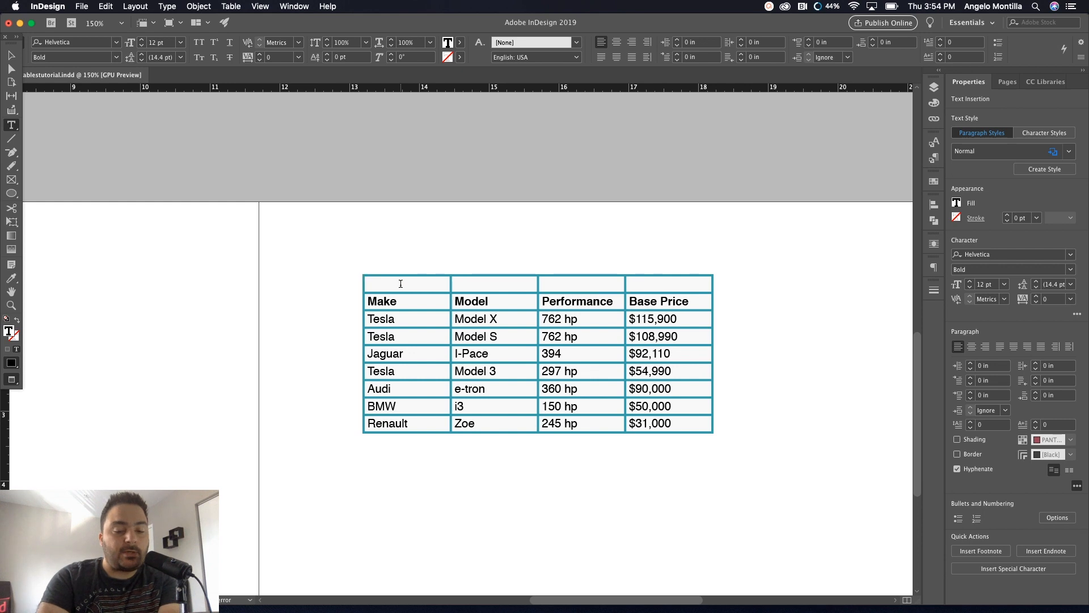
Type 'A LOOK AT THE TOP ELECTRIC CARS' in the first header cell and select the row
text(A LOOK AT THE)
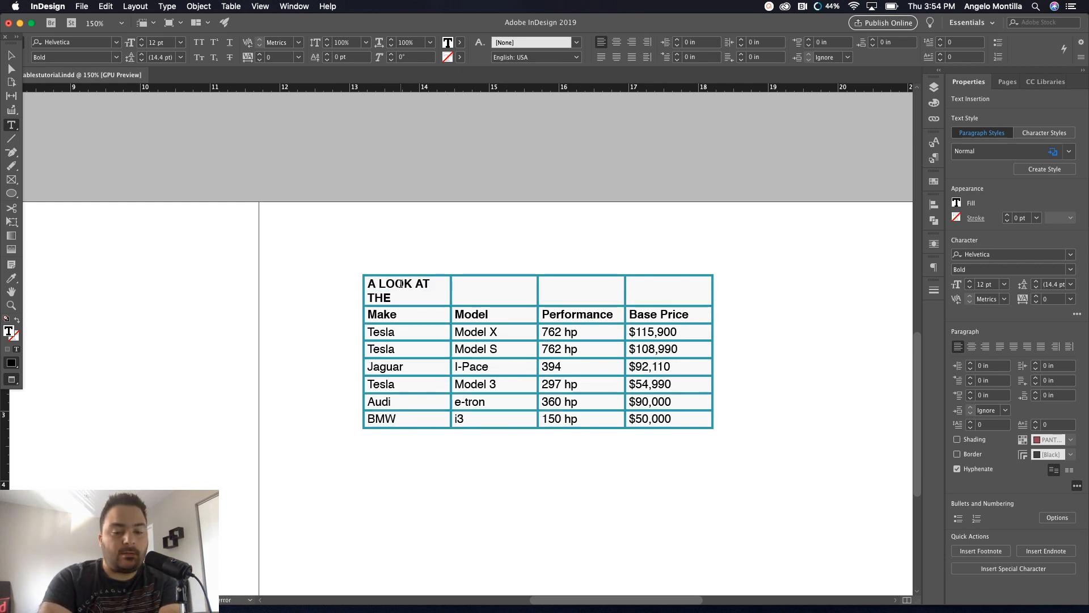
text(TOP ELECTRIC CARS)
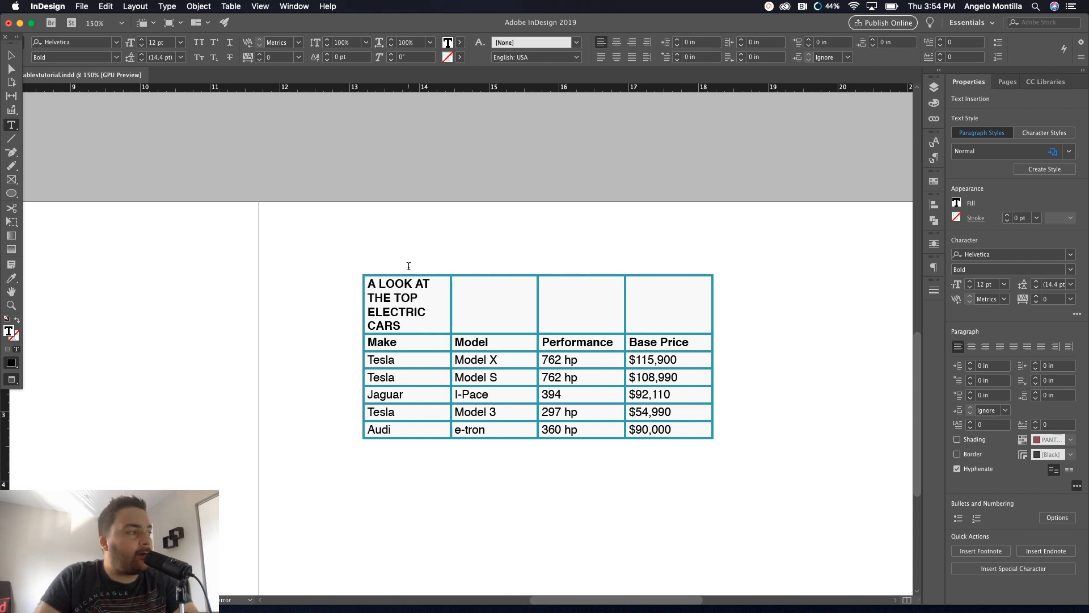
drag(367, 284, 397, 283)
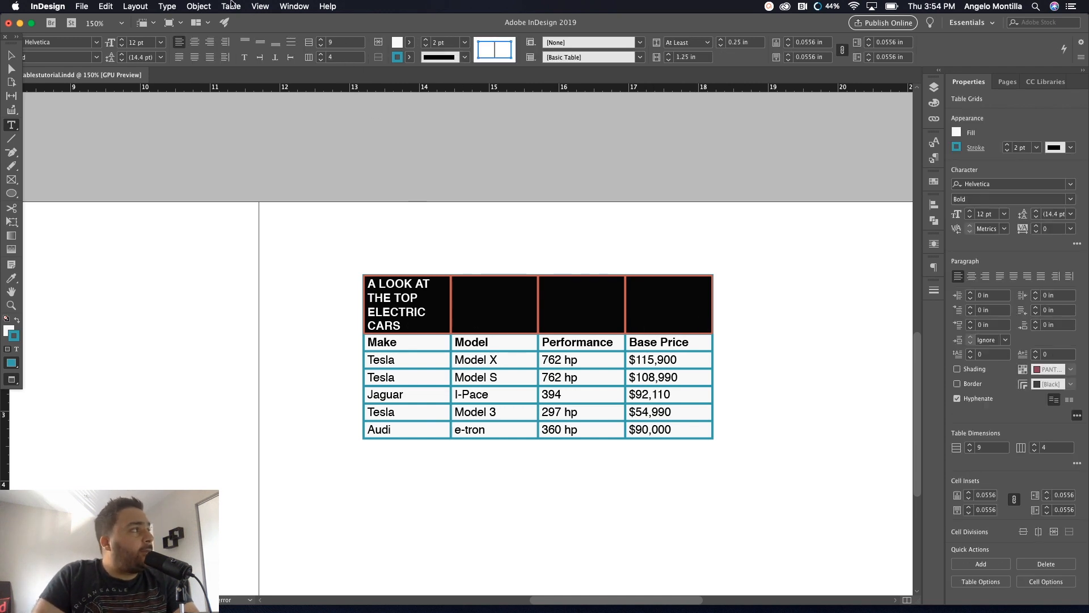
Merge the title row's cells into one cell via Table > Merge Cells
click(231, 6)
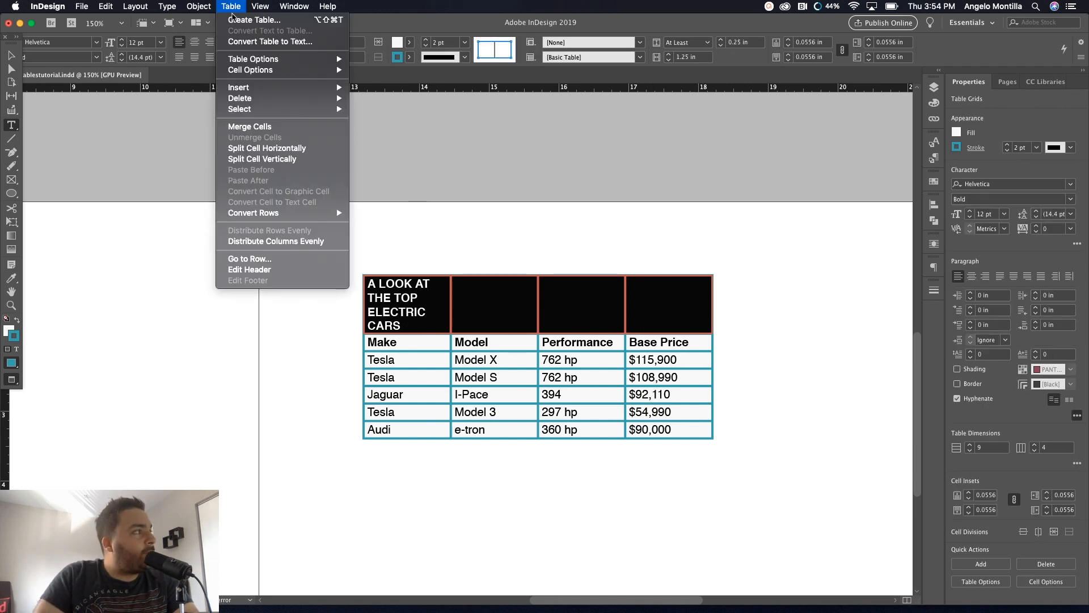
mouse_move(275, 127)
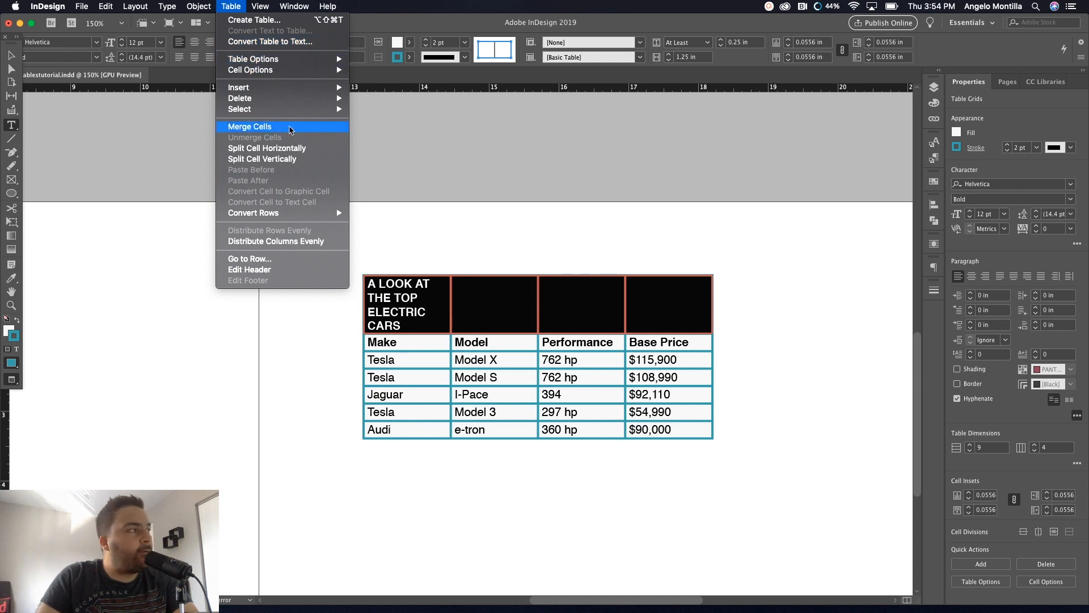
click(249, 127)
text($31,000)
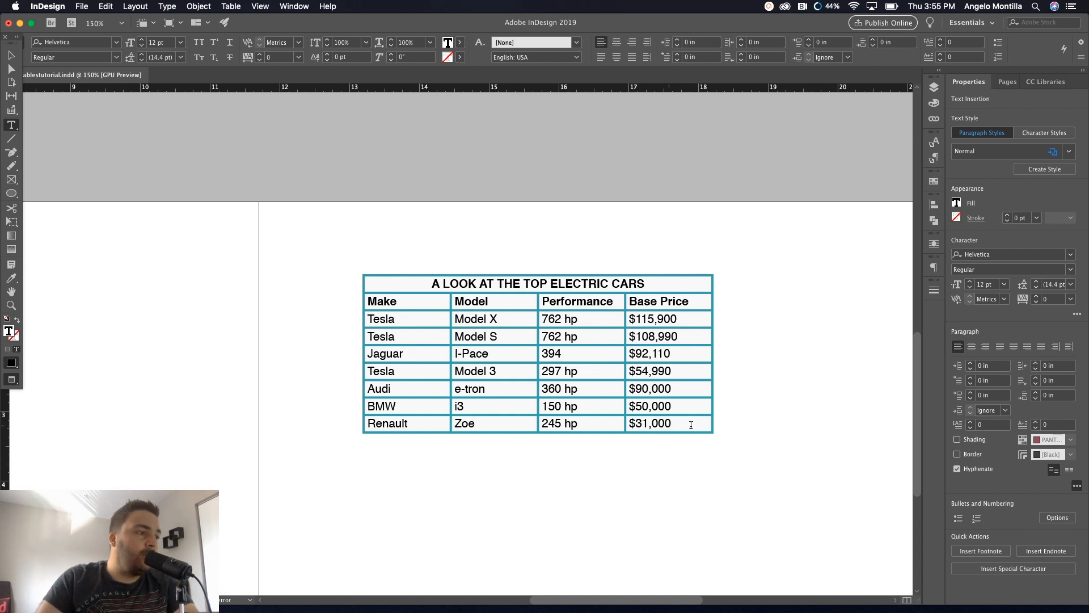
Insert a row after the $31,000 row and resize the table frame to reveal rows
click(679, 424)
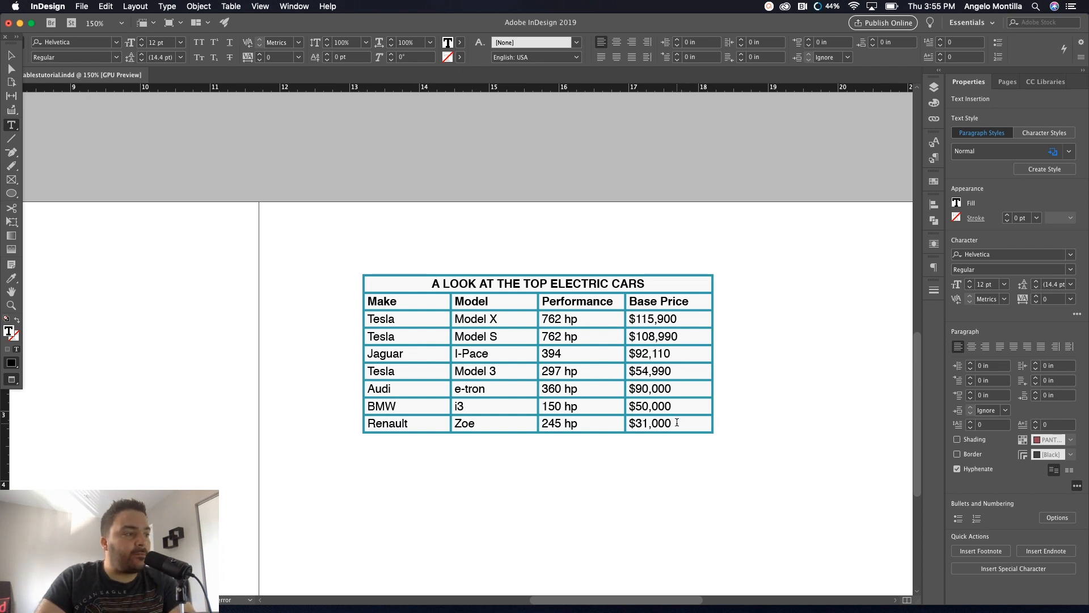
click(231, 6)
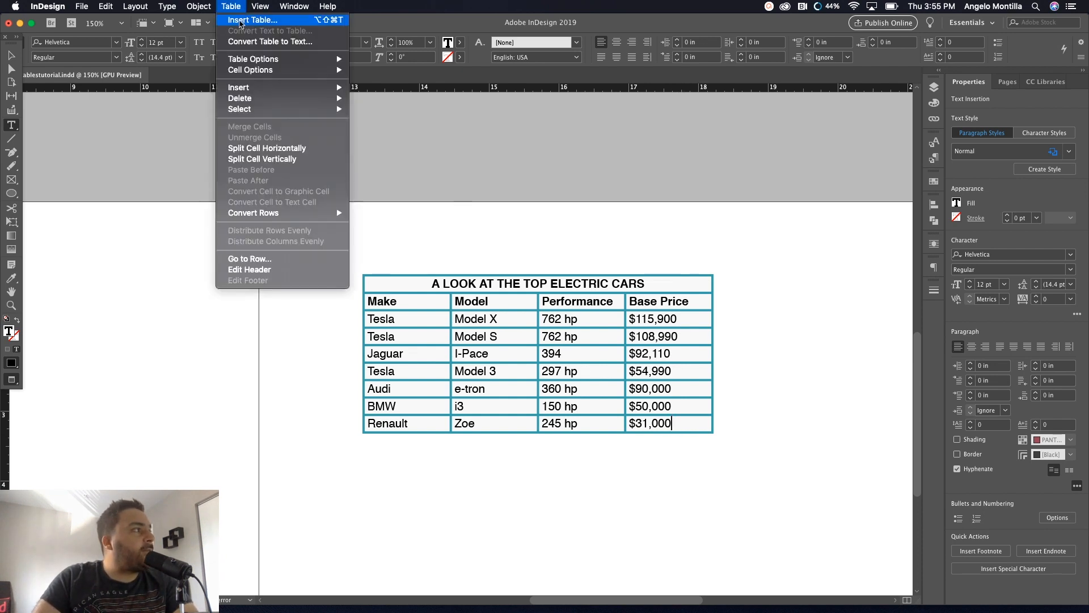
mouse_move(239, 86)
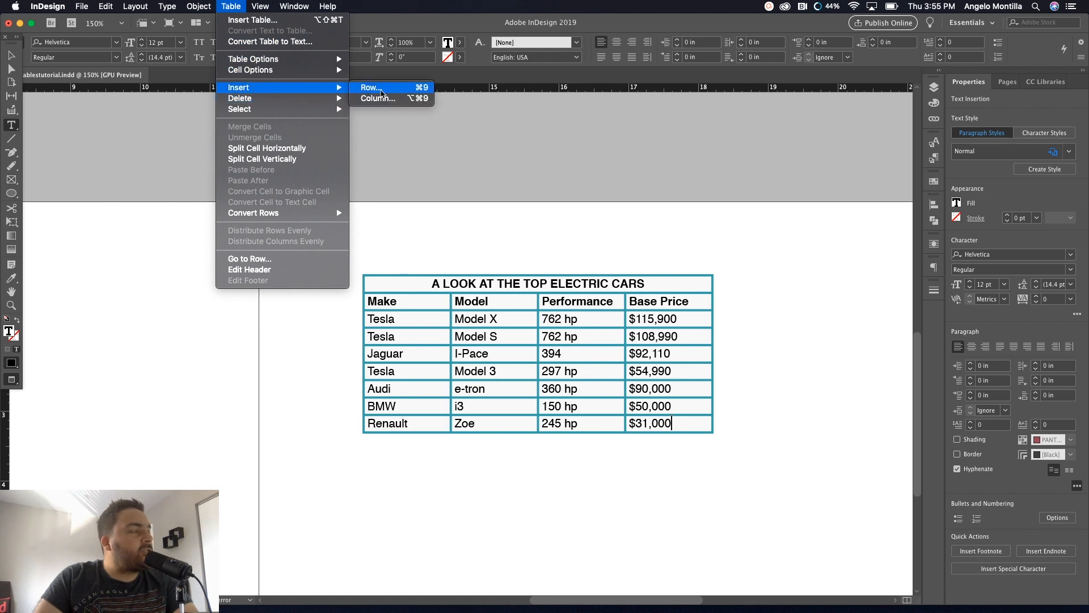
click(371, 87)
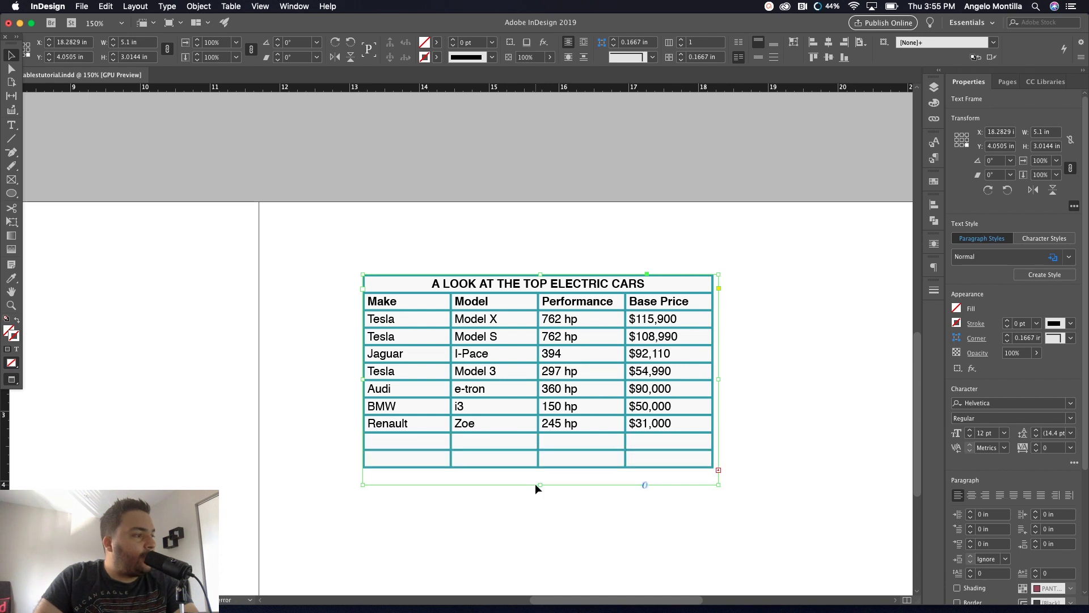
drag(539, 484, 539, 495)
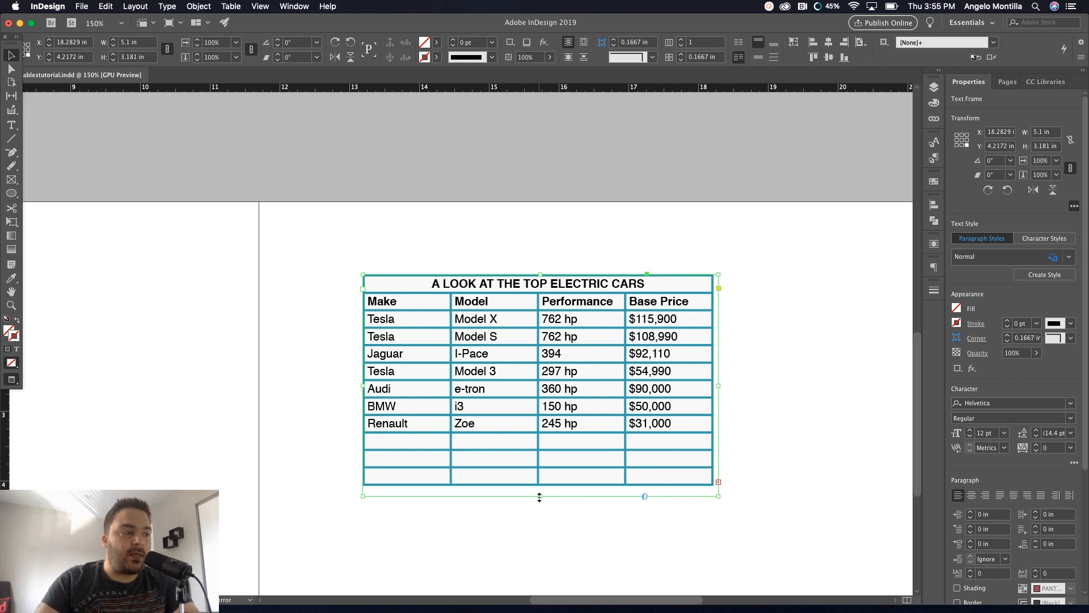
drag(539, 496, 539, 442)
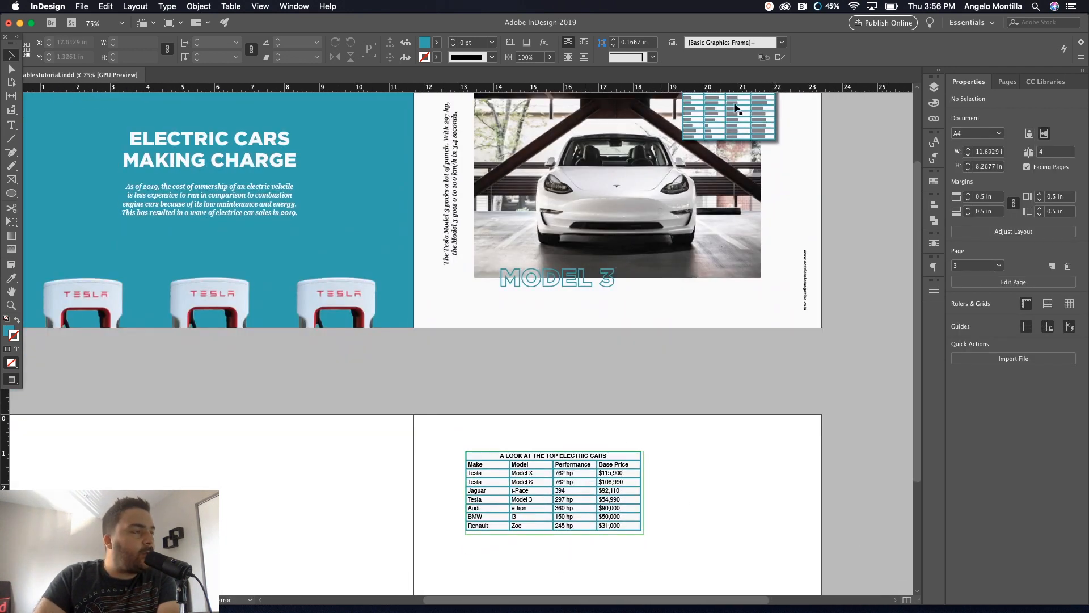
Scale down the table frame and drag it to the page's upper right over the car photo
click(735, 108)
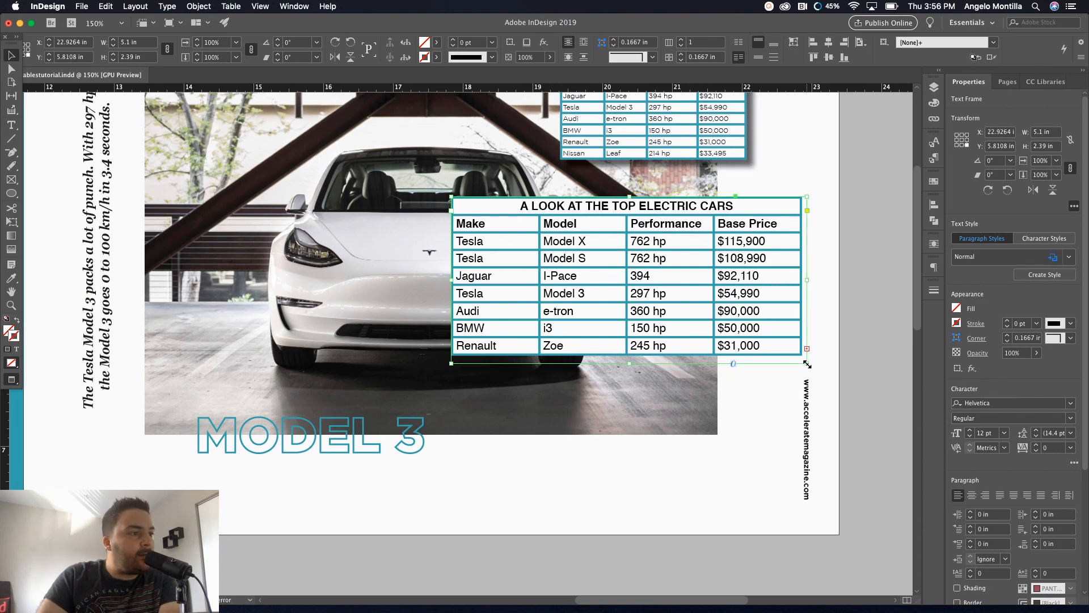
drag(807, 363, 782, 354)
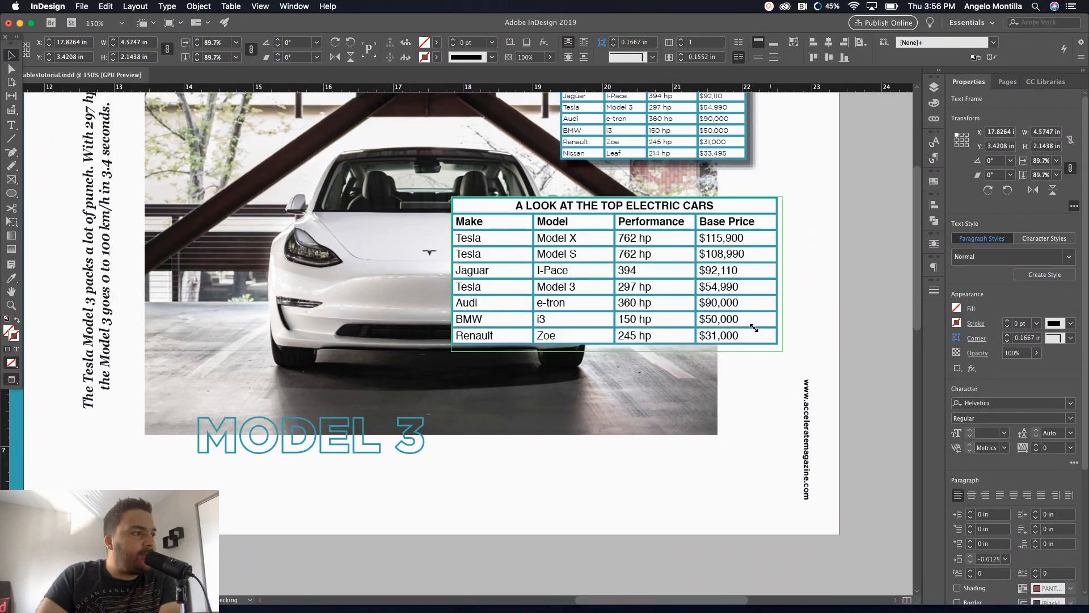
drag(780, 351, 694, 305)
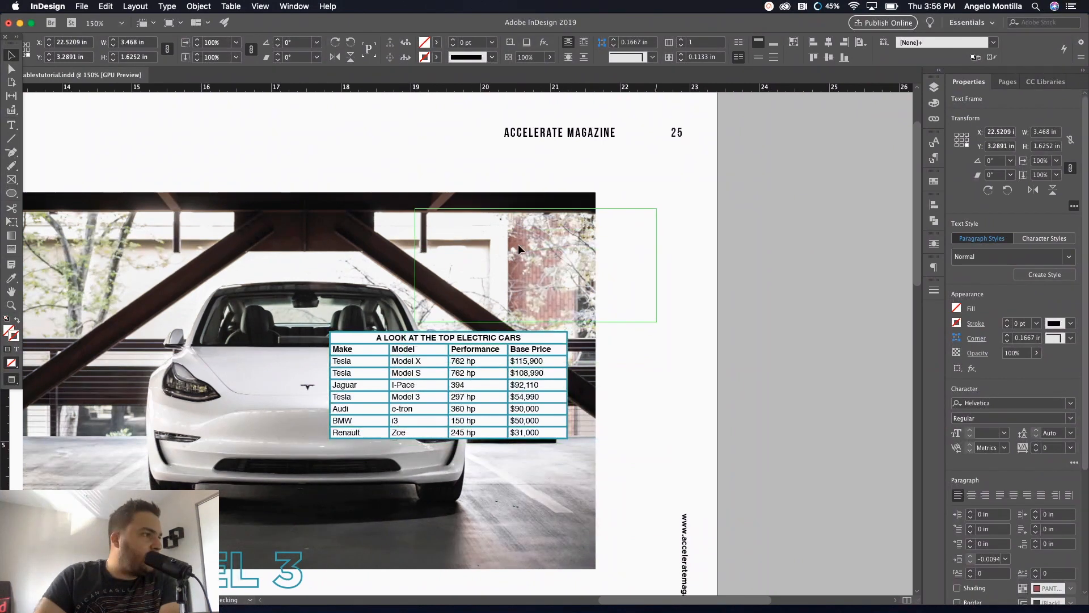
drag(517, 250, 497, 229)
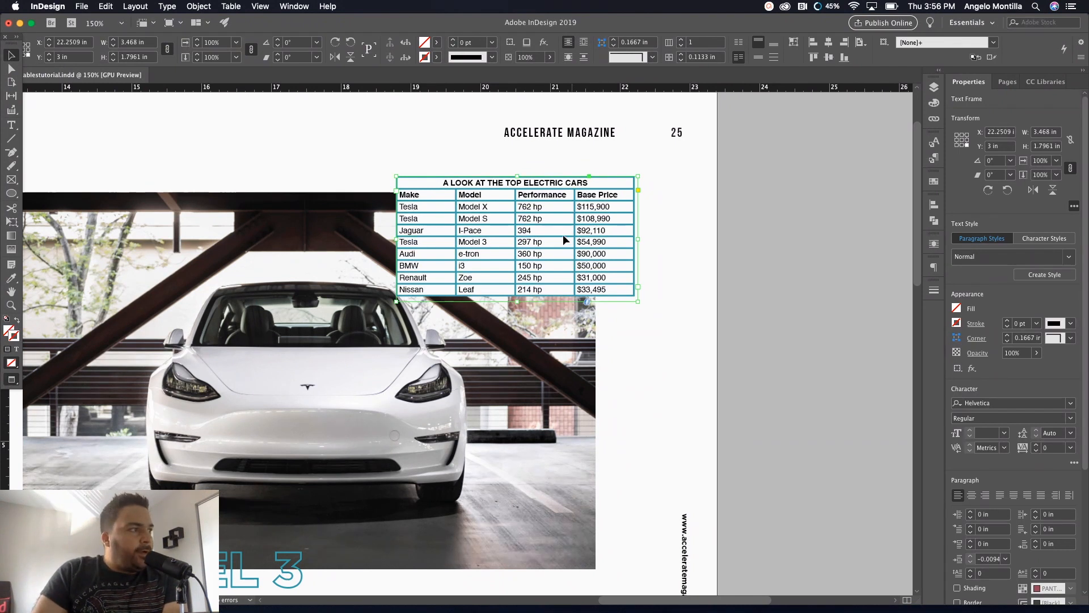
mouse_move(579, 246)
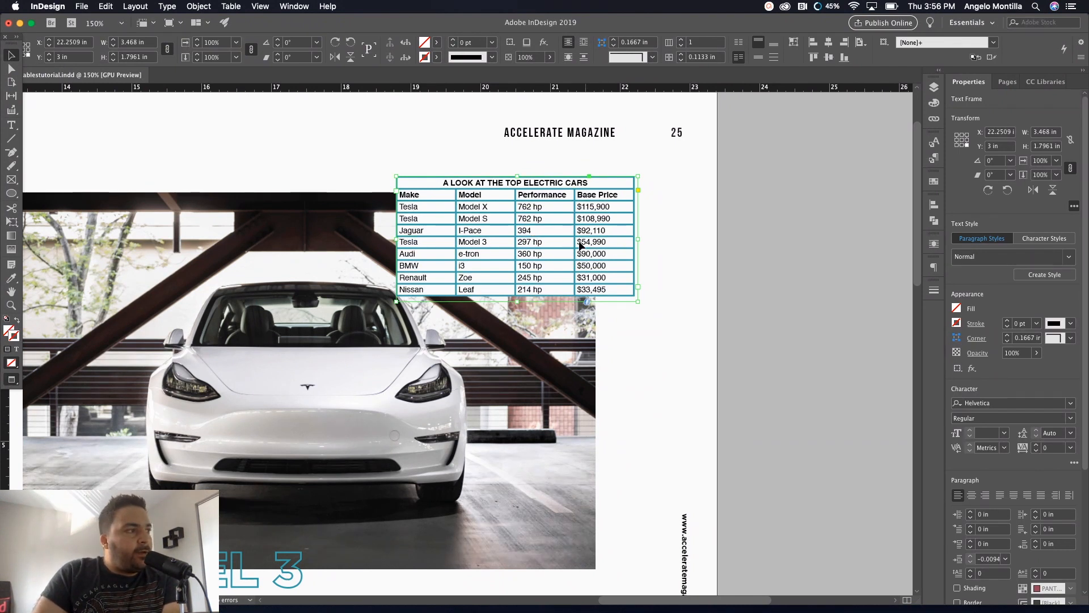
mouse_move(838, 344)
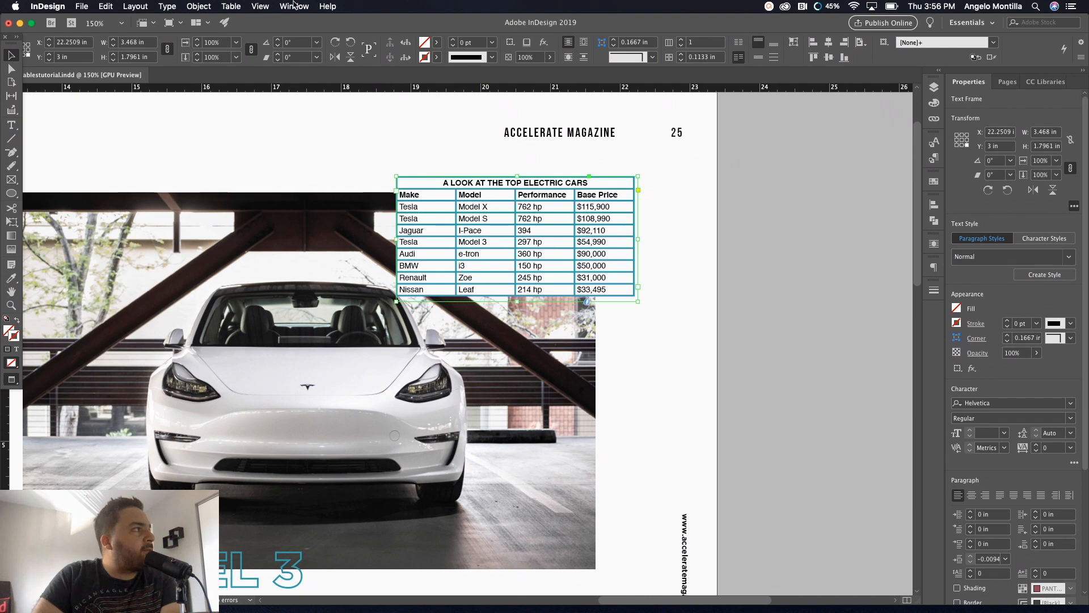
Apply a Drop Shadow effect to the table frame, then deselect it to view the shadow
click(293, 6)
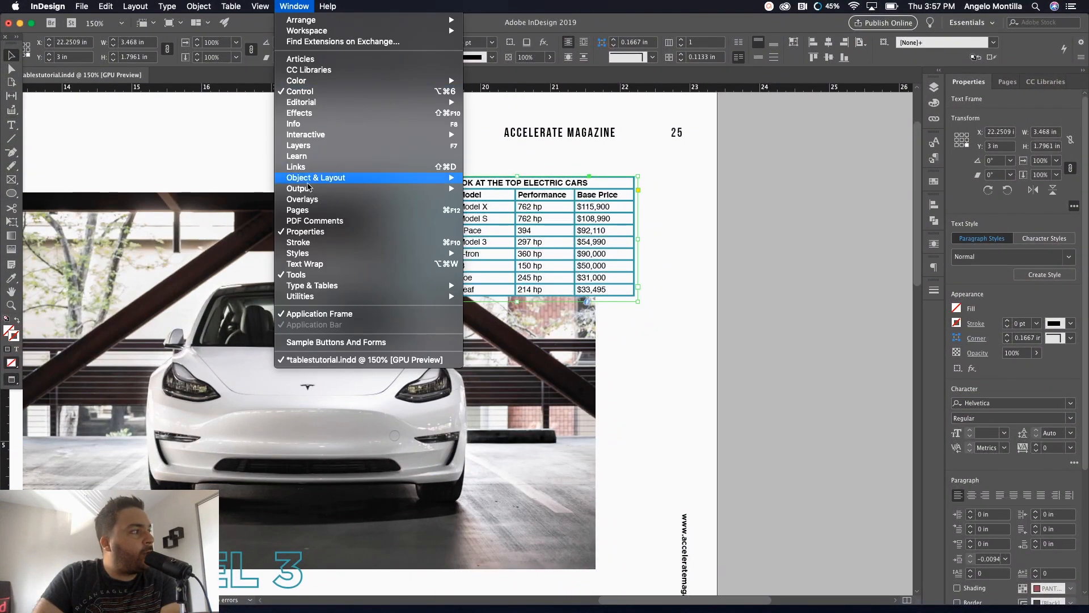
mouse_move(305, 264)
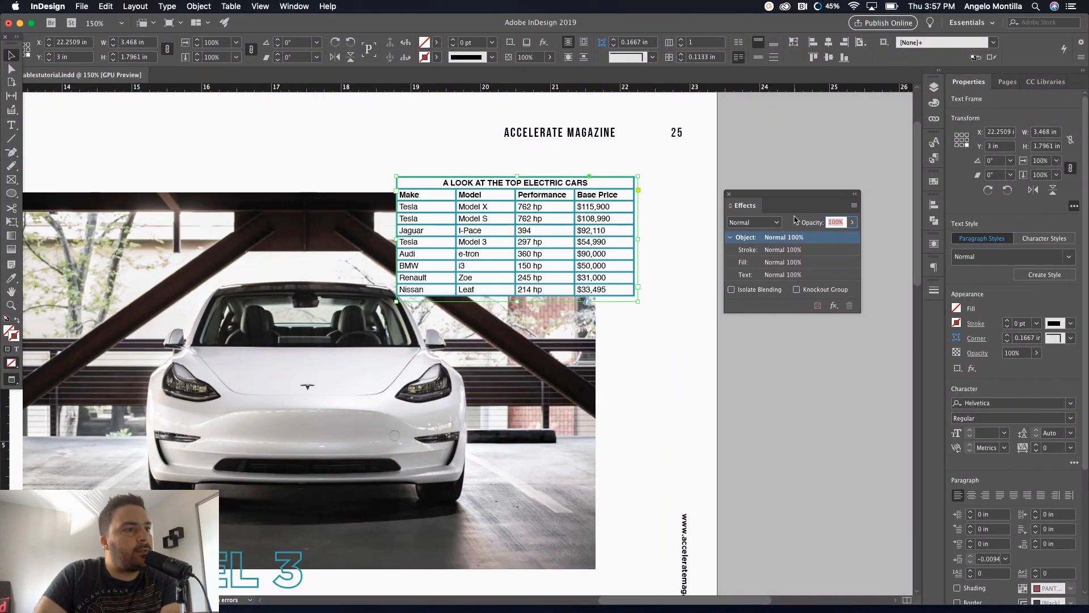
click(972, 369)
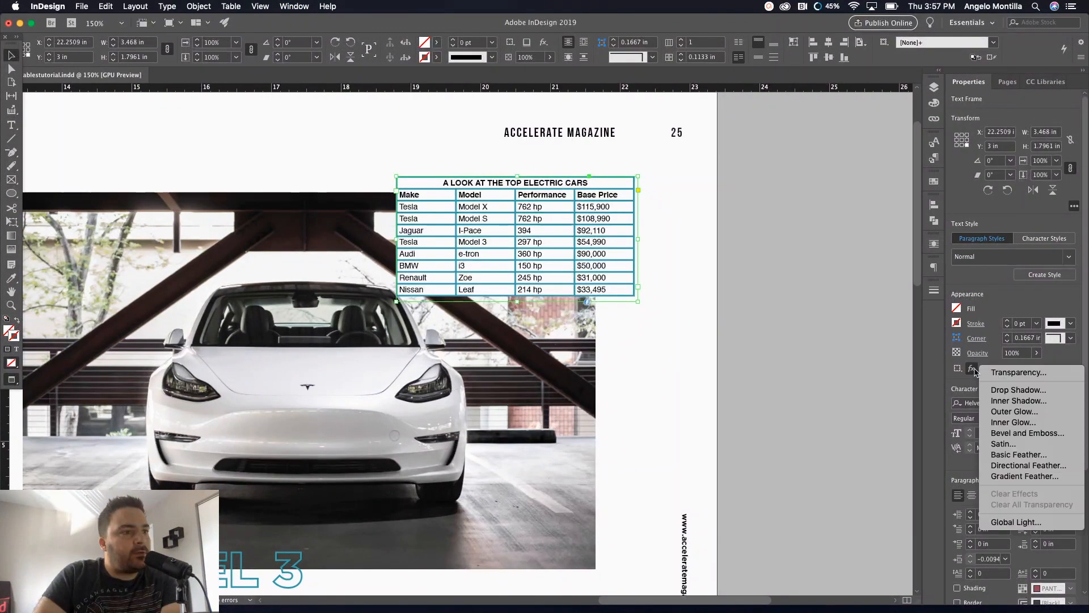
mouse_move(1018, 390)
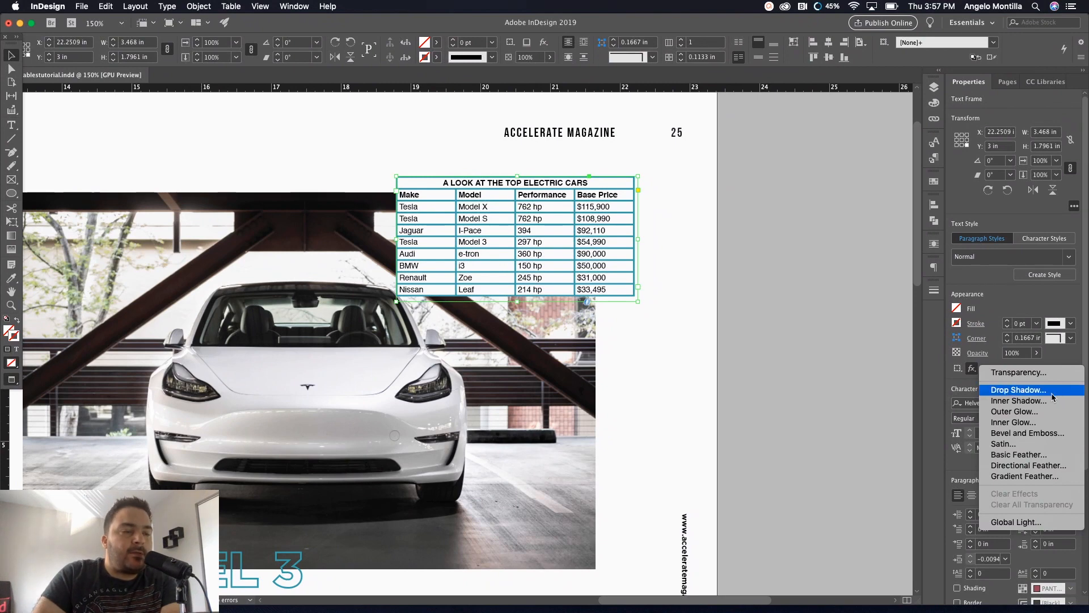
click(1018, 390)
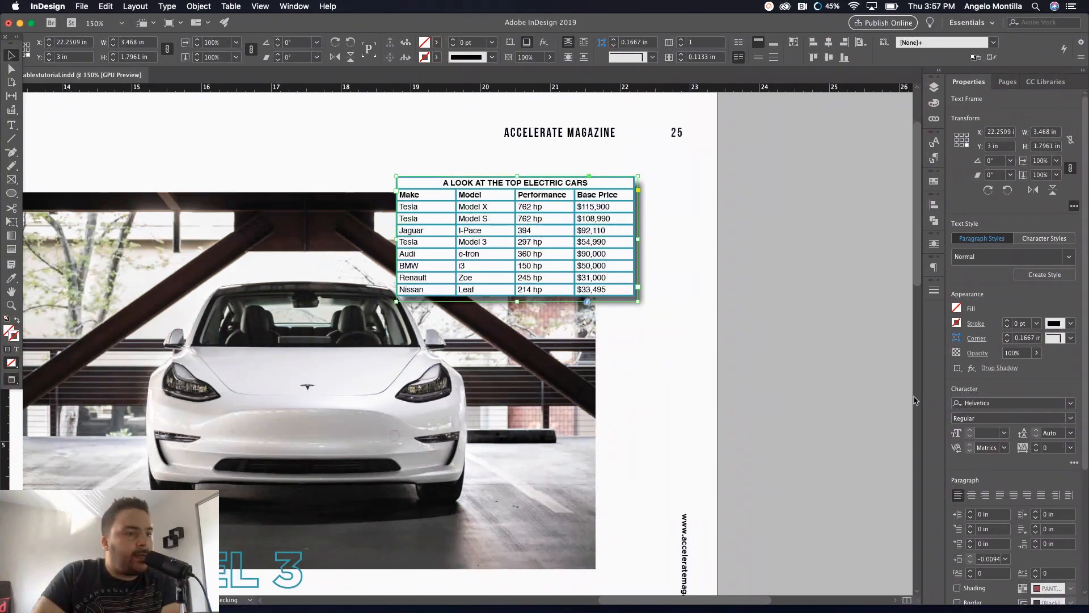
click(653, 304)
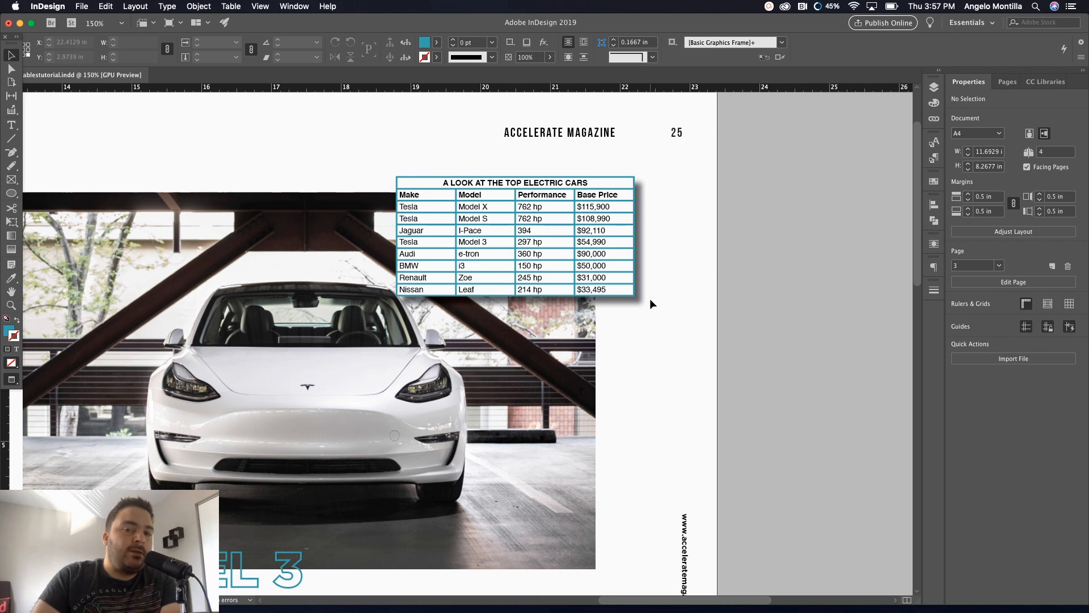
drag(746, 188, 913, 305)
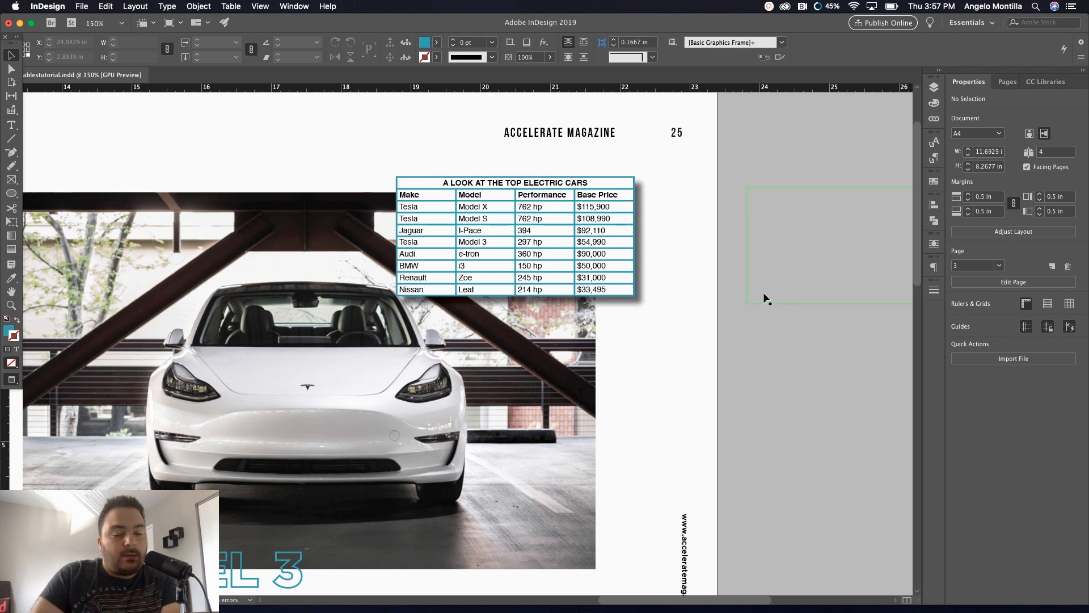
Show hidden characters and fill the new two-column frame with placeholder text
click(602, 253)
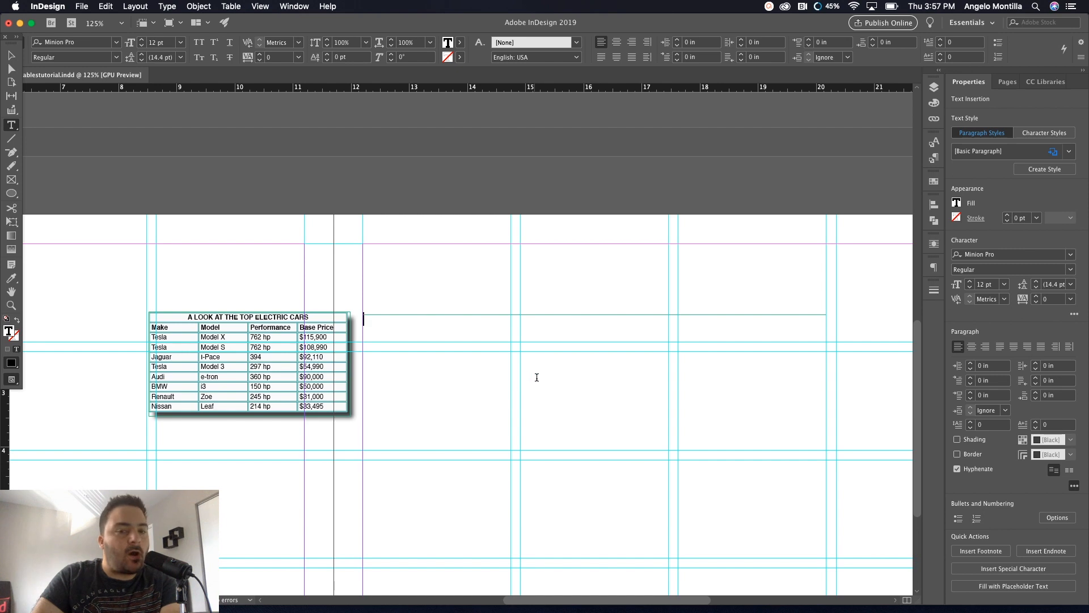
click(165, 6)
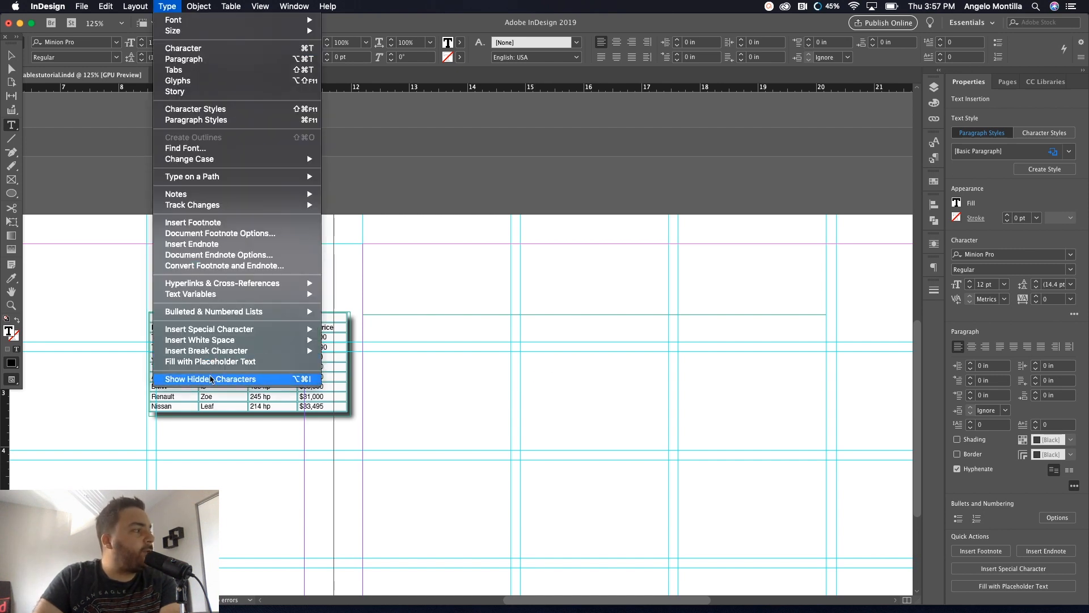
click(210, 379)
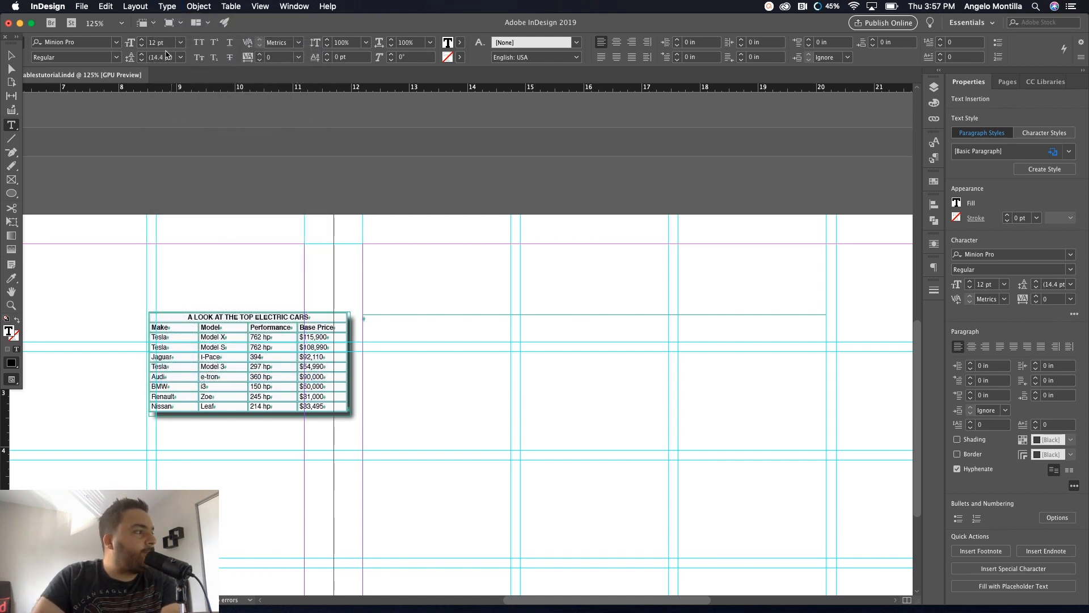
click(166, 6)
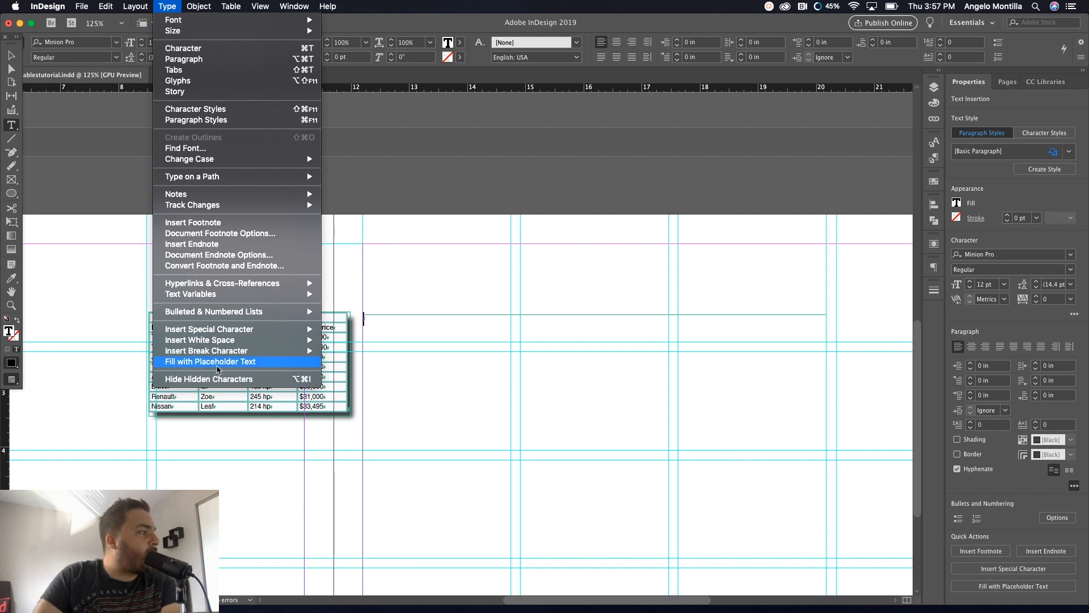
click(210, 361)
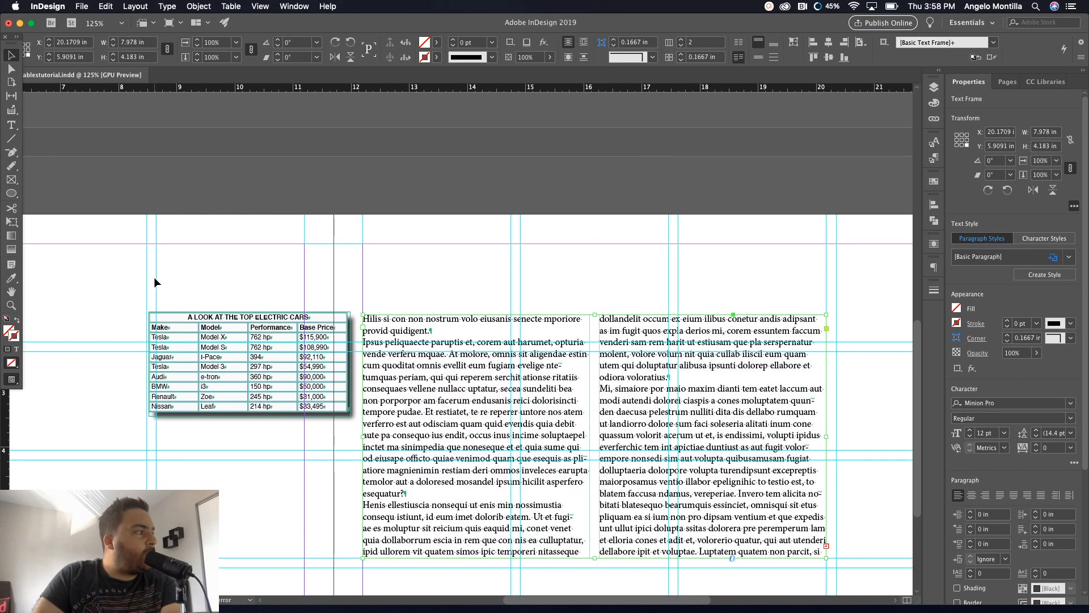
Move the table onto the right column and wrap text around its bounding box with 0.125 in bottom offset
click(690, 380)
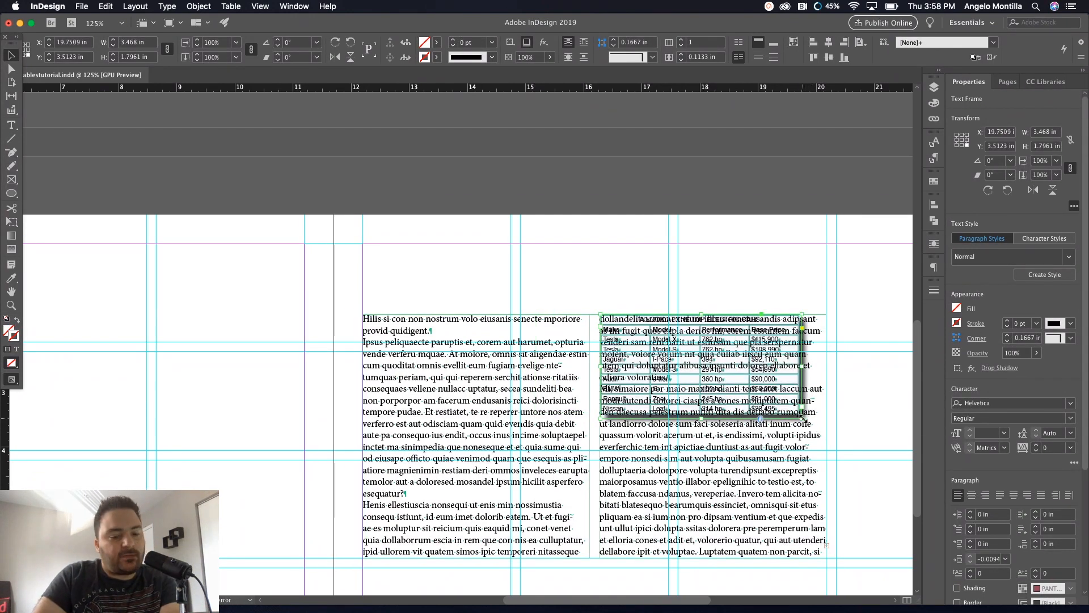
drag(805, 406, 827, 424)
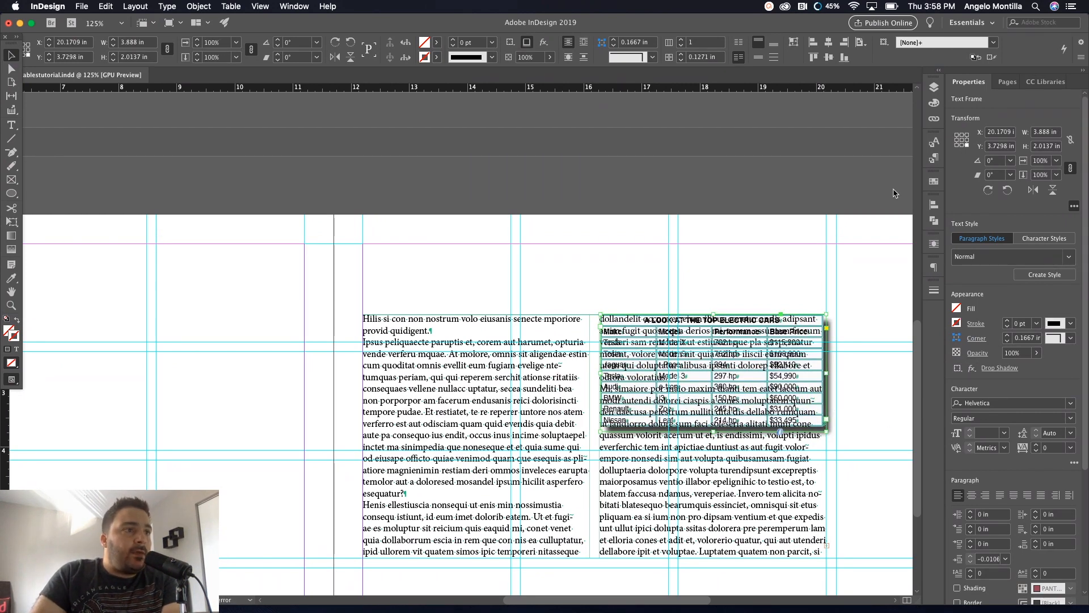
mouse_move(779, 154)
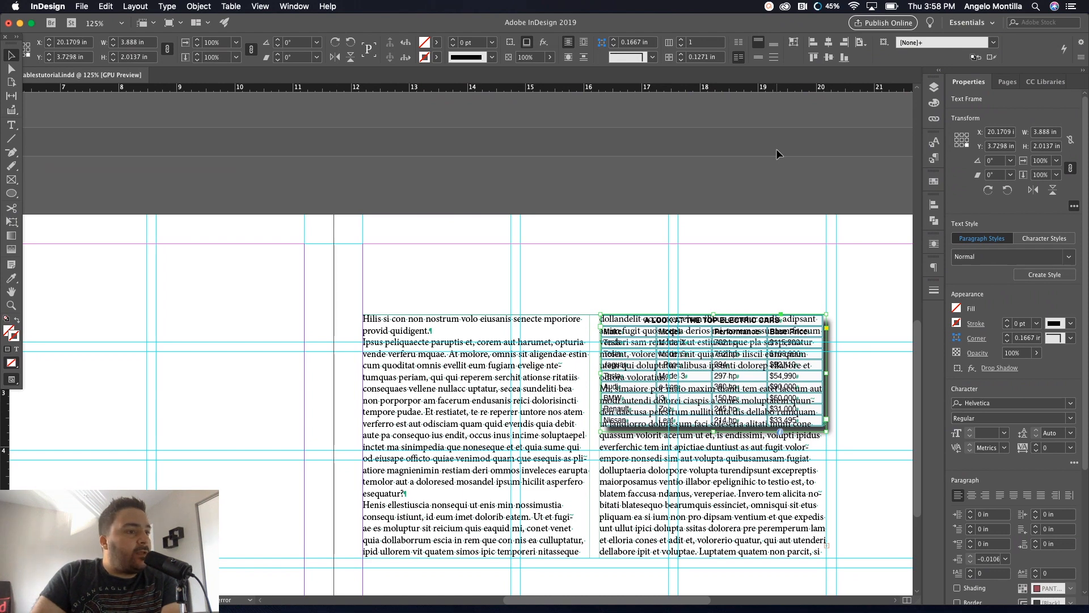
click(294, 6)
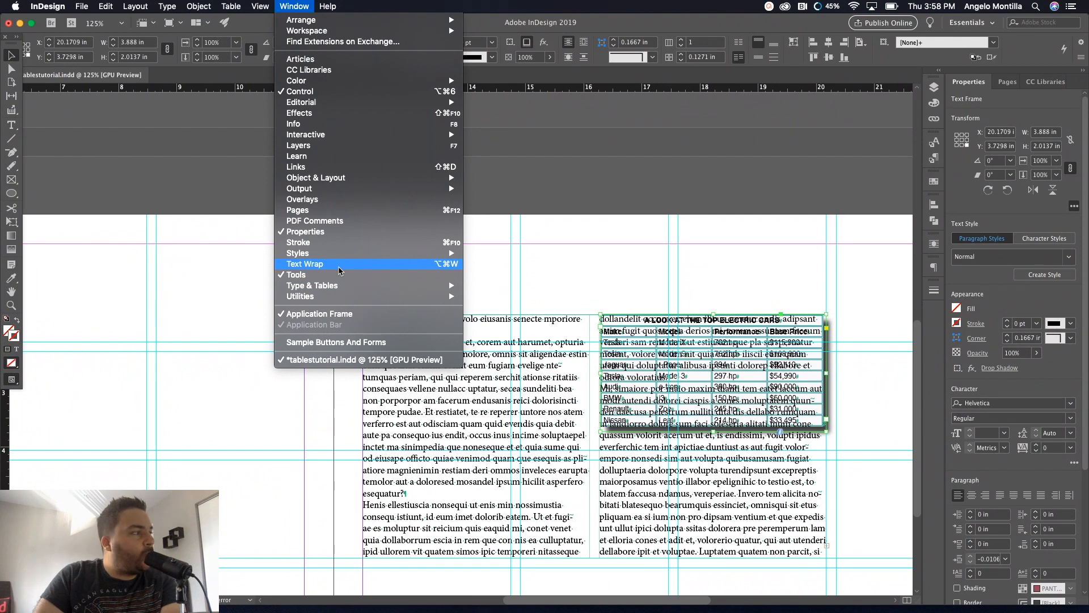
click(304, 264)
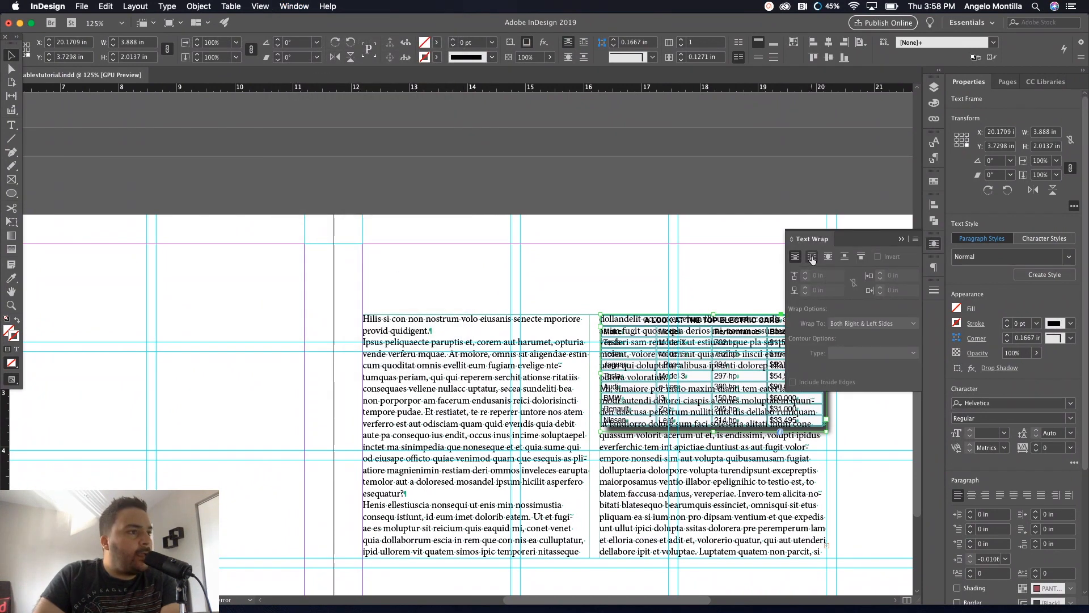
mouse_move(812, 256)
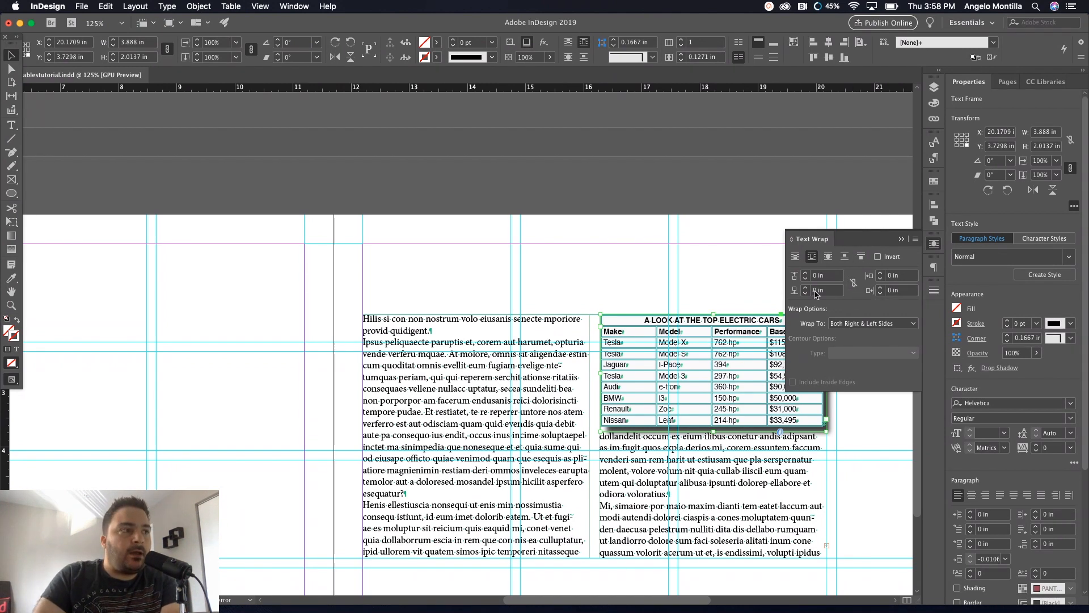
mouse_move(810, 287)
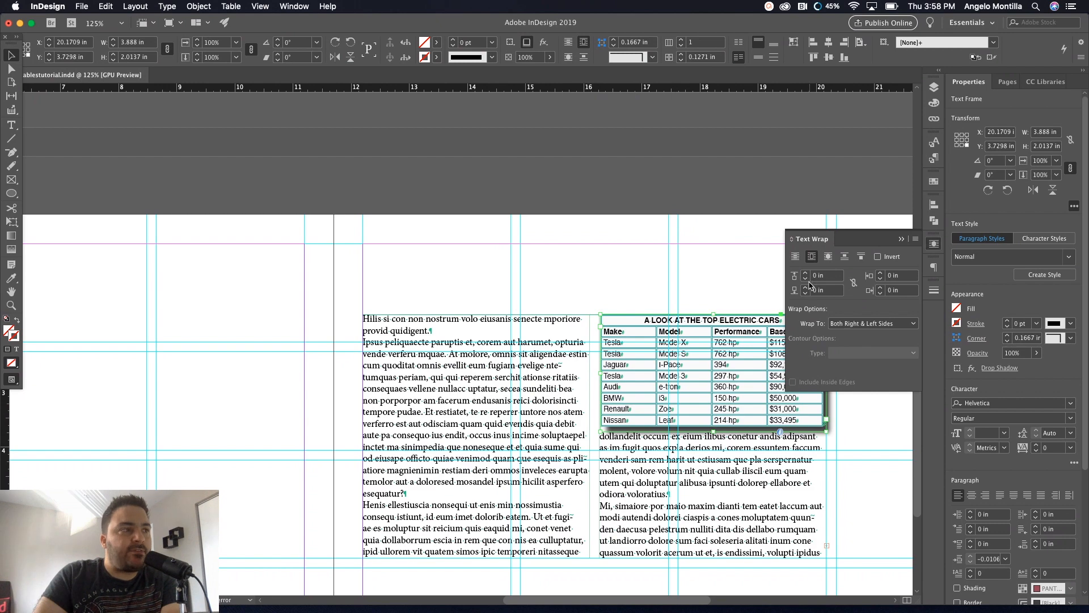
mouse_move(797, 298)
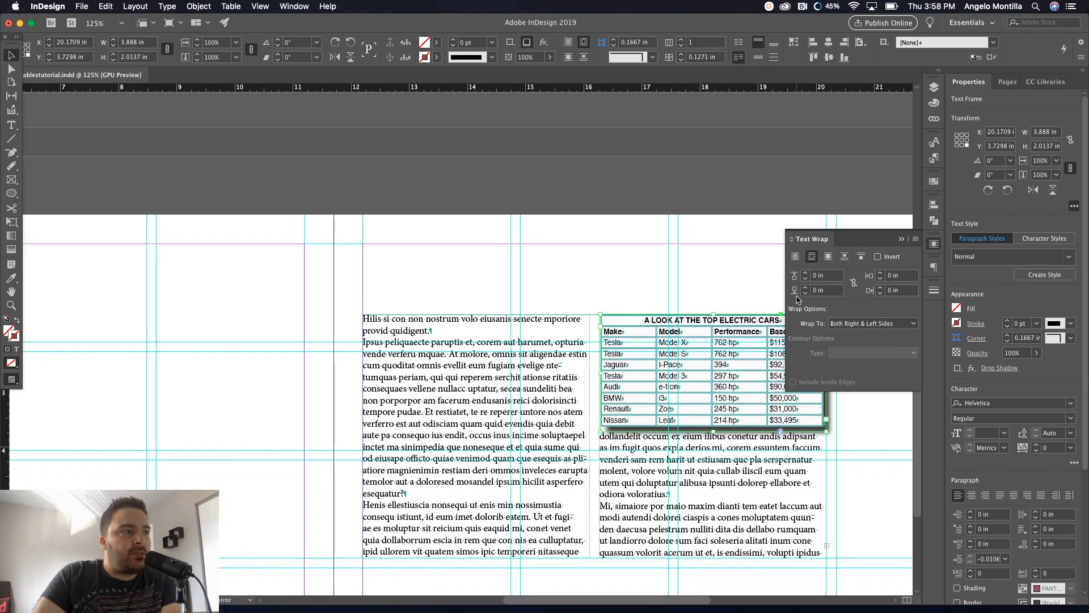
click(805, 287)
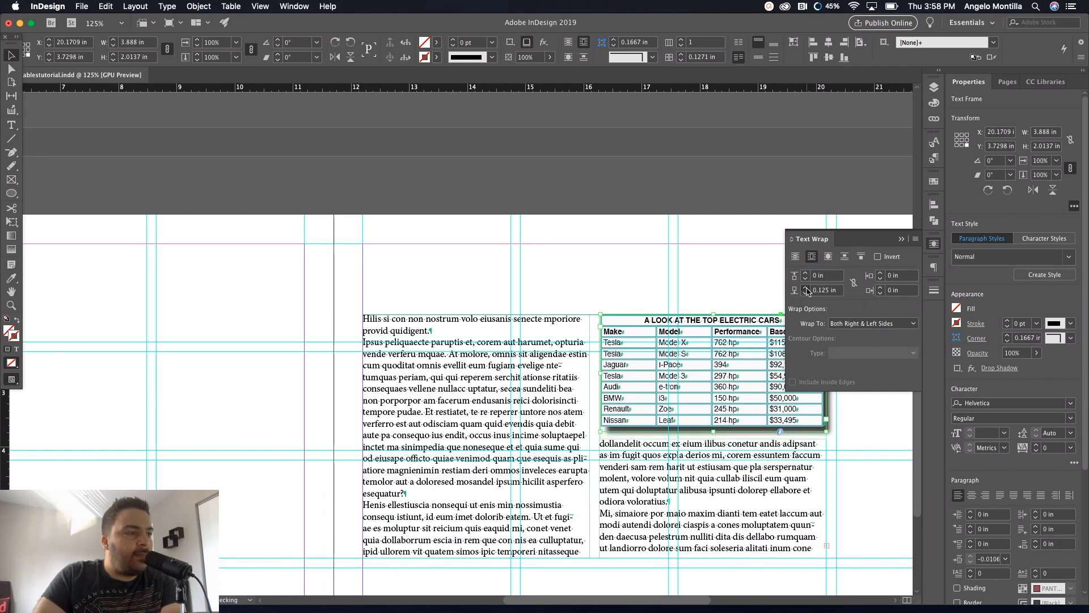
click(901, 239)
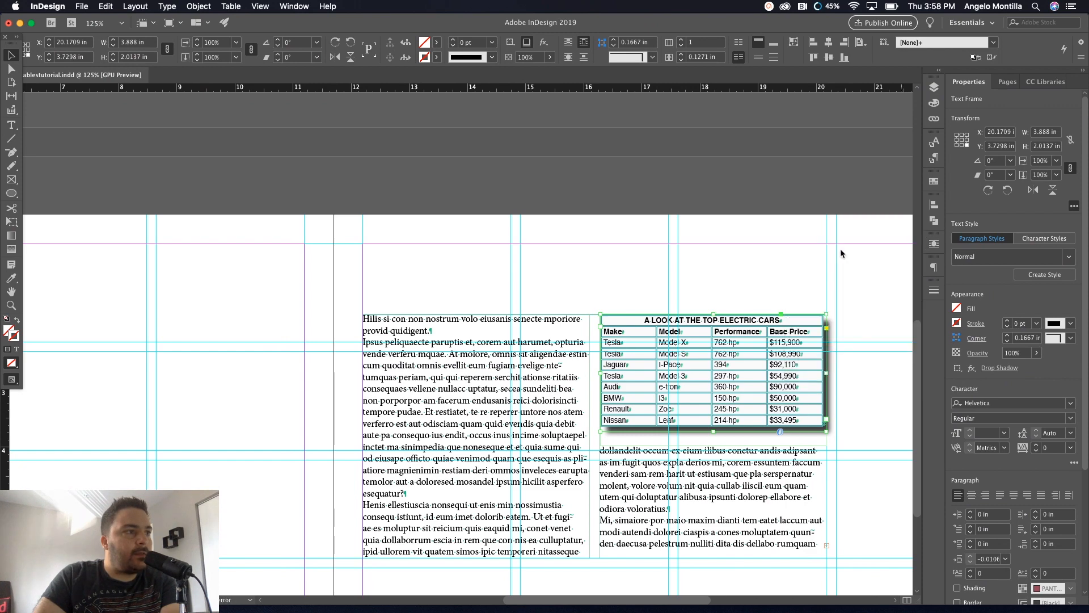